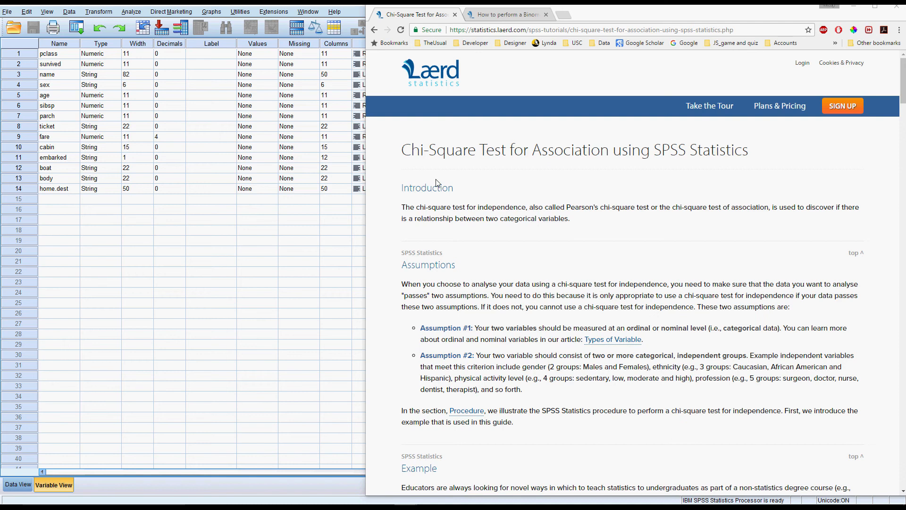
{"action": "mouse_move", "coordinate": [435, 180]}
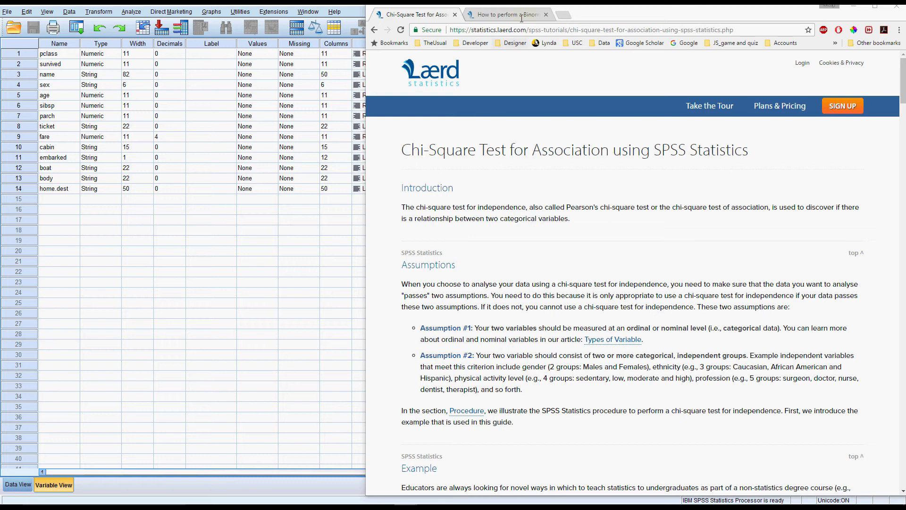
{"action": "mouse_move", "coordinate": [499, 172]}
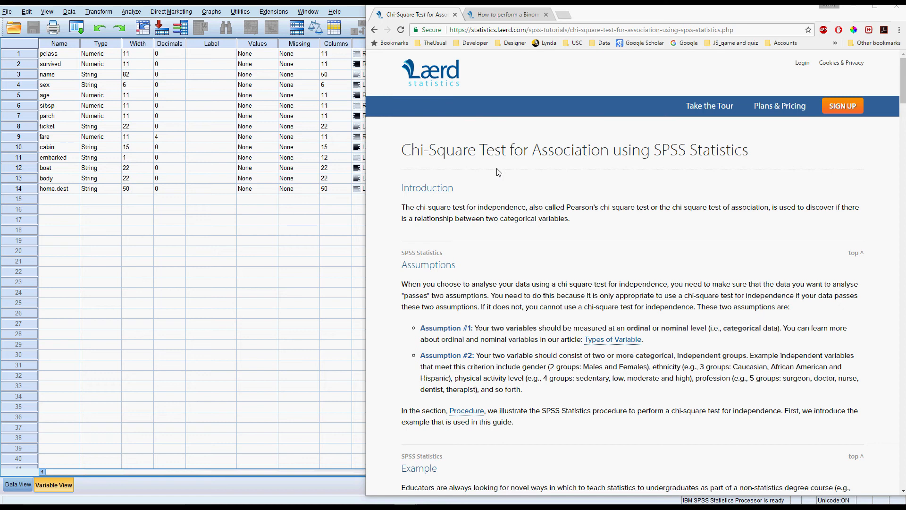
{"action": "mouse_move", "coordinate": [500, 209]}
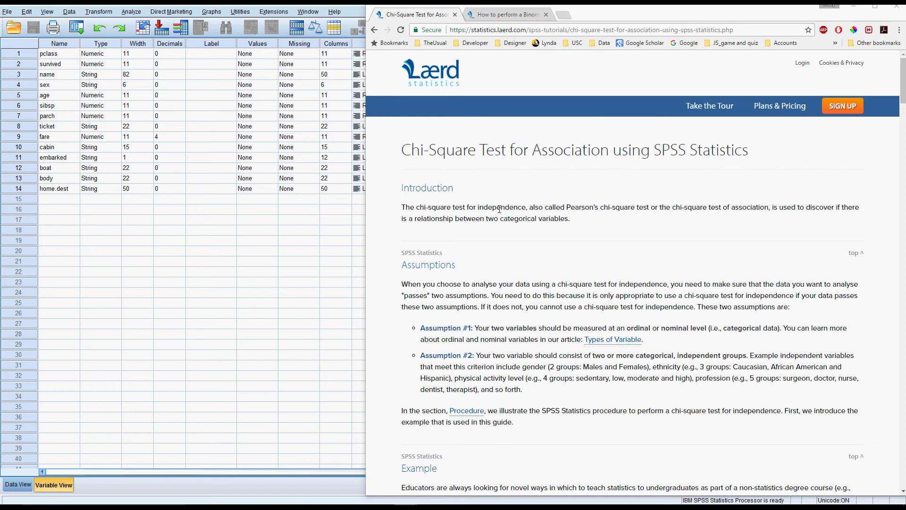
{"action": "mouse_move", "coordinate": [490, 281]}
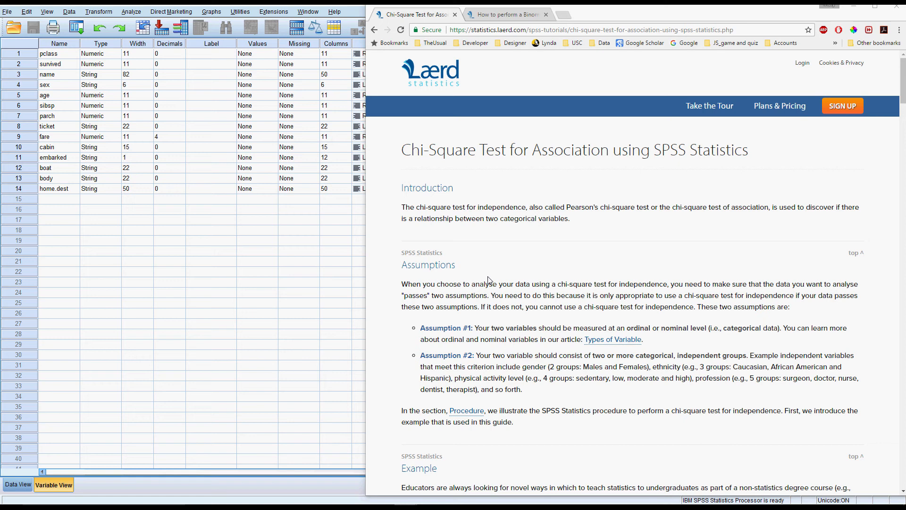
{"action": "mouse_move", "coordinate": [461, 279]}
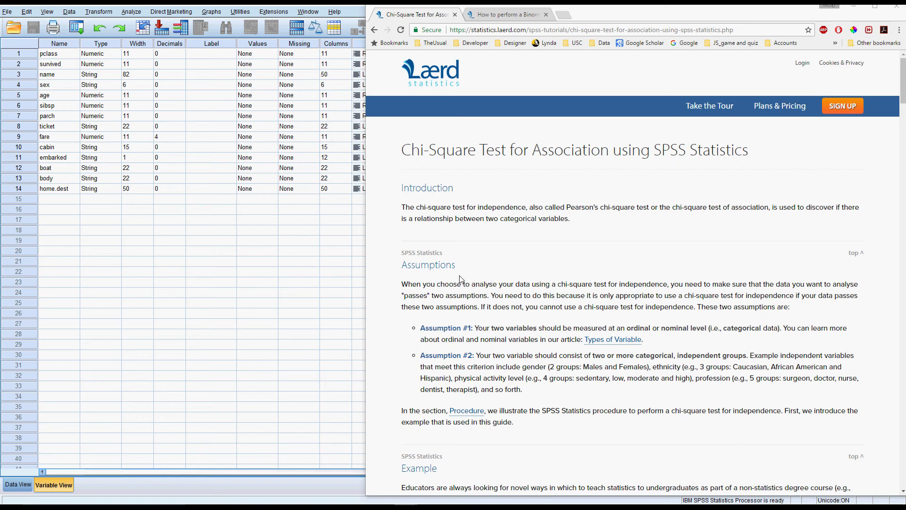
{"action": "mouse_move", "coordinate": [450, 281]}
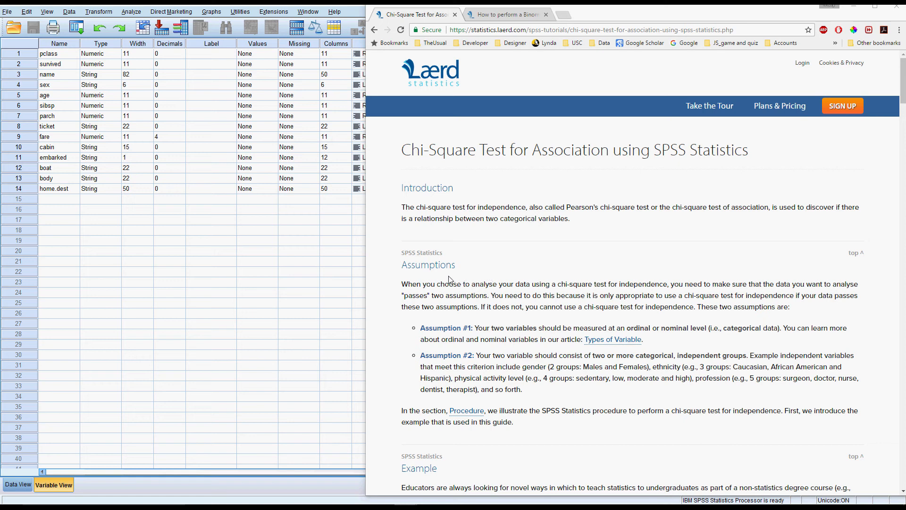
{"action": "mouse_move", "coordinate": [449, 270]}
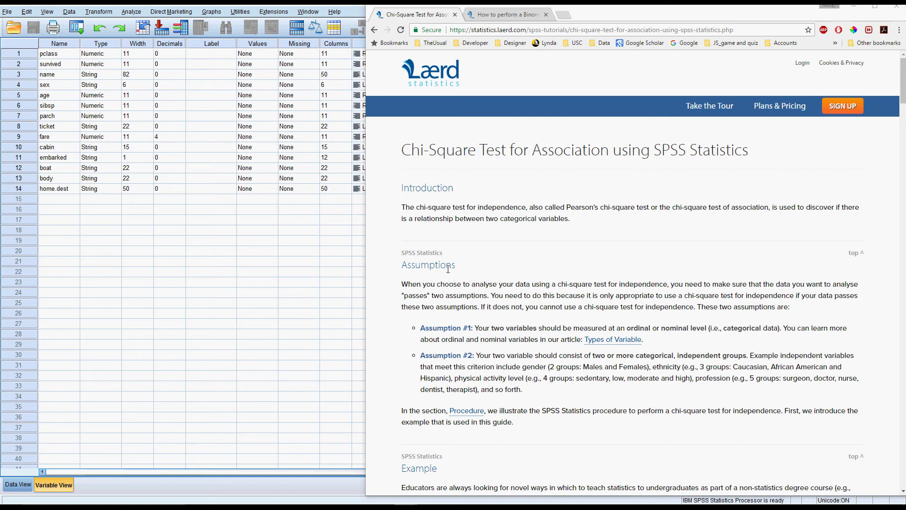
{"action": "mouse_move", "coordinate": [477, 331]}
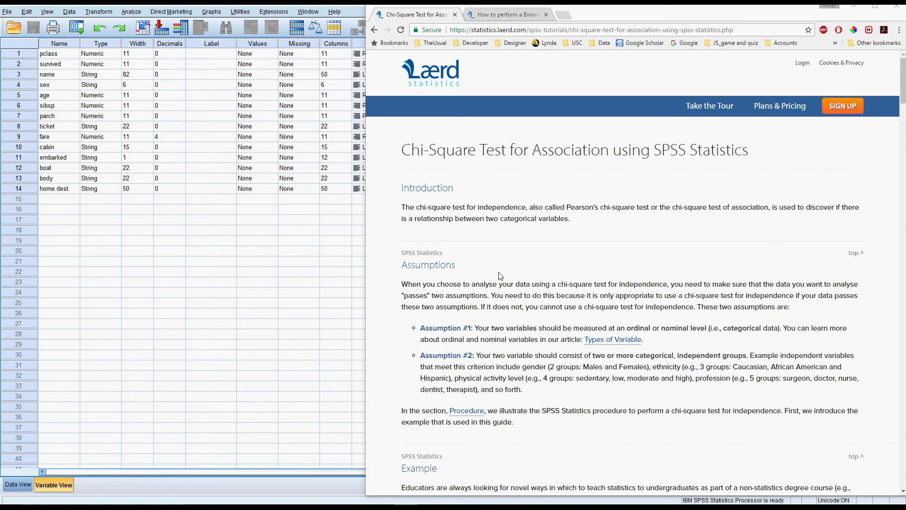
{"action": "mouse_move", "coordinate": [299, 229]}
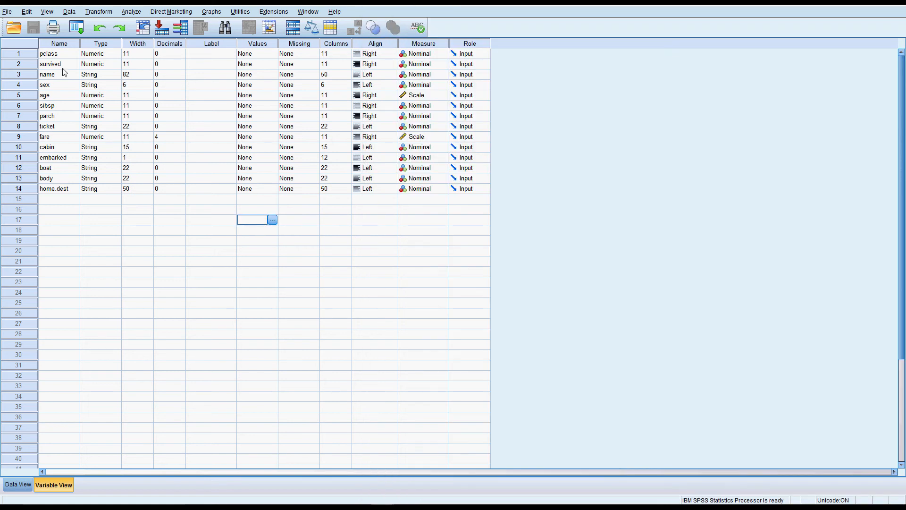
{"action": "left_click", "coordinate": [58, 63]}
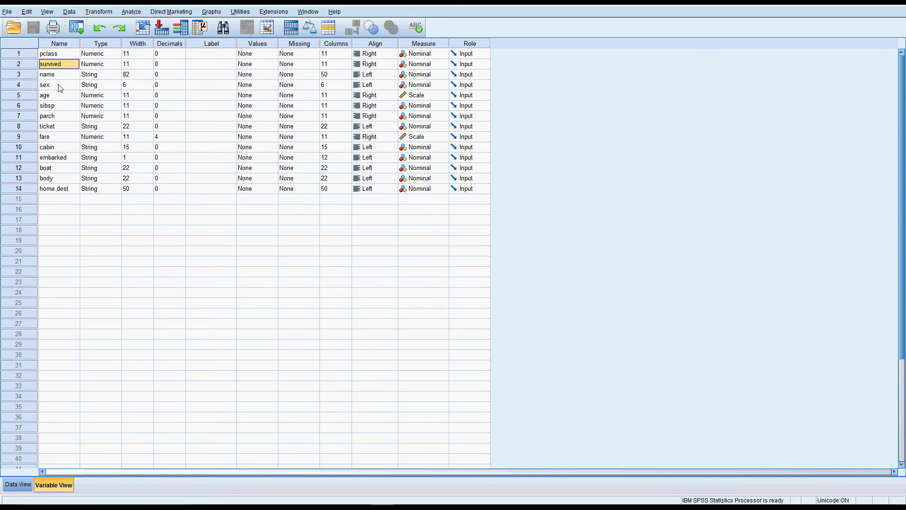
{"action": "left_click", "coordinate": [57, 84]}
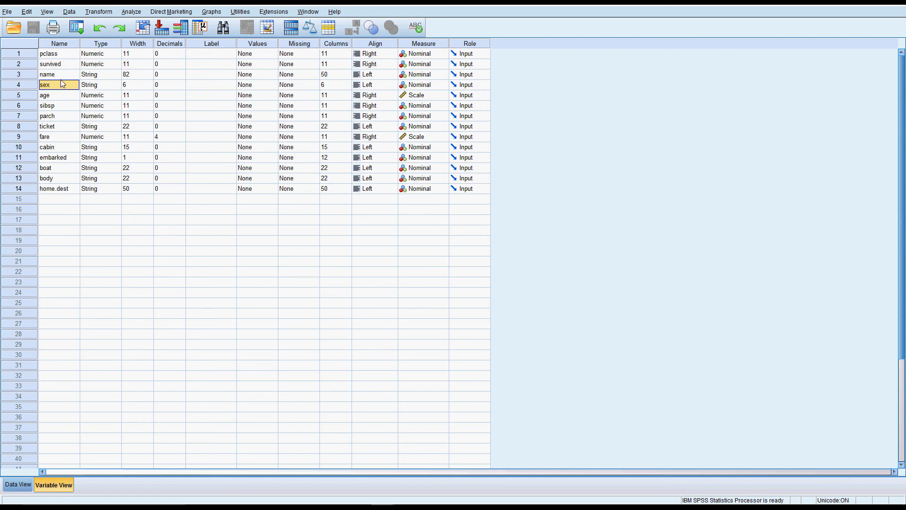
{"action": "left_click", "coordinate": [58, 53]}
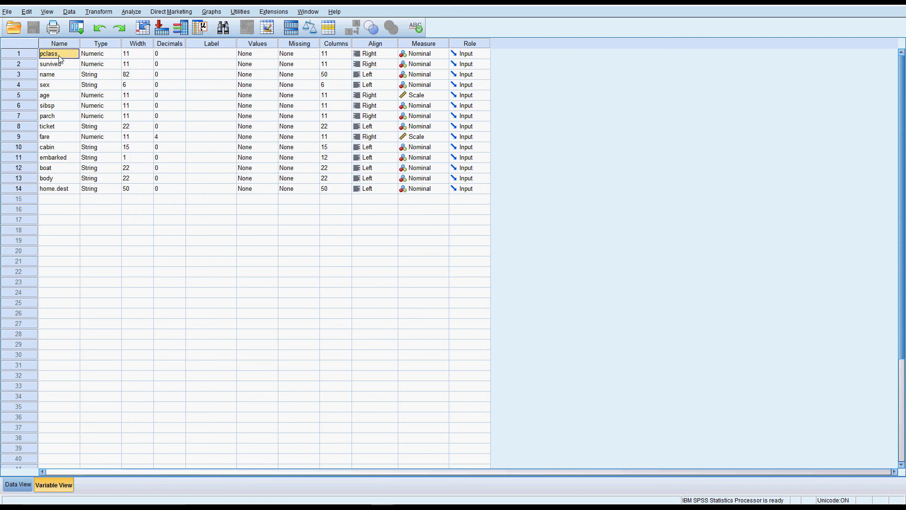
{"action": "mouse_move", "coordinate": [57, 137]}
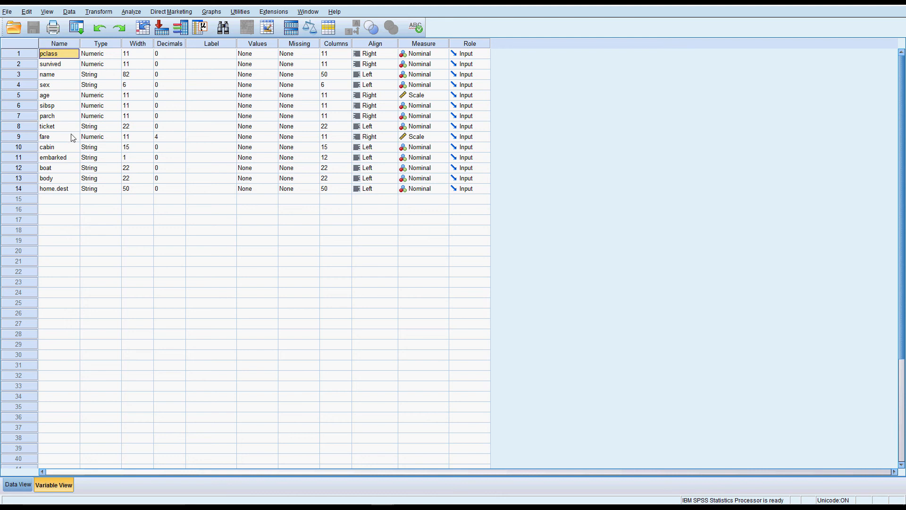
{"action": "mouse_move", "coordinate": [67, 101]}
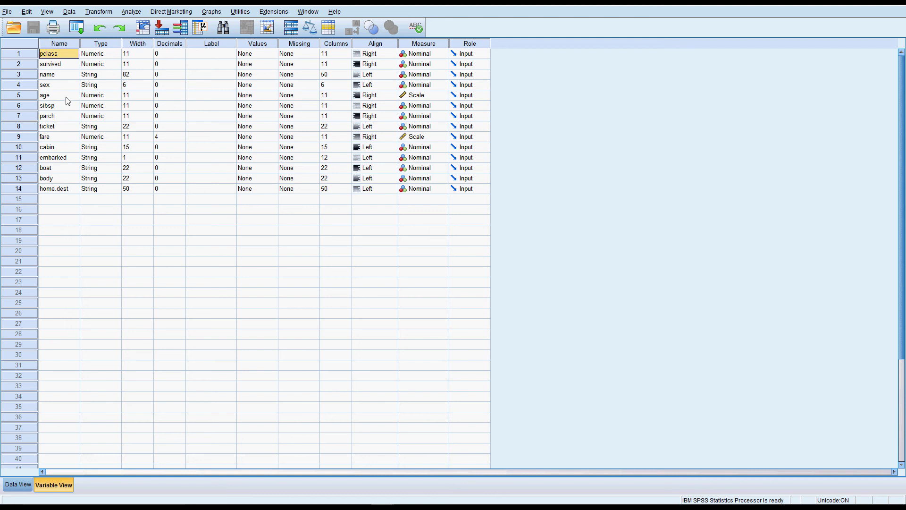
{"action": "left_click", "coordinate": [58, 94]}
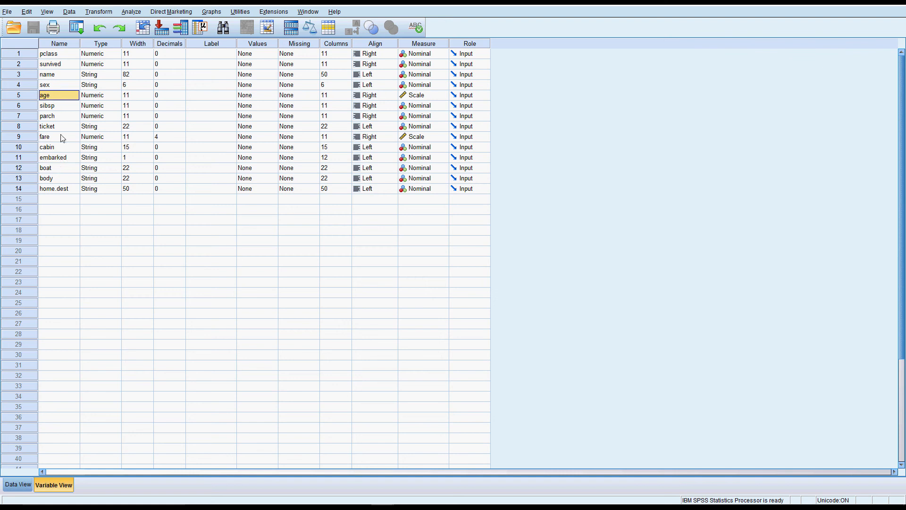
{"action": "mouse_move", "coordinate": [76, 84]}
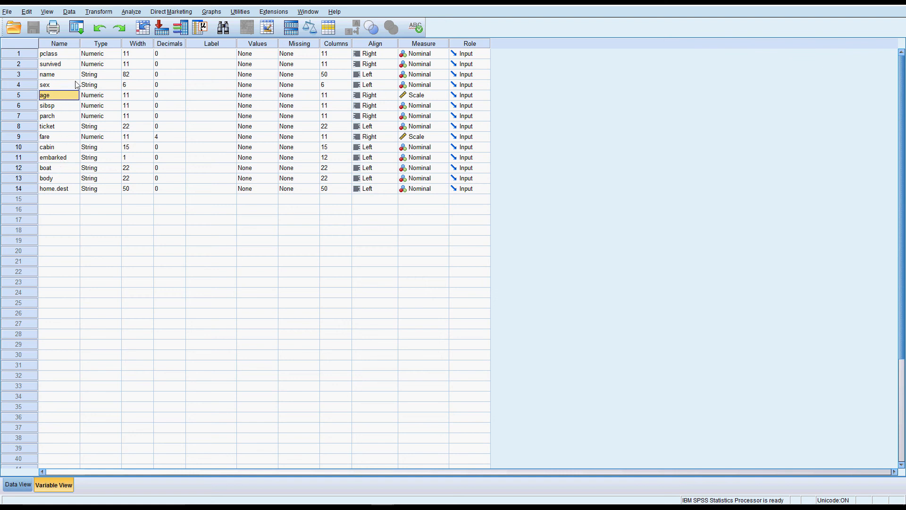
{"action": "mouse_move", "coordinate": [68, 87]}
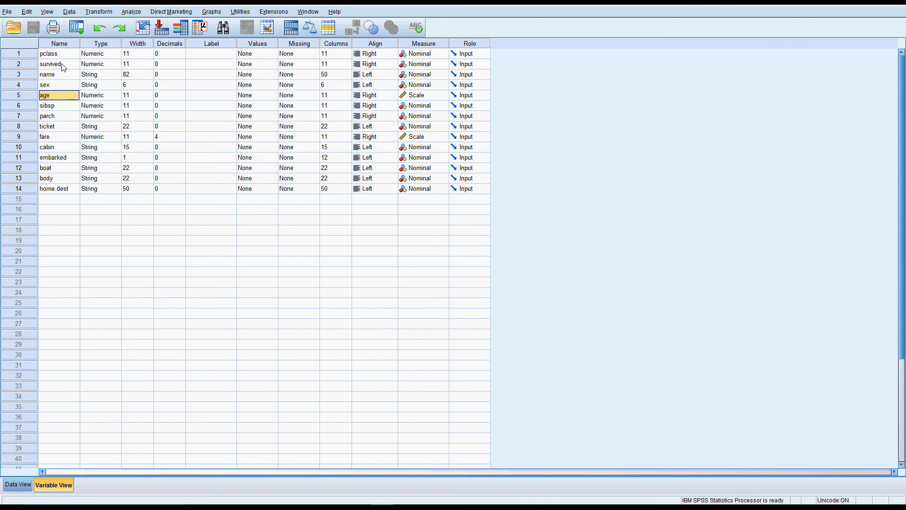
{"action": "left_click", "coordinate": [57, 84]}
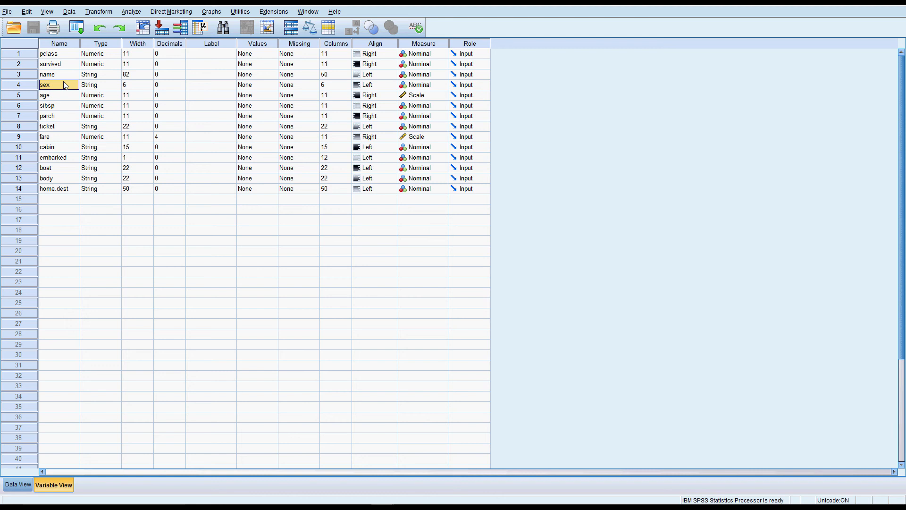
{"action": "mouse_move", "coordinate": [65, 85]}
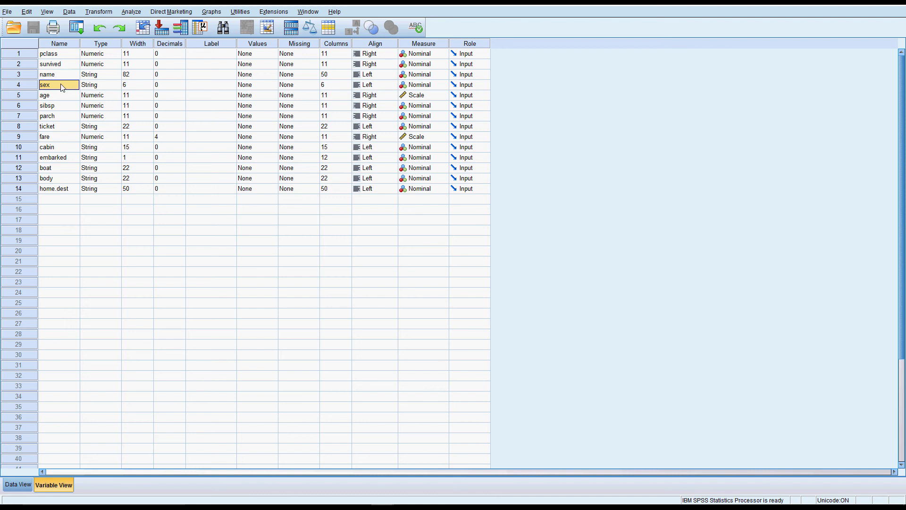
{"action": "mouse_move", "coordinate": [170, 121]}
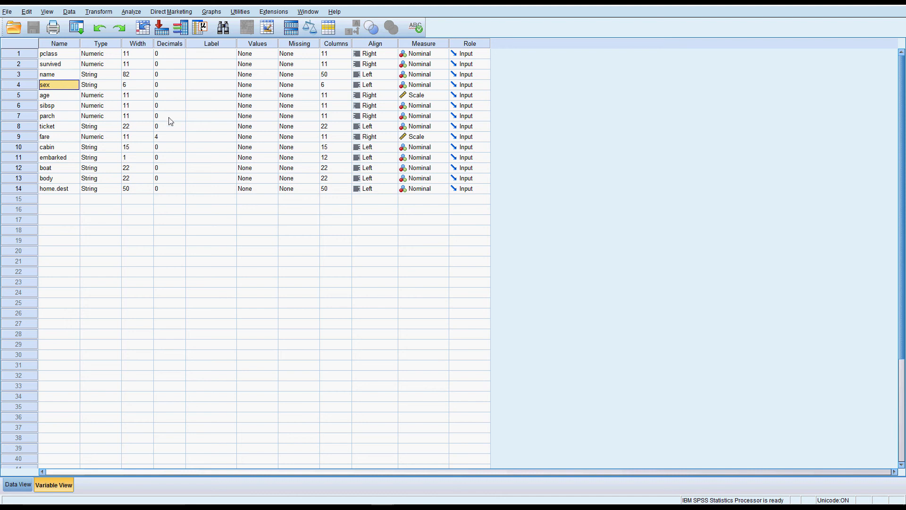
{"action": "mouse_move", "coordinate": [142, 127]}
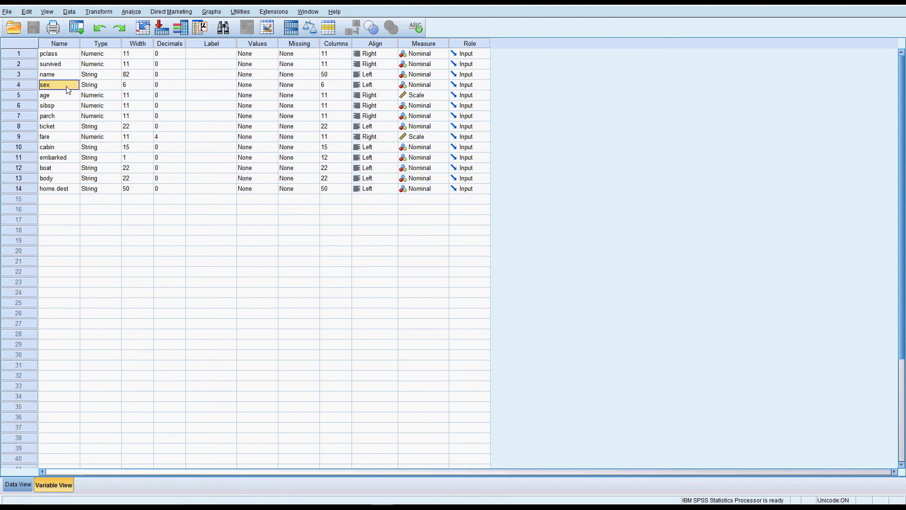
{"action": "mouse_move", "coordinate": [60, 90]}
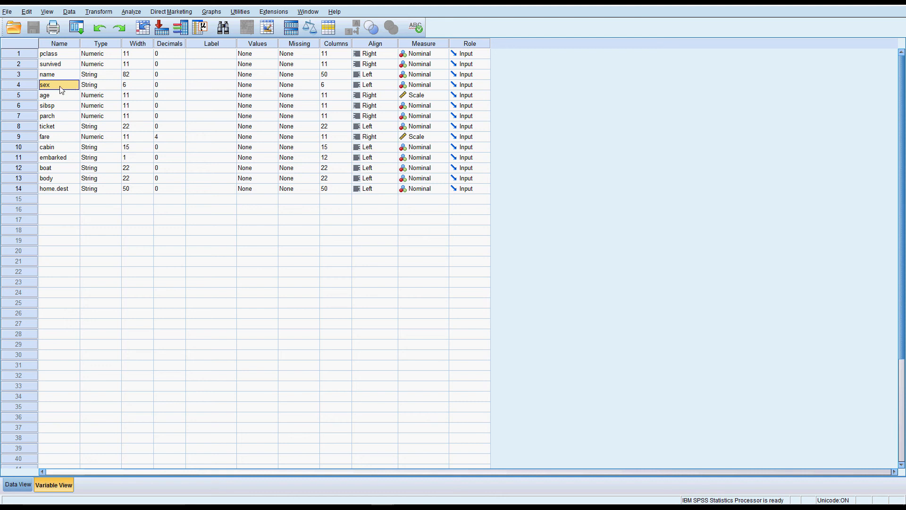
{"action": "mouse_move", "coordinate": [58, 91]}
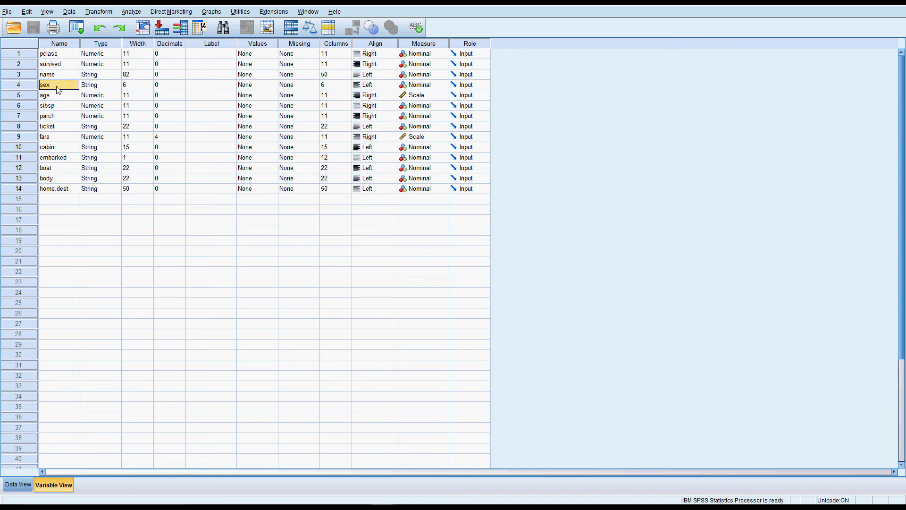
{"action": "mouse_move", "coordinate": [62, 89]}
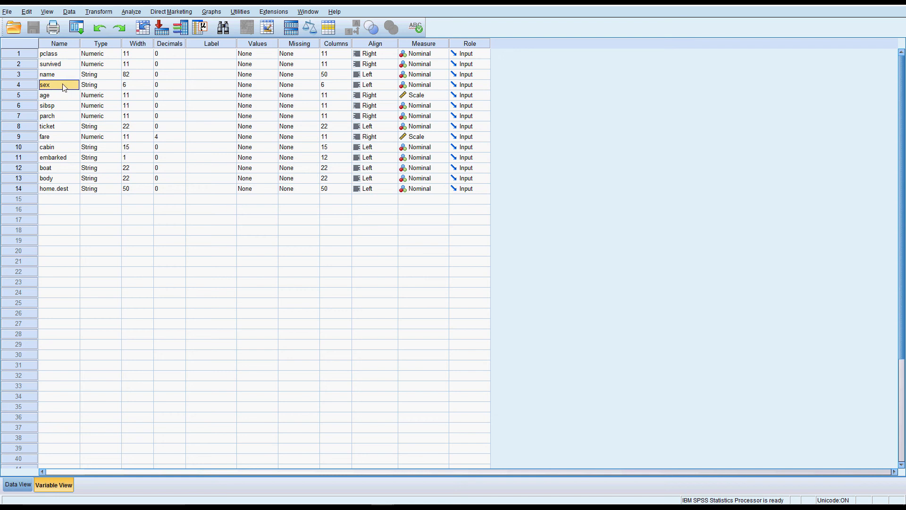
{"action": "mouse_move", "coordinate": [62, 88]}
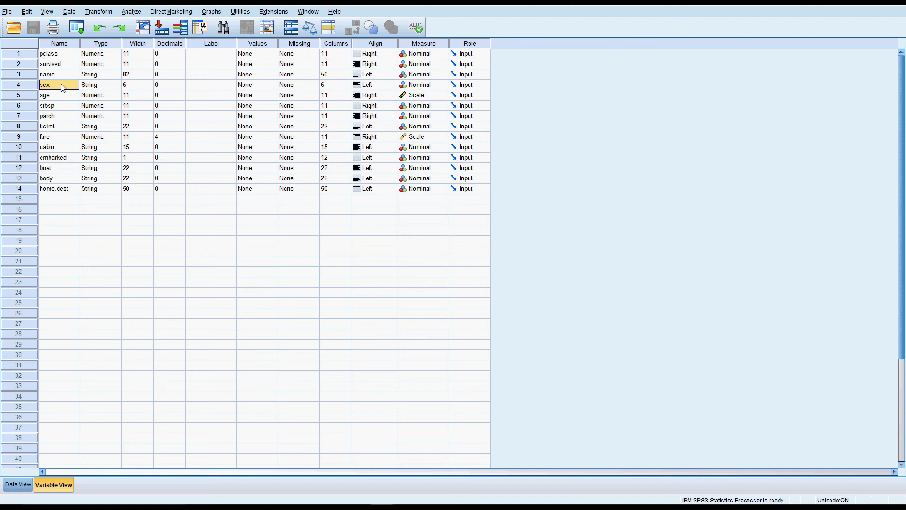
{"action": "mouse_move", "coordinate": [192, 48]}
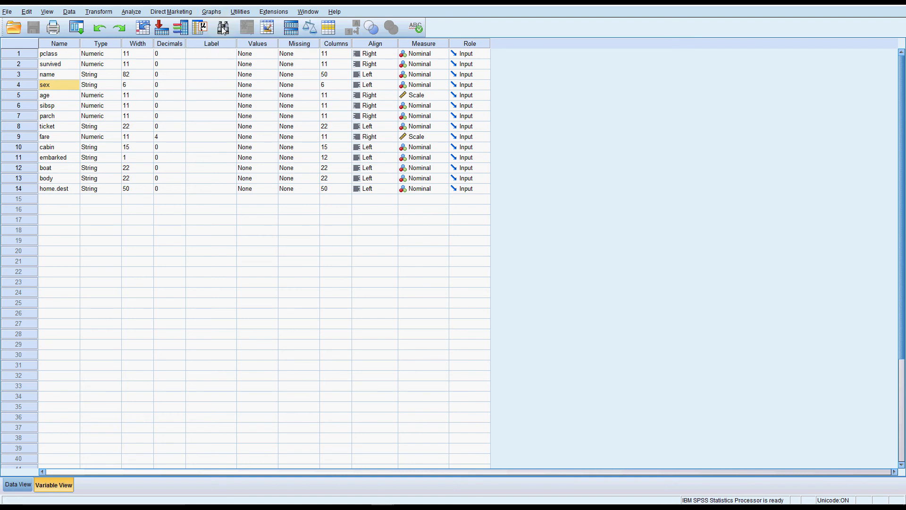
Start a new chart in Chart Builder from the Stacked Bar gallery layout.
{"action": "left_click", "coordinate": [210, 12]}
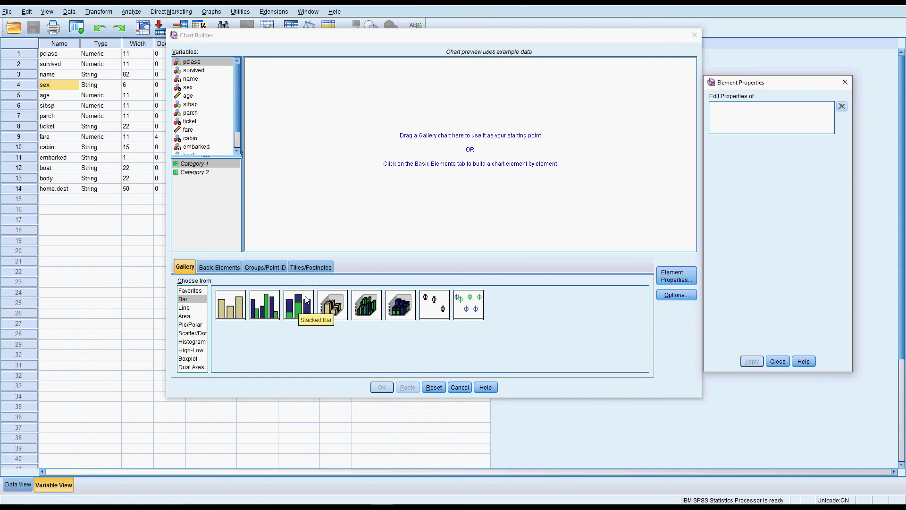
{"action": "left_click_drag", "start_coordinate": [298, 305], "coordinate": [360, 203]}
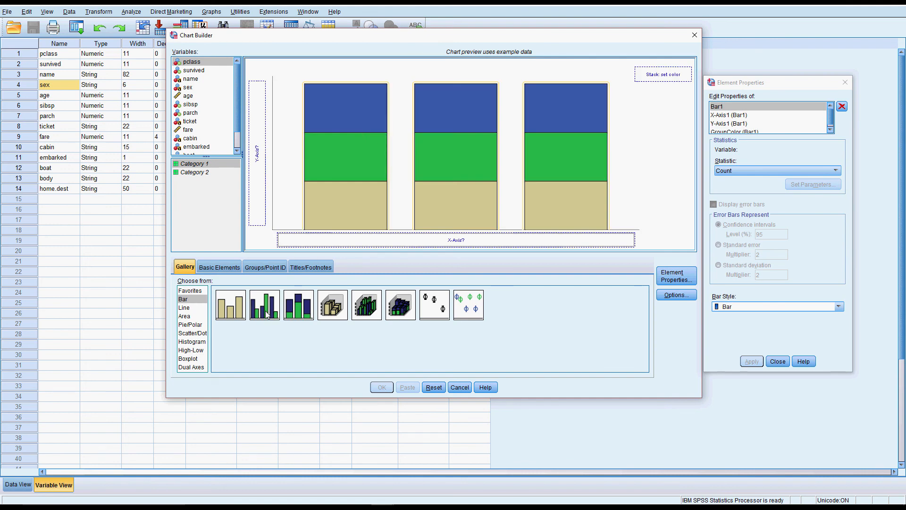
{"action": "mouse_move", "coordinate": [264, 305]}
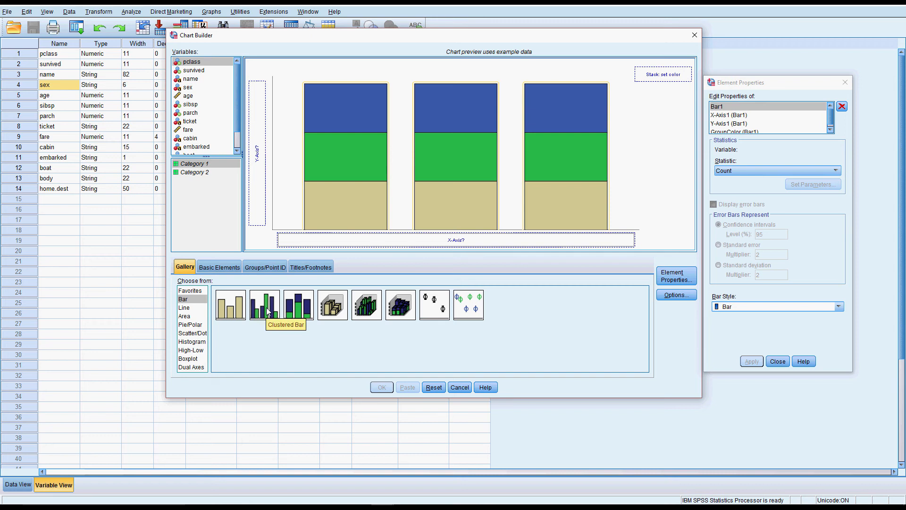
{"action": "mouse_move", "coordinate": [299, 305]}
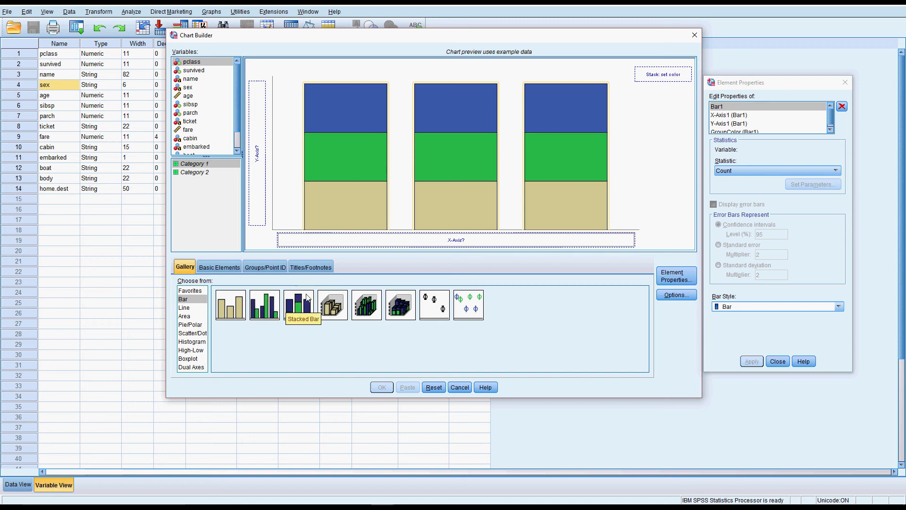
{"action": "mouse_move", "coordinate": [317, 294]}
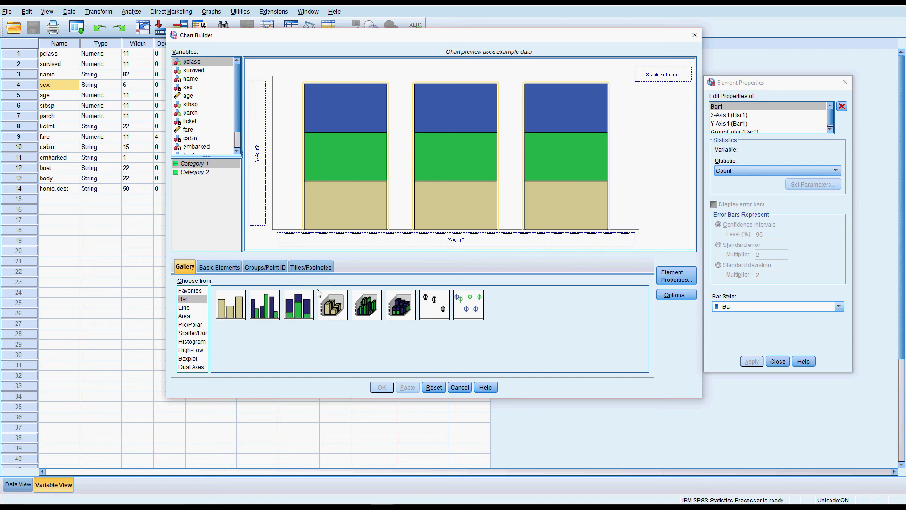
{"action": "mouse_move", "coordinate": [300, 305]}
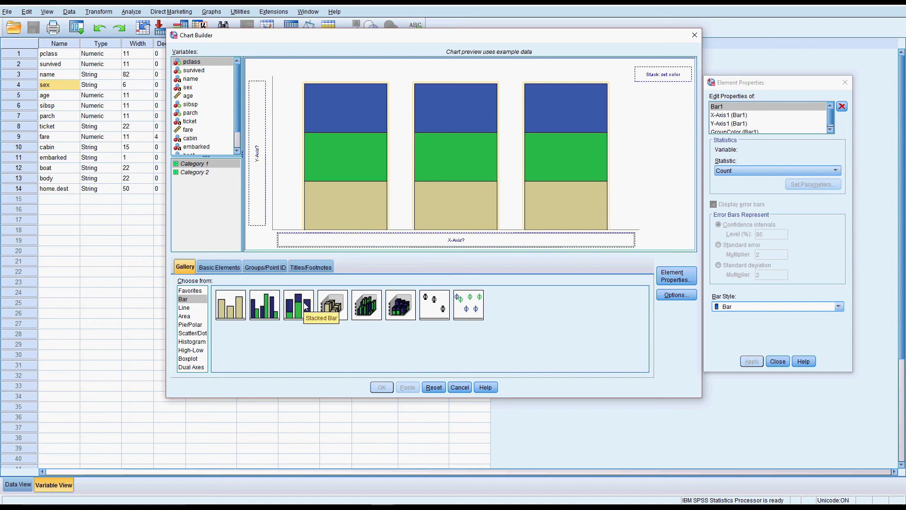
{"action": "mouse_move", "coordinate": [256, 144]}
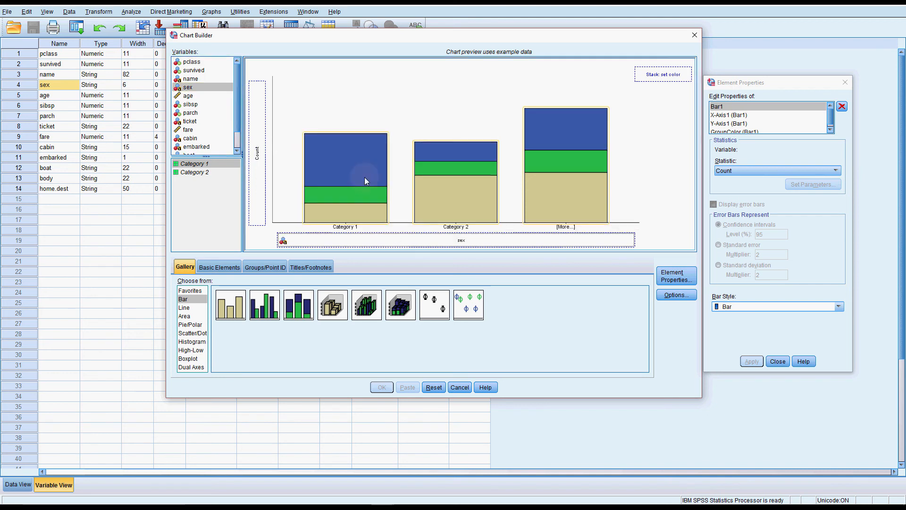
{"action": "mouse_move", "coordinate": [428, 218]}
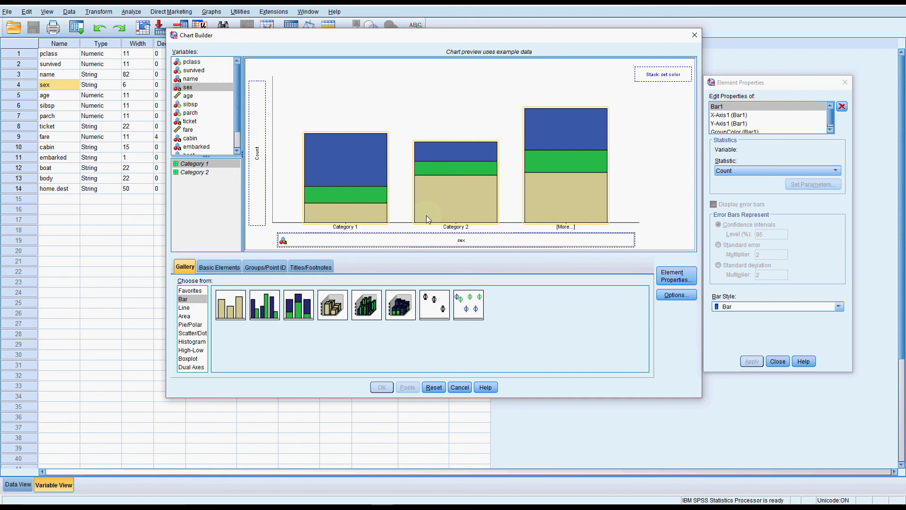
{"action": "mouse_move", "coordinate": [532, 177]}
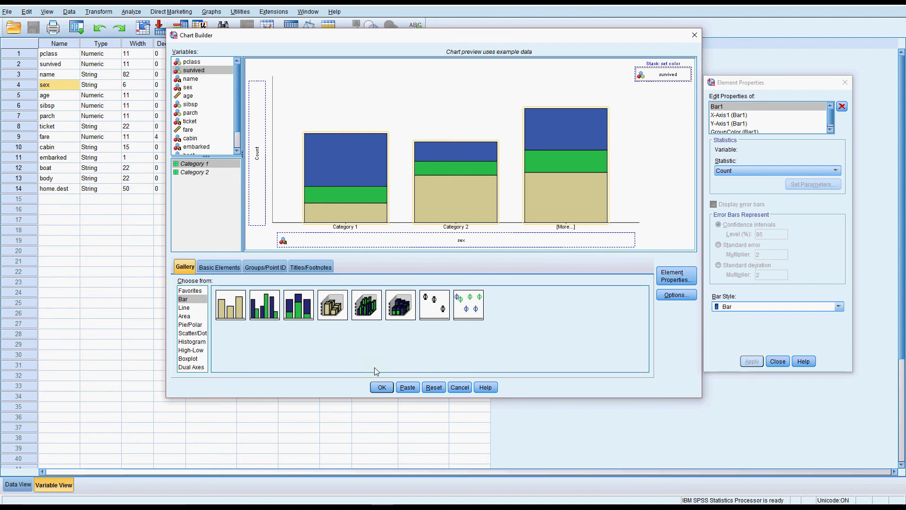
Run the chart to get stacked bars of female and male counts split by survived 0/1.
{"action": "left_click", "coordinate": [381, 388]}
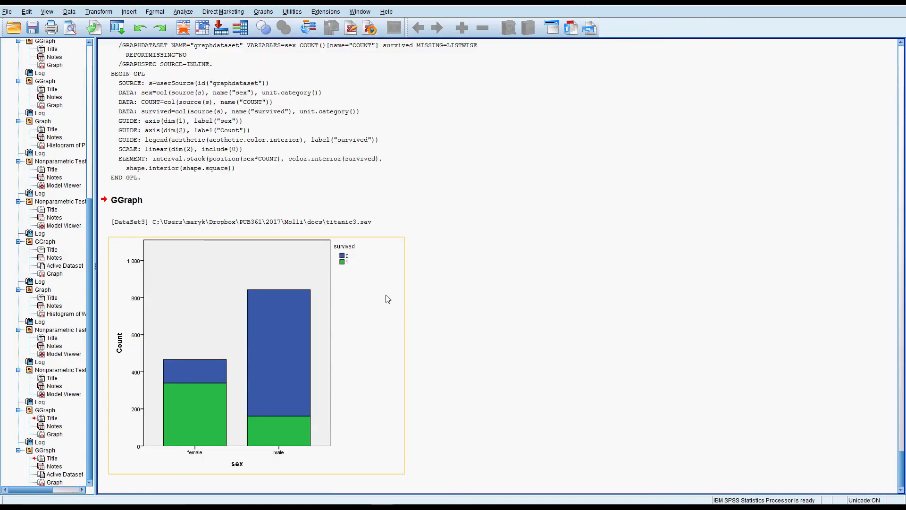
{"action": "mouse_move", "coordinate": [352, 251]}
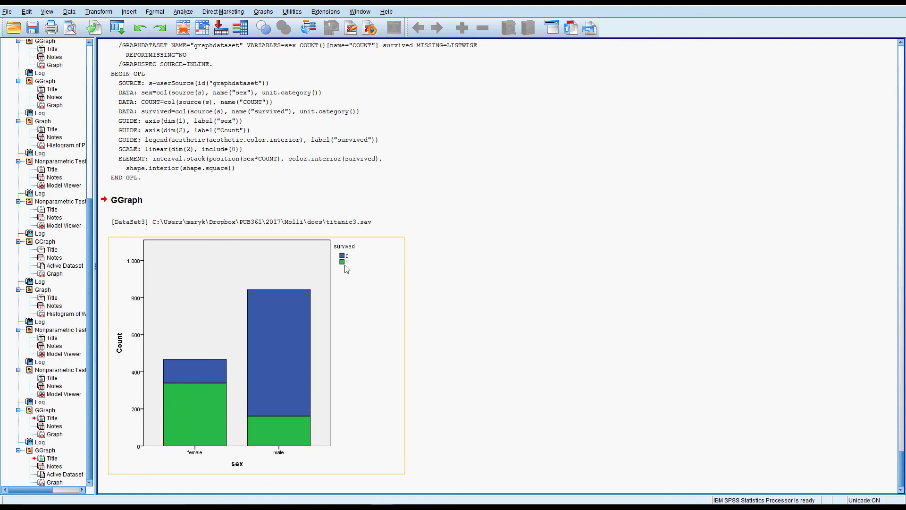
{"action": "mouse_move", "coordinate": [318, 307]}
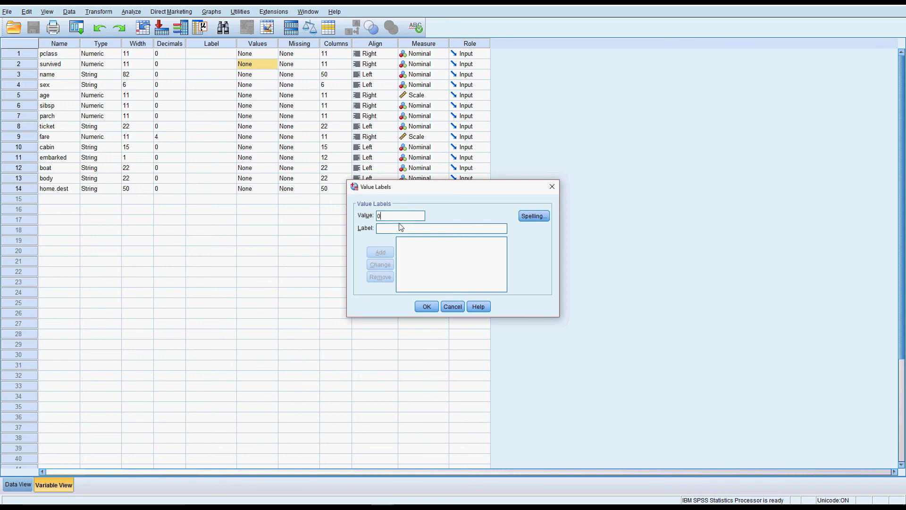
Label survived value 0 as Died and begin entering Survived for value 1.
{"action": "type", "text": "Died"}
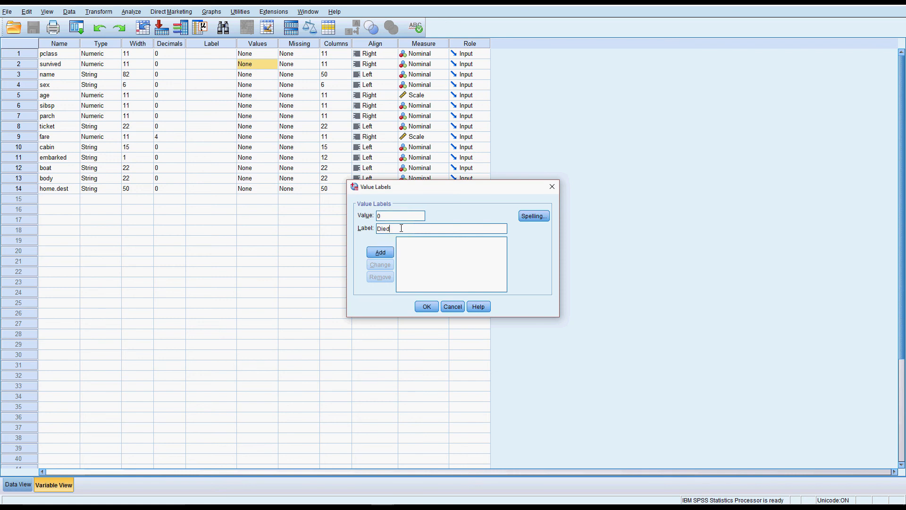
{"action": "left_click", "coordinate": [379, 253]}
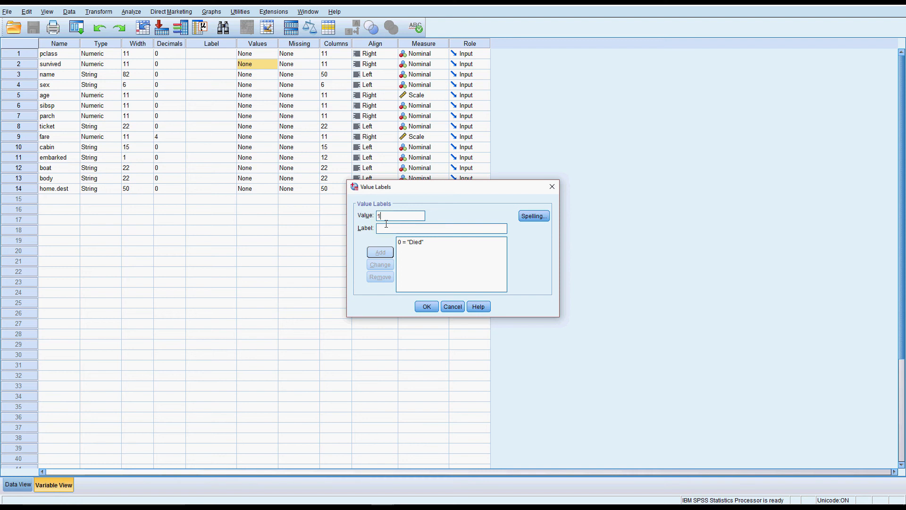
{"action": "type", "text": "Sur"}
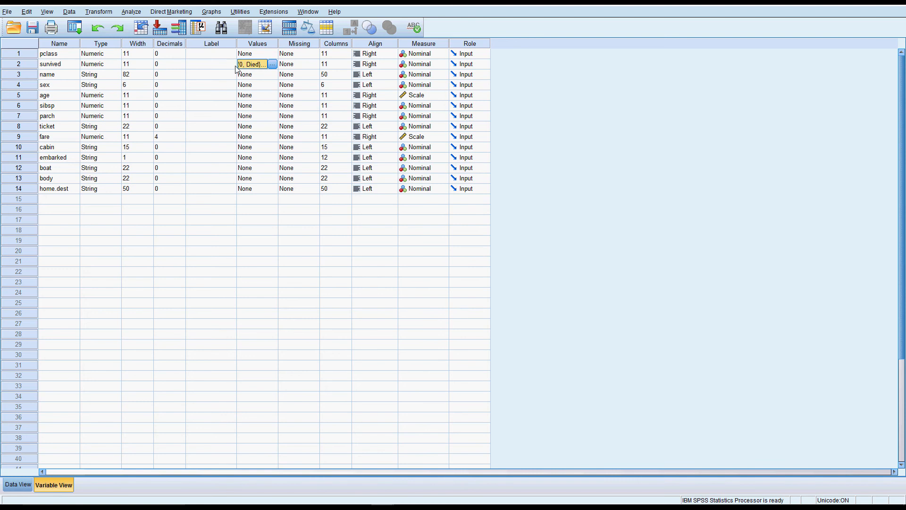
Rerun the same Chart Builder setup so the legend now reads Died and Survived.
{"action": "left_click", "coordinate": [211, 11]}
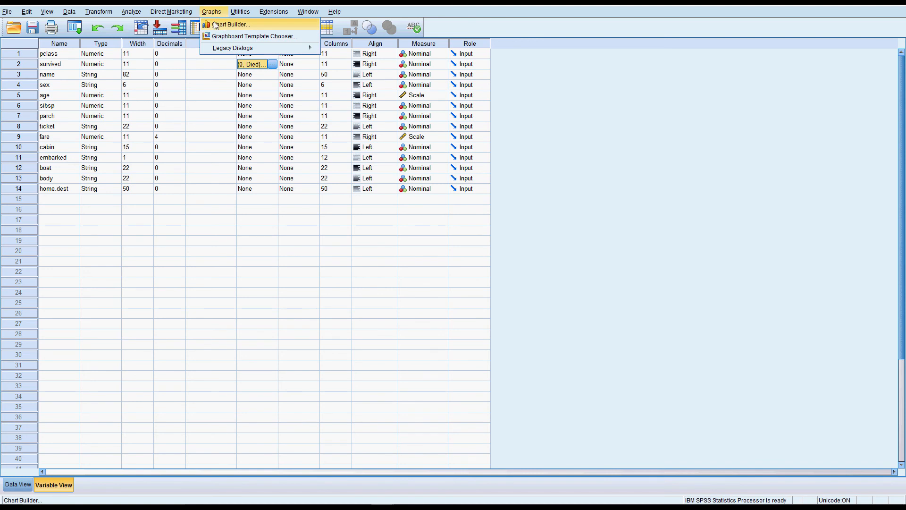
{"action": "left_click", "coordinate": [231, 24]}
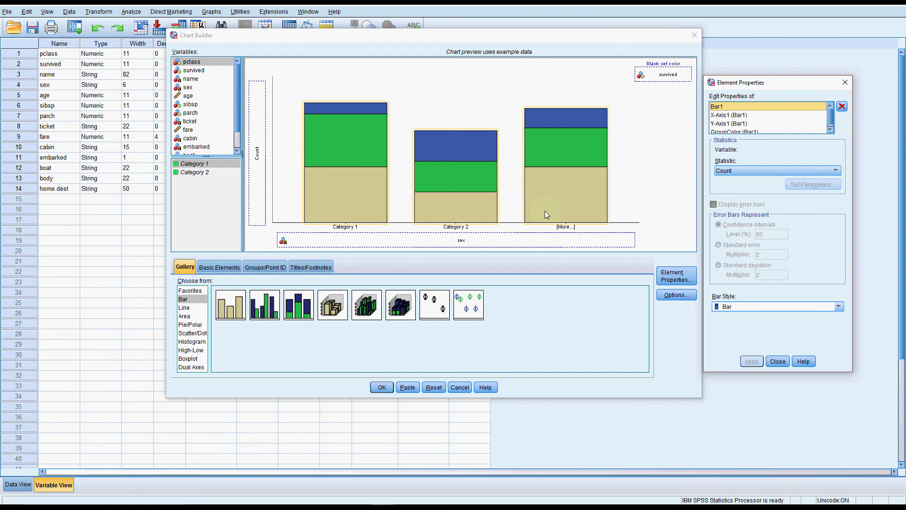
{"action": "mouse_move", "coordinate": [403, 371]}
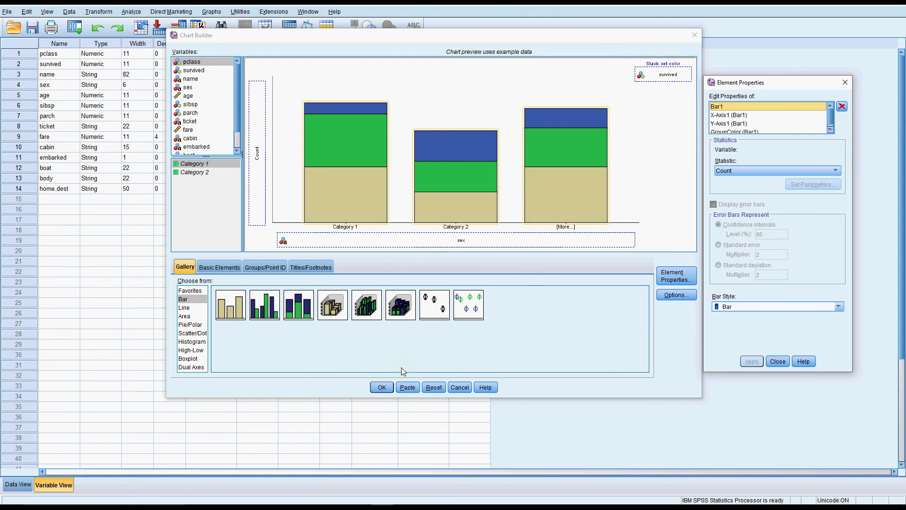
{"action": "left_click", "coordinate": [380, 387]}
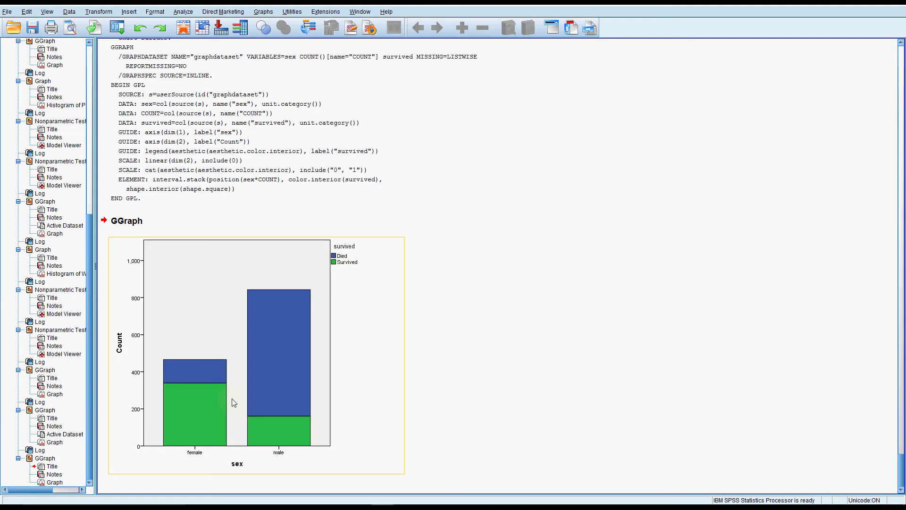
{"action": "mouse_move", "coordinate": [261, 423]}
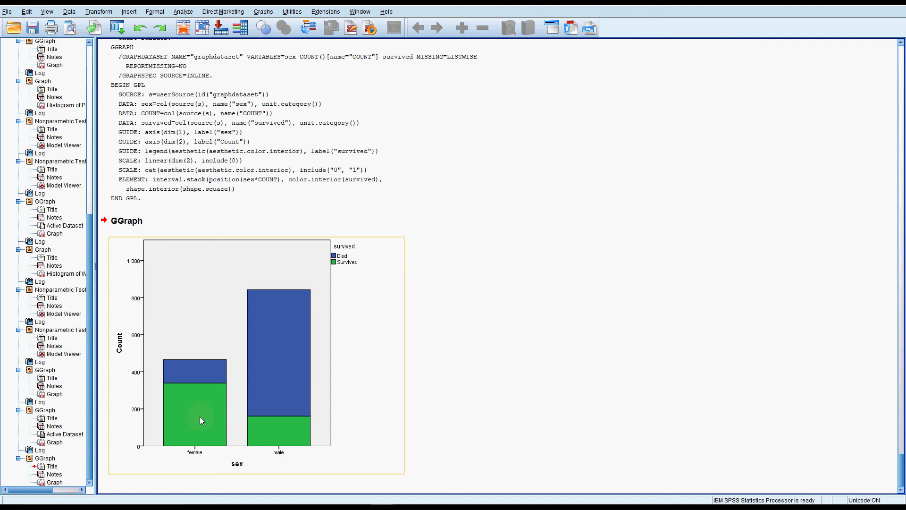
{"action": "mouse_move", "coordinate": [202, 422]}
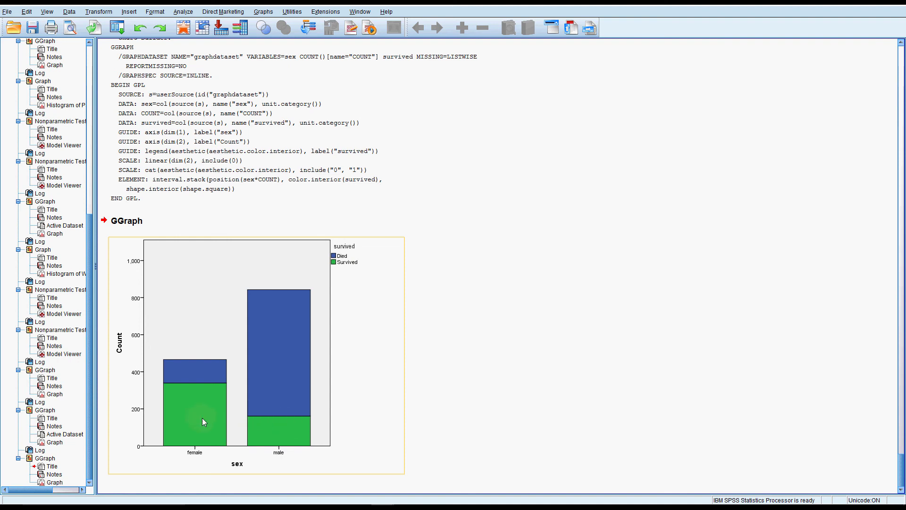
{"action": "mouse_move", "coordinate": [275, 402]}
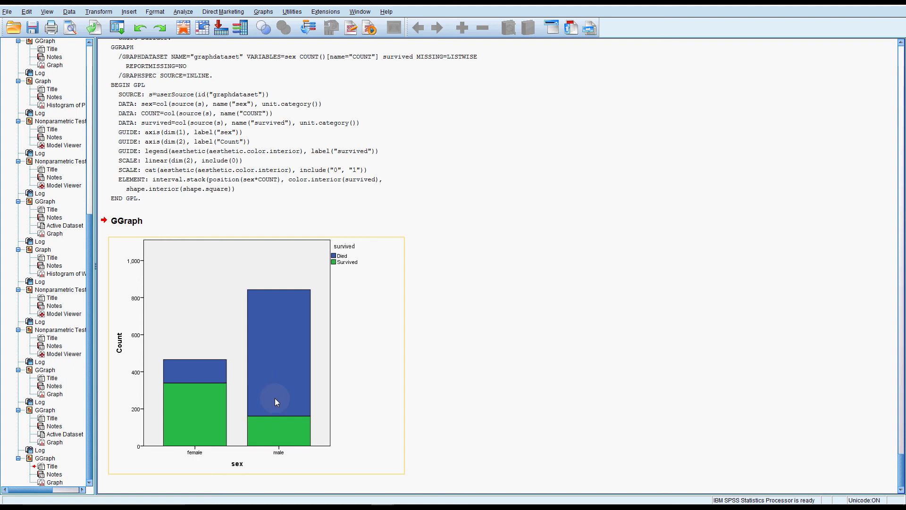
{"action": "mouse_move", "coordinate": [278, 400]}
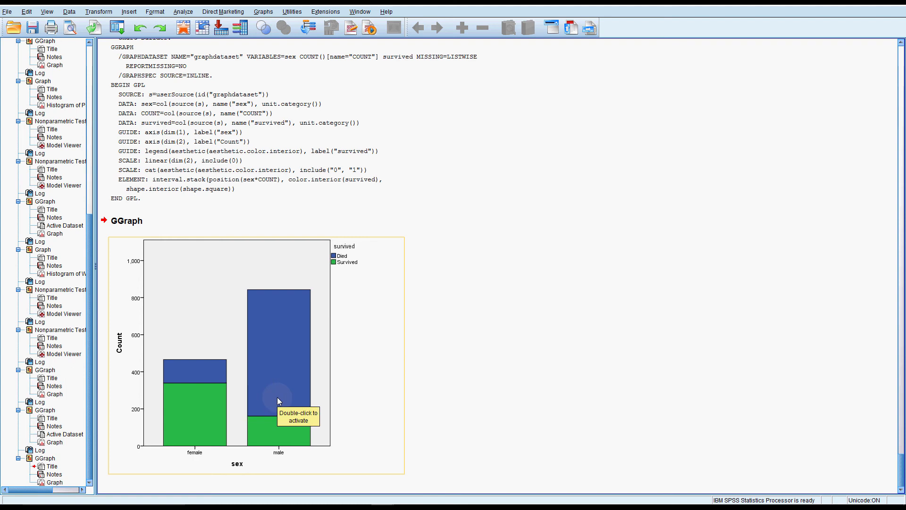
{"action": "mouse_move", "coordinate": [275, 402]}
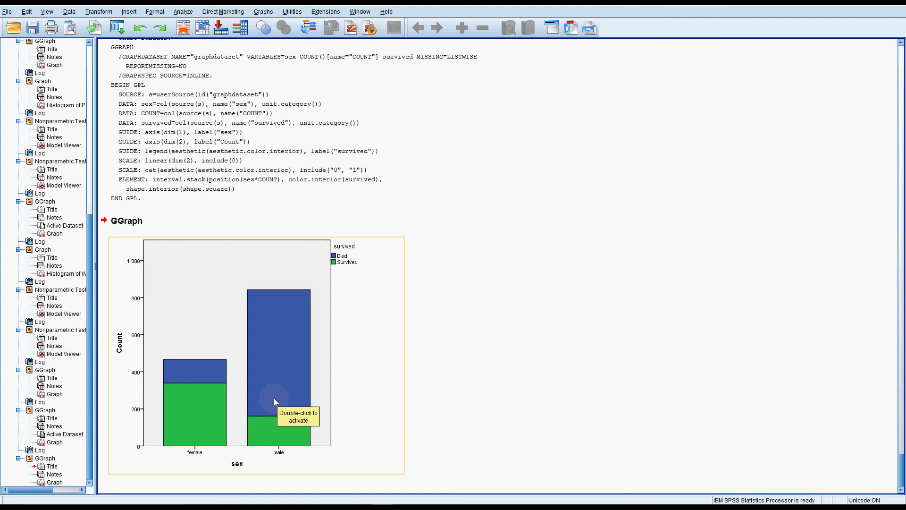
{"action": "mouse_move", "coordinate": [266, 400]}
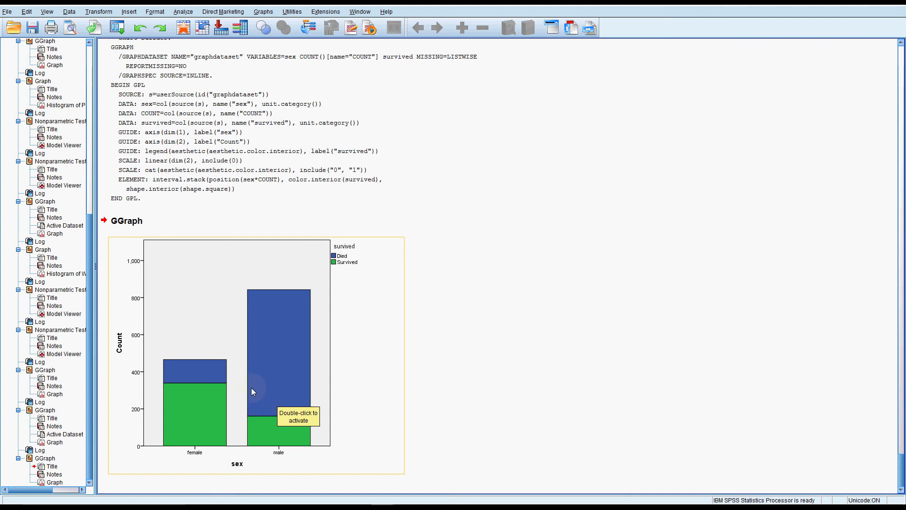
{"action": "mouse_move", "coordinate": [230, 393]}
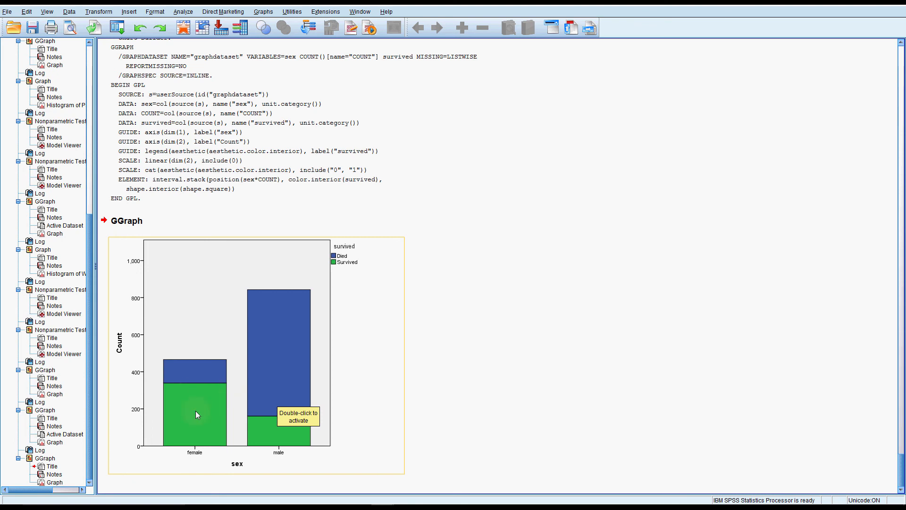
{"action": "mouse_move", "coordinate": [190, 435]}
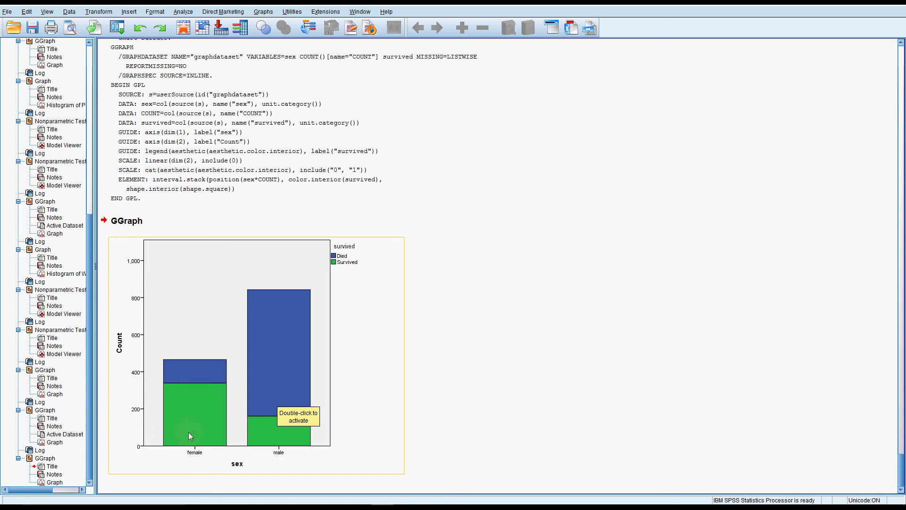
{"action": "mouse_move", "coordinate": [221, 409]}
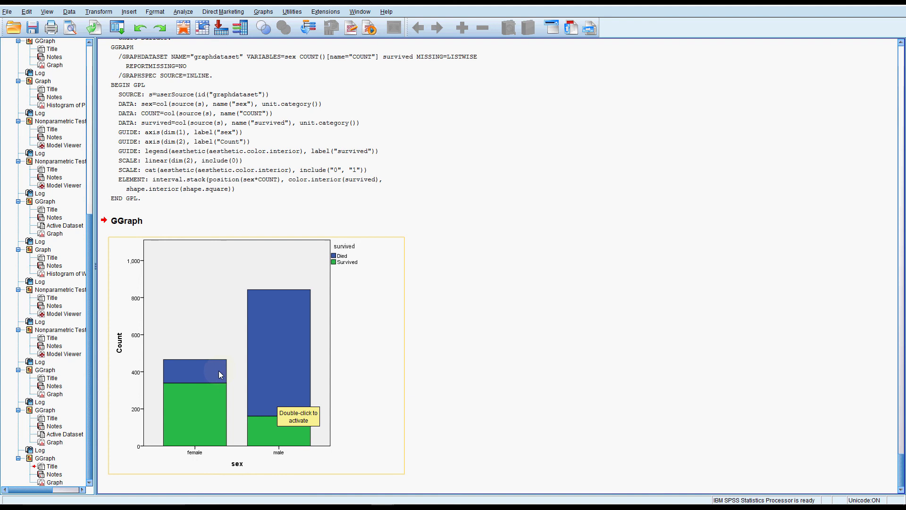
{"action": "mouse_move", "coordinate": [227, 375]}
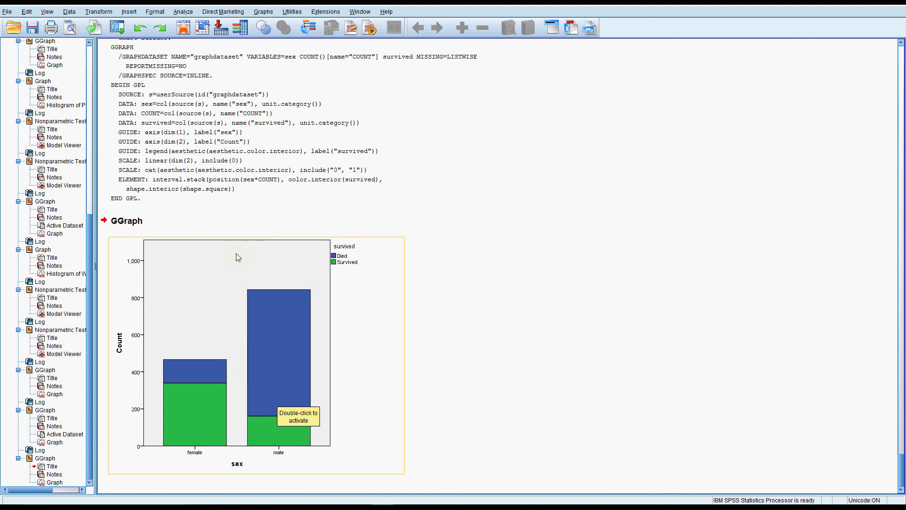
Set the bar statistic to Percentage with Total for Each X-Axis Category as denominator.
{"action": "left_click", "coordinate": [263, 12]}
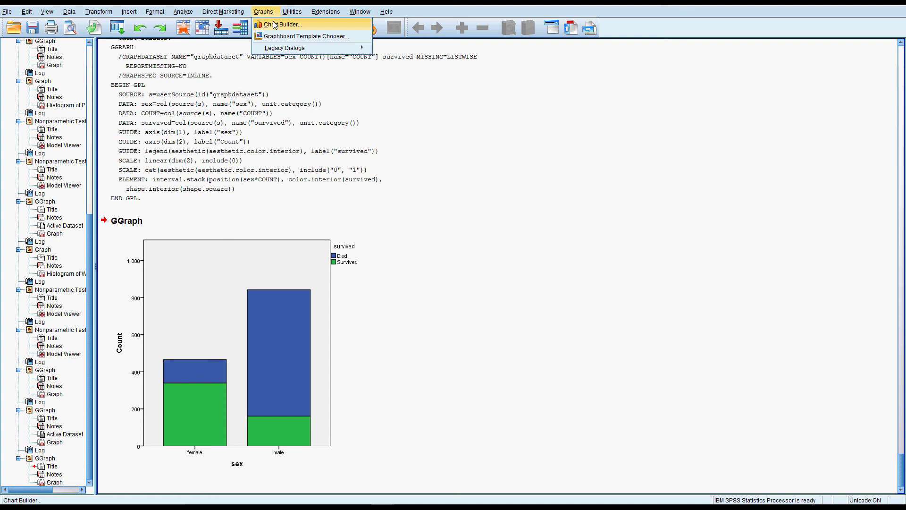
{"action": "left_click", "coordinate": [284, 24]}
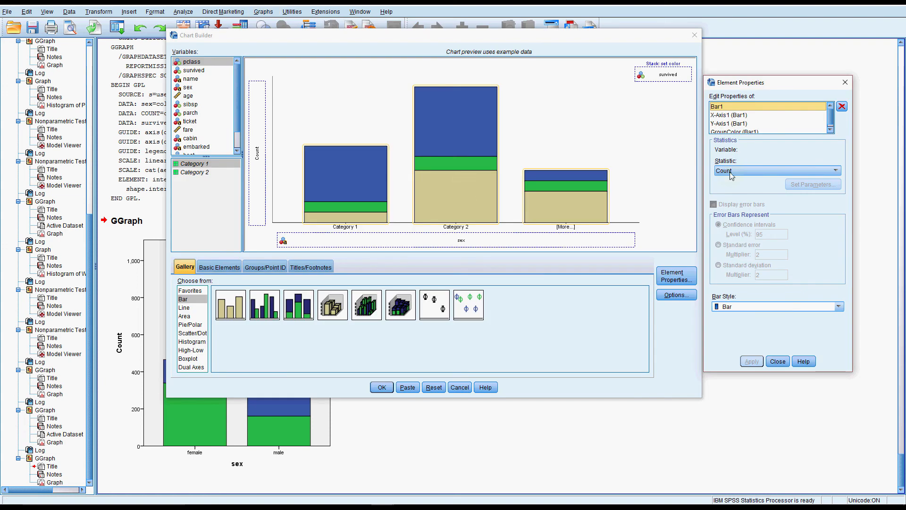
{"action": "left_click", "coordinate": [776, 170]}
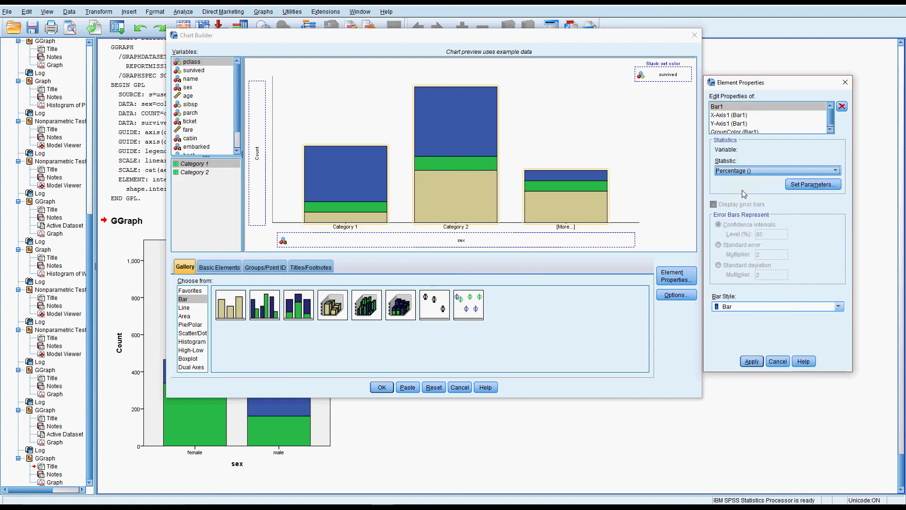
{"action": "left_click", "coordinate": [813, 184]}
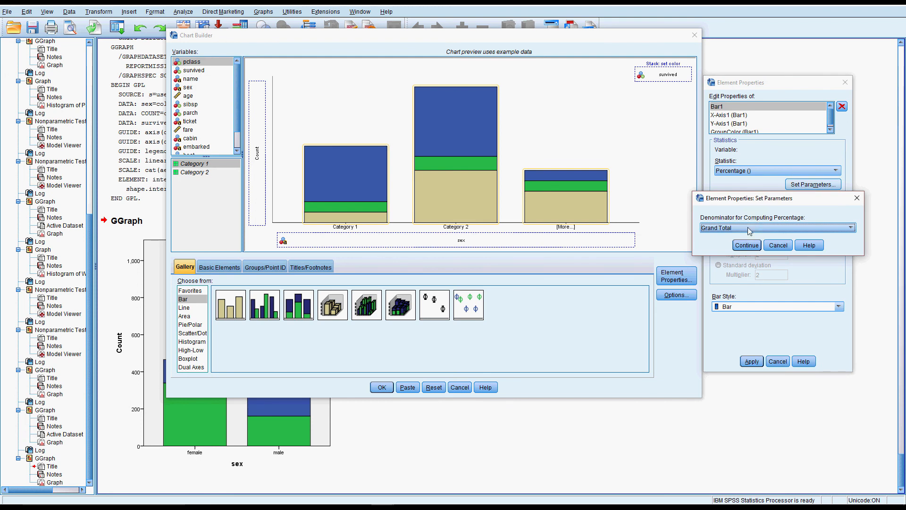
{"action": "left_click", "coordinate": [777, 227]}
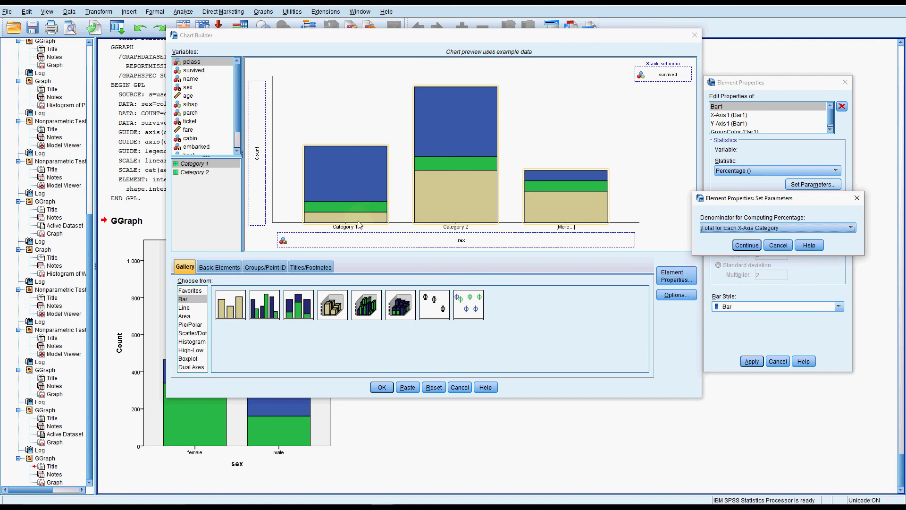
{"action": "mouse_move", "coordinate": [360, 189]}
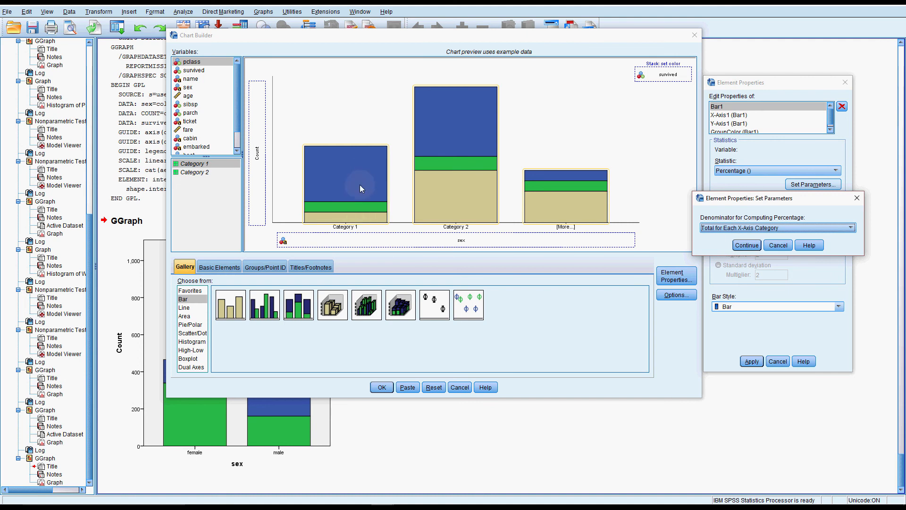
{"action": "mouse_move", "coordinate": [437, 251]}
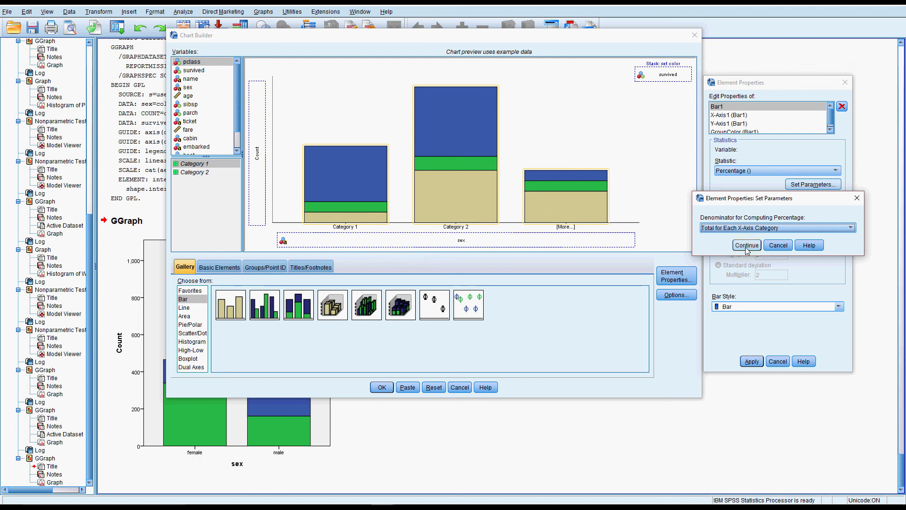
{"action": "left_click", "coordinate": [746, 244]}
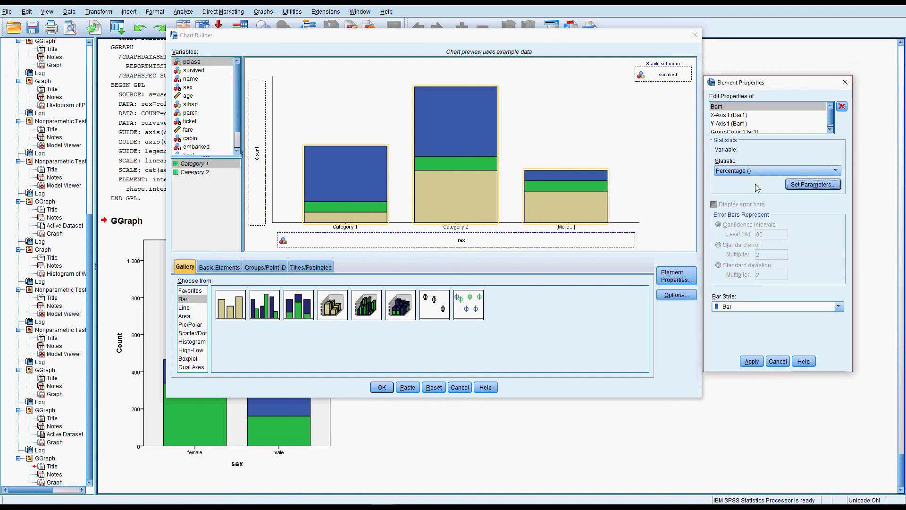
Run the chart and select the new within-sex percentage stacked bar chart in the output.
{"action": "left_click", "coordinate": [751, 361]}
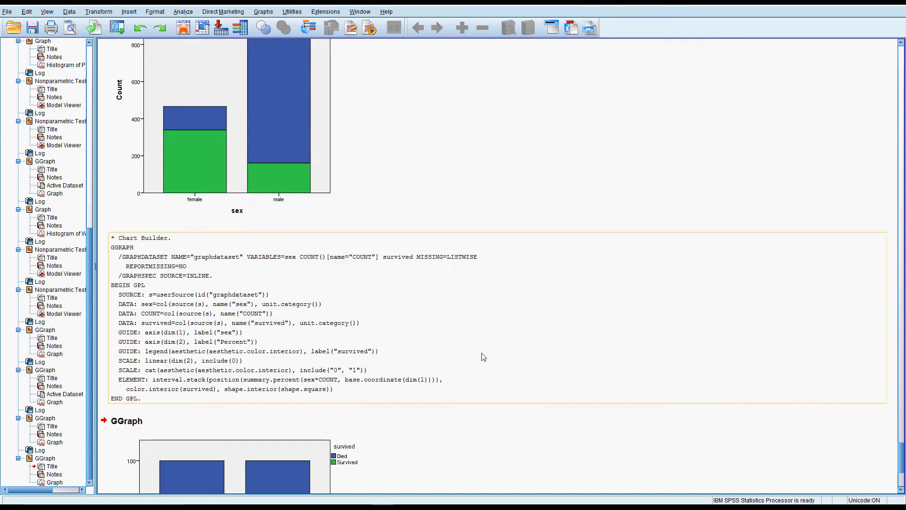
{"action": "scroll", "scroll_direction": "down", "scroll_amount": 3}
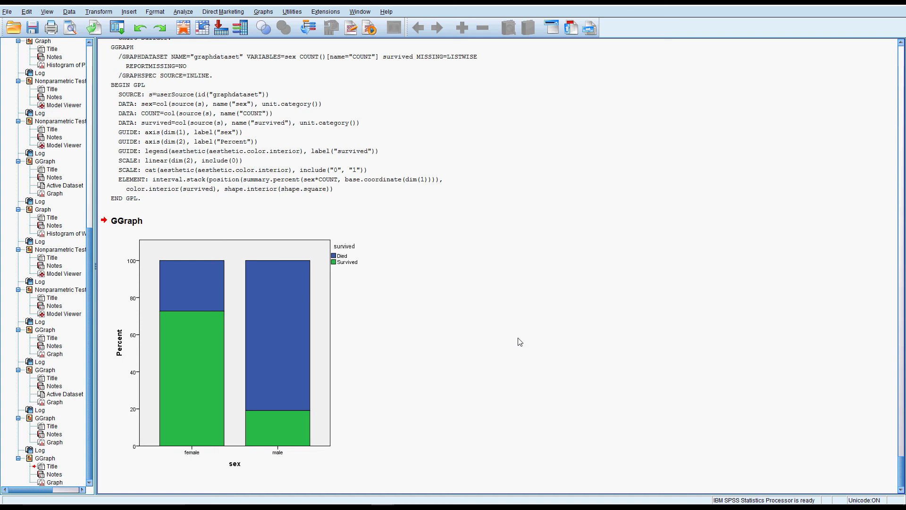
{"action": "left_click", "coordinate": [276, 431]}
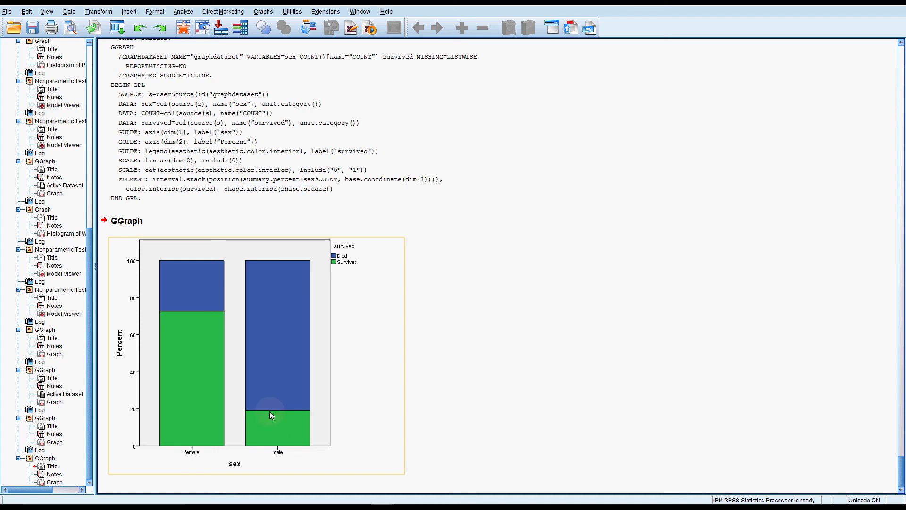
{"action": "mouse_move", "coordinate": [264, 412]}
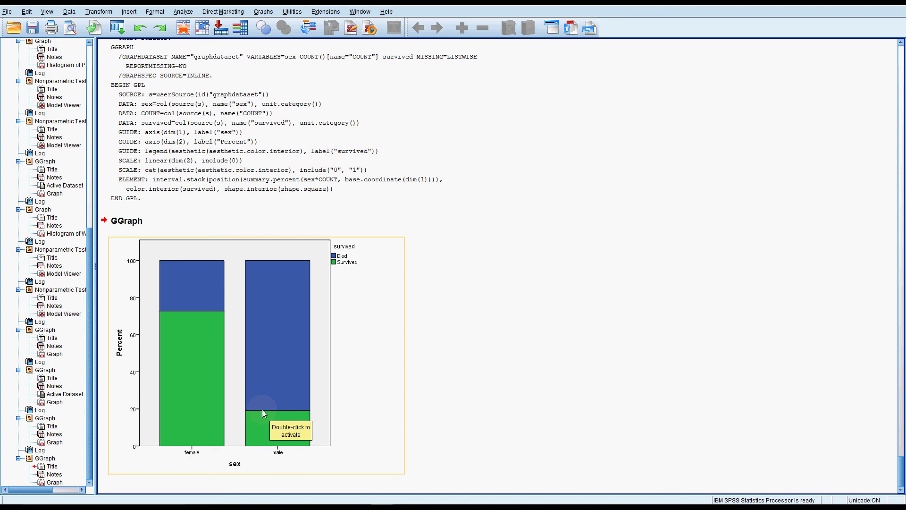
{"action": "mouse_move", "coordinate": [180, 317]}
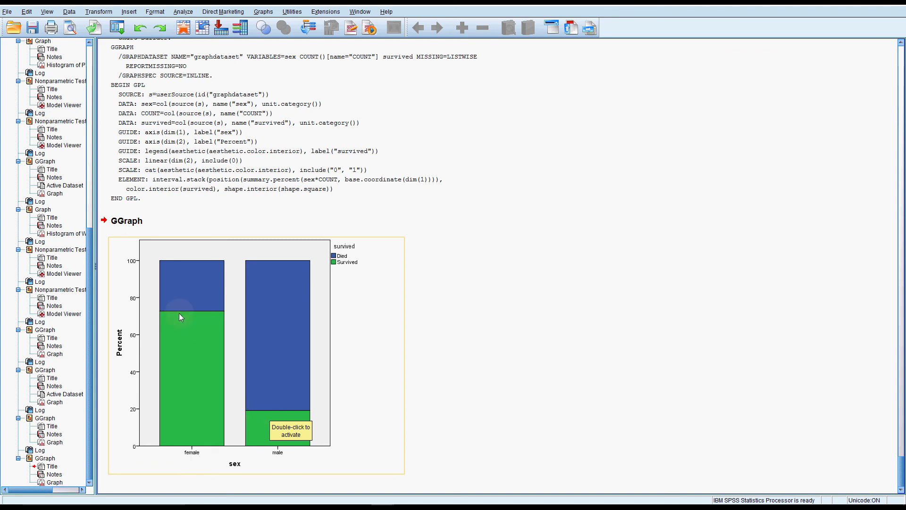
{"action": "mouse_move", "coordinate": [193, 270]}
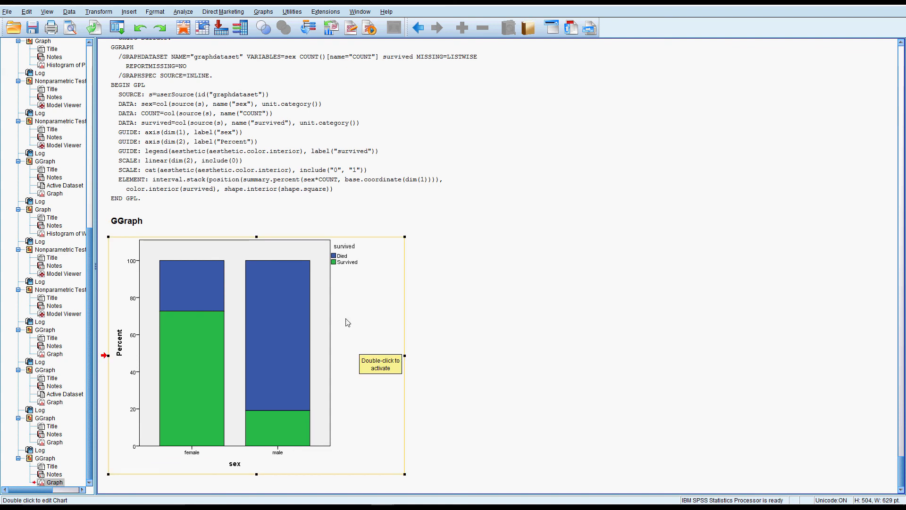
{"action": "mouse_move", "coordinate": [239, 275]}
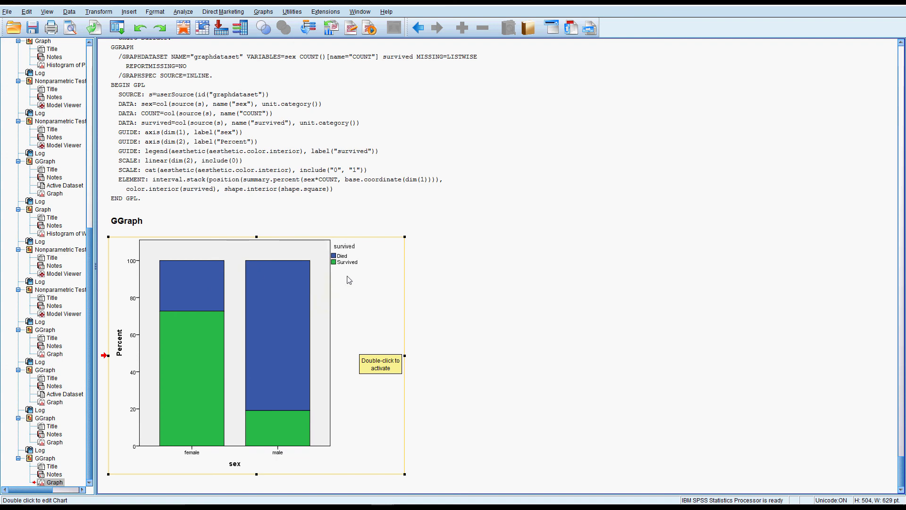
{"action": "mouse_move", "coordinate": [390, 252]}
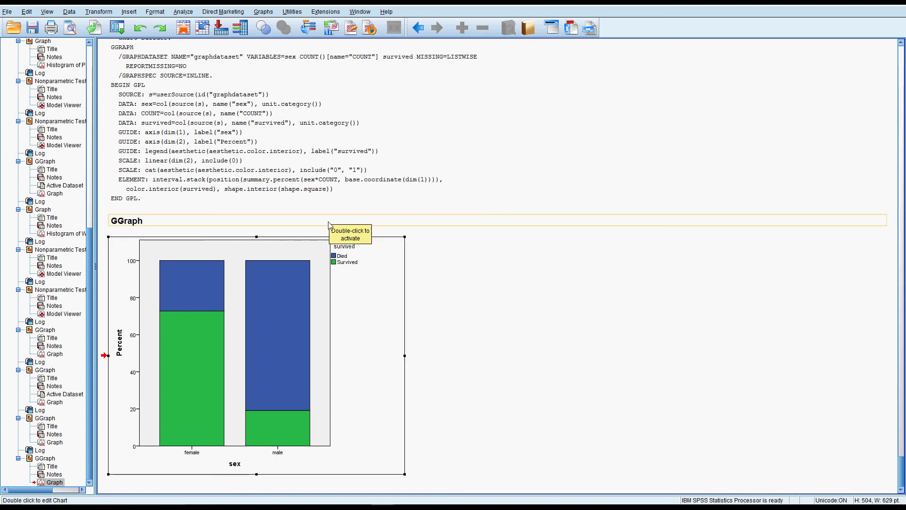
{"action": "mouse_move", "coordinate": [180, 12]}
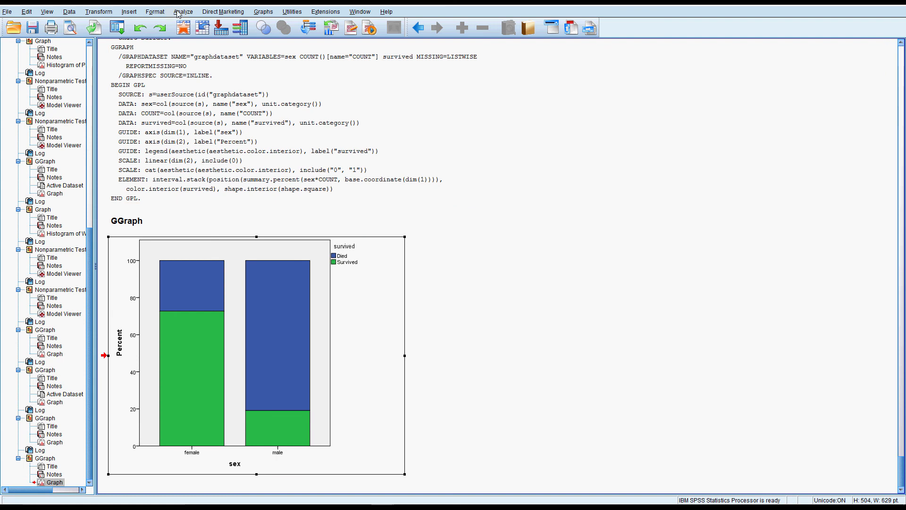
Run Crosstabs with sex in Rows and survived in Columns, giving counts 127/339 and 682/161.
{"action": "left_click", "coordinate": [183, 11]}
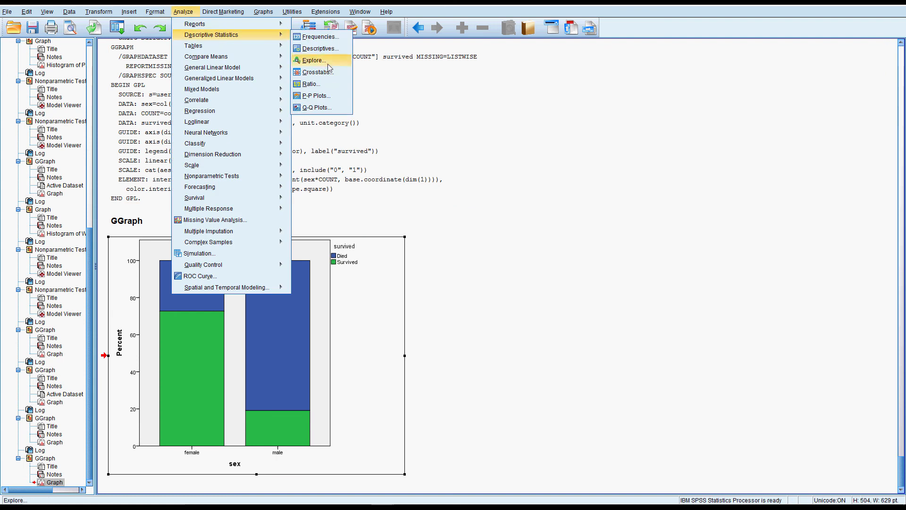
{"action": "mouse_move", "coordinate": [316, 73]}
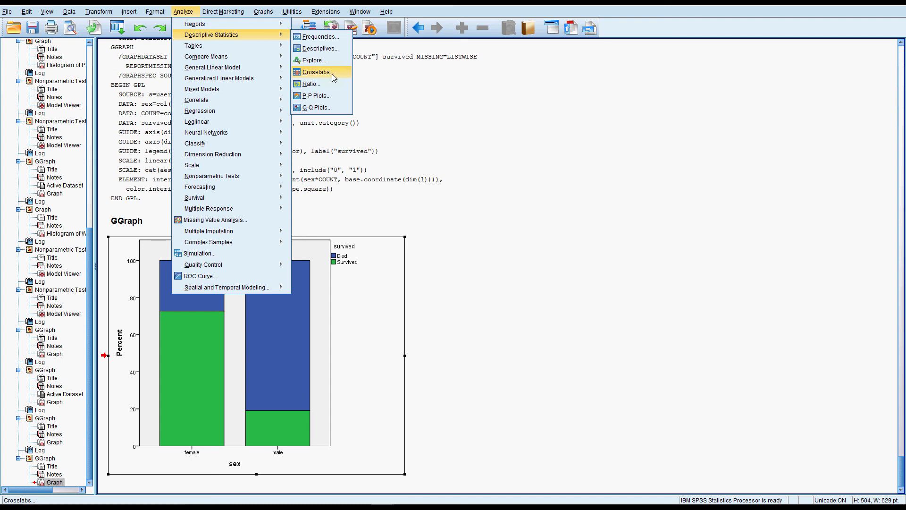
{"action": "left_click", "coordinate": [318, 72]}
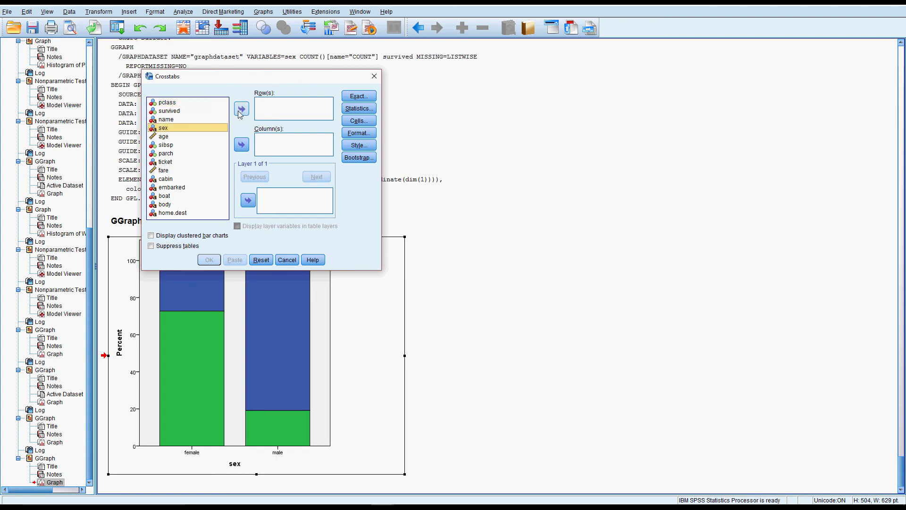
{"action": "left_click", "coordinate": [241, 109]}
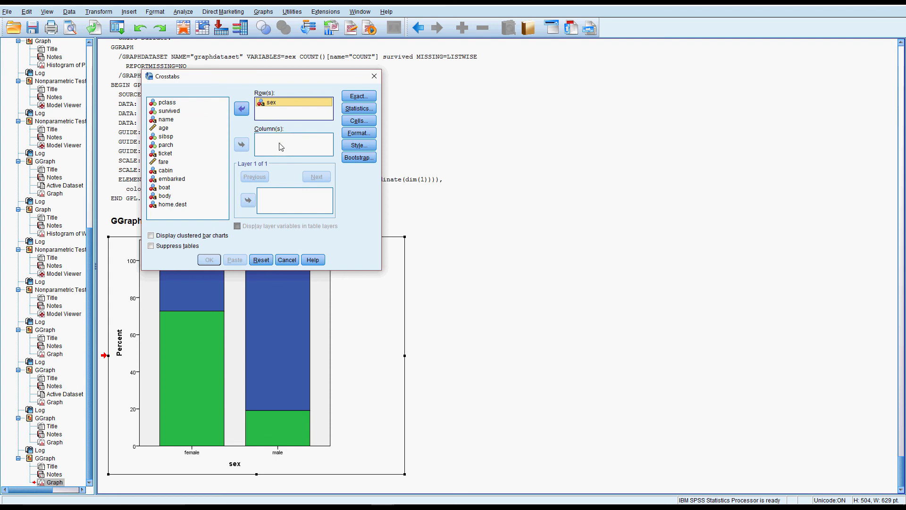
{"action": "left_click", "coordinate": [169, 111]}
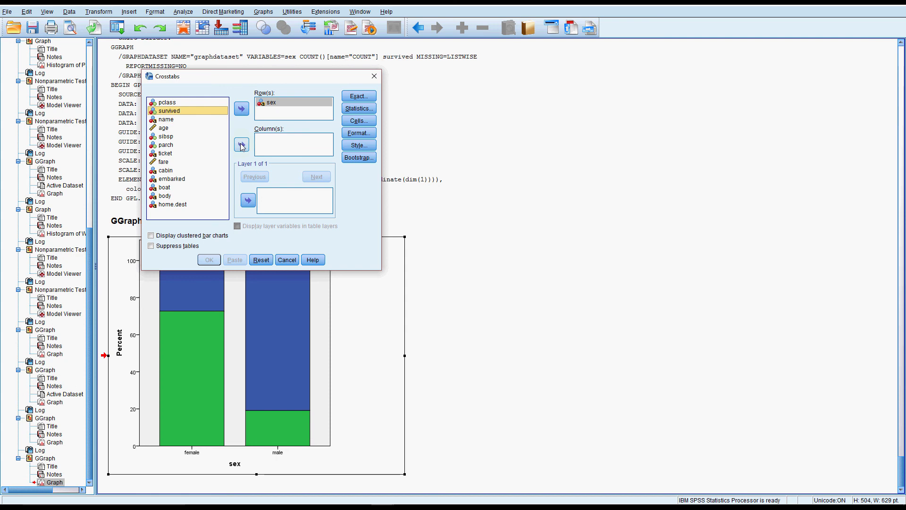
{"action": "left_click", "coordinate": [207, 259]}
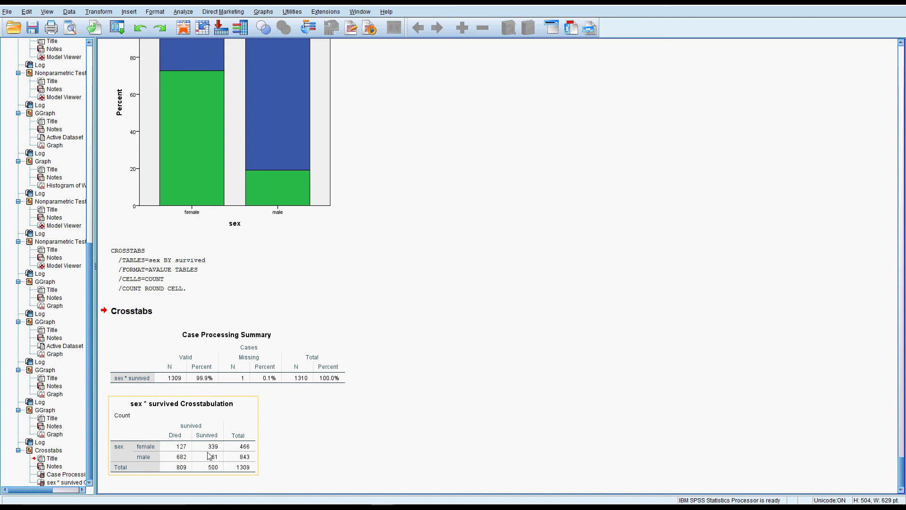
{"action": "mouse_move", "coordinate": [186, 454]}
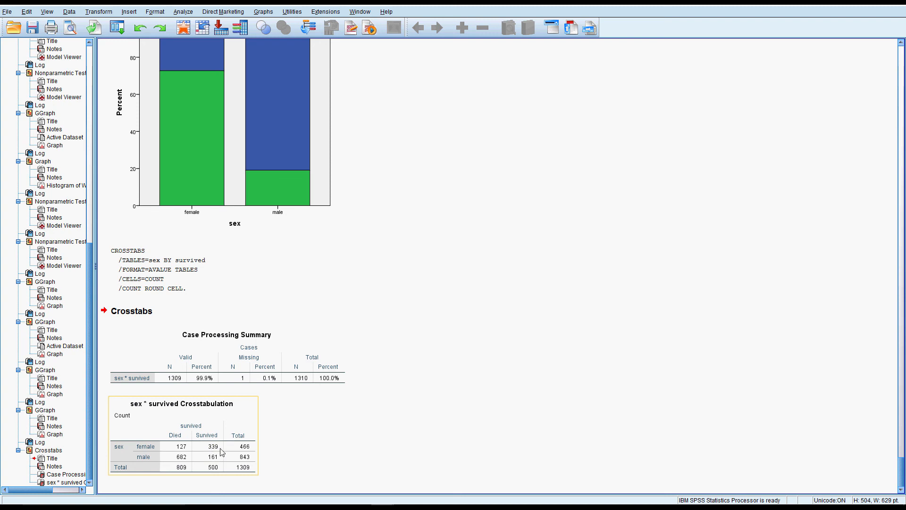
{"action": "left_click", "coordinate": [184, 12]}
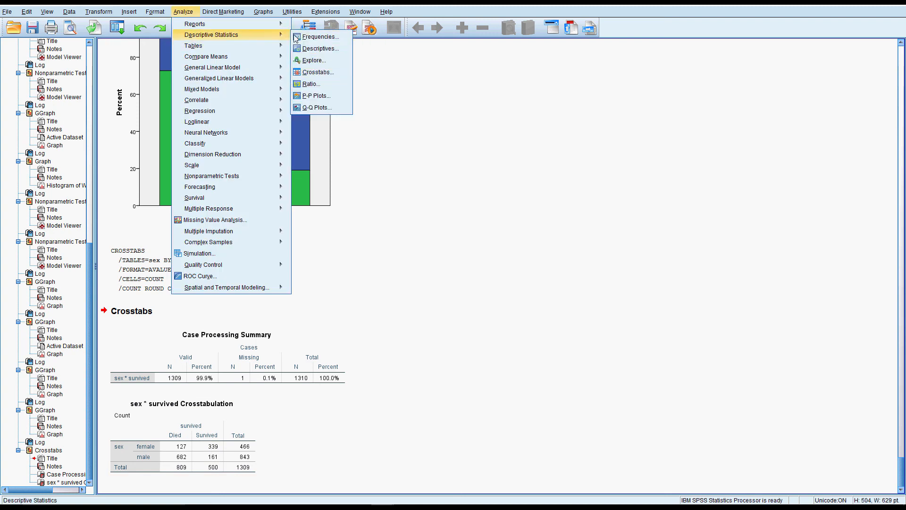
In Crosstabs Statistics request Chi-square and Risk for the sex by survived table.
{"action": "left_click", "coordinate": [317, 72]}
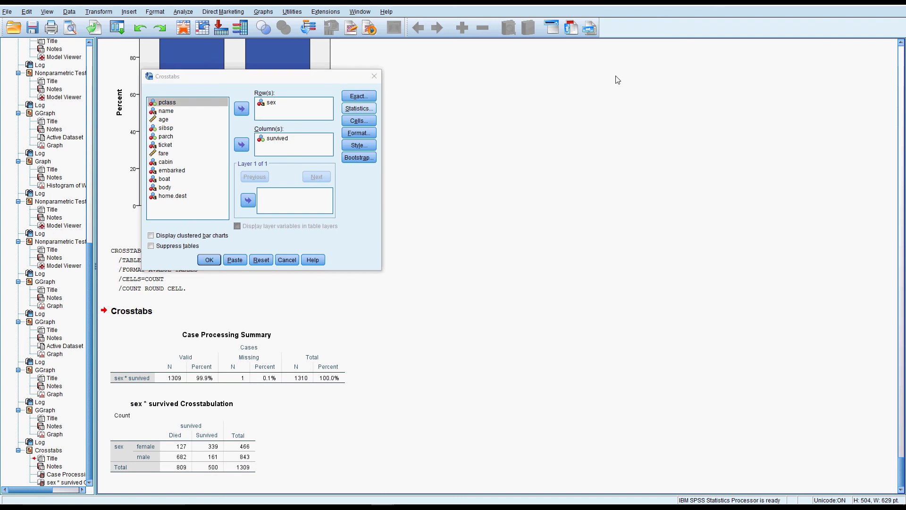
{"action": "mouse_move", "coordinate": [553, 122]}
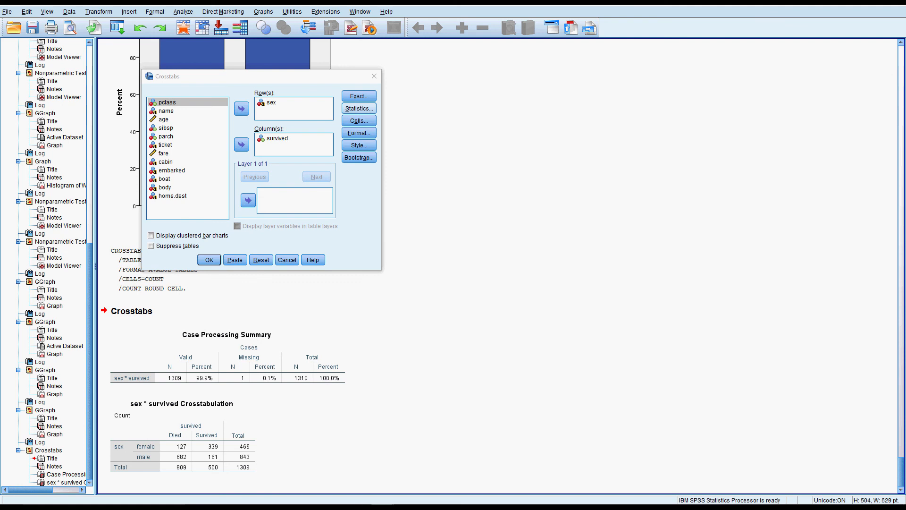
{"action": "left_click", "coordinate": [358, 108]}
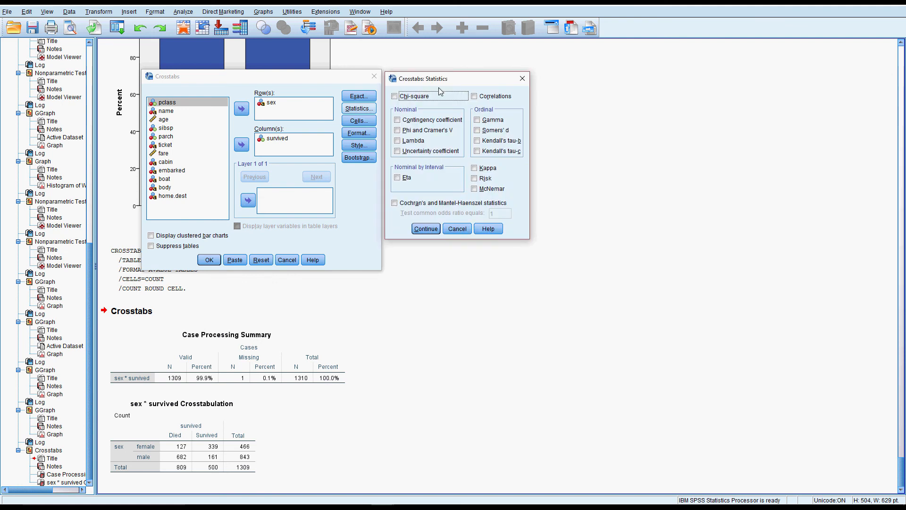
{"action": "left_click", "coordinate": [395, 97]}
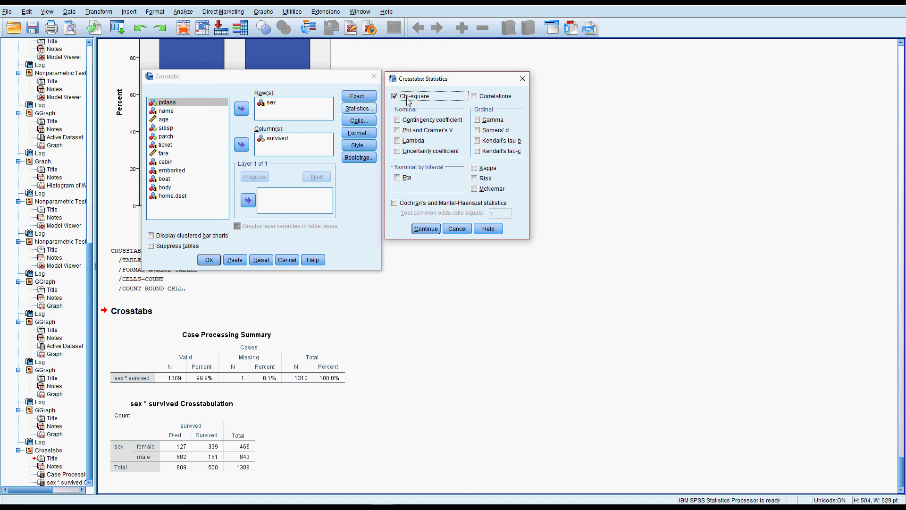
{"action": "mouse_move", "coordinate": [343, 289]}
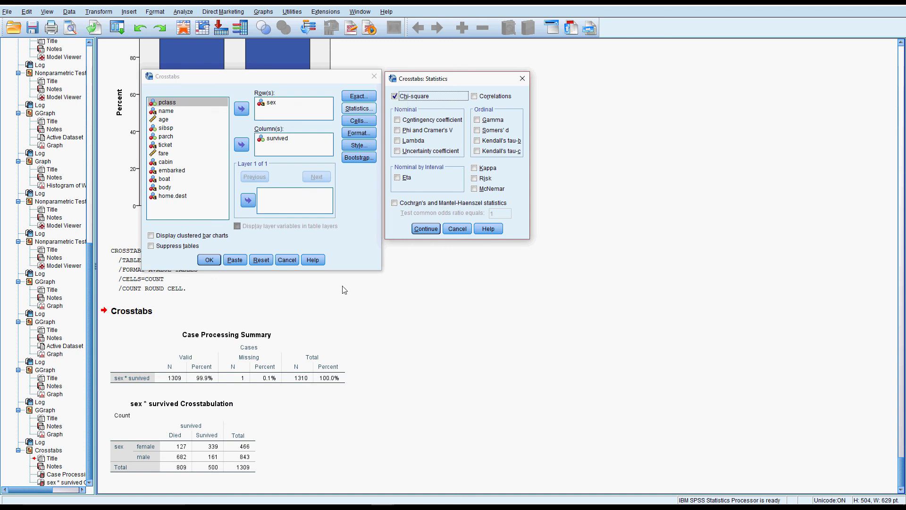
{"action": "mouse_move", "coordinate": [183, 441]}
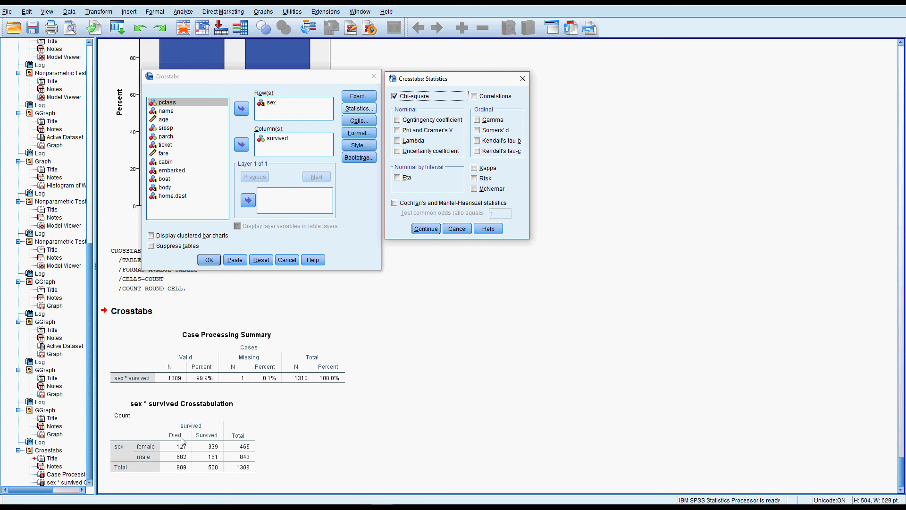
{"action": "mouse_move", "coordinate": [207, 423]}
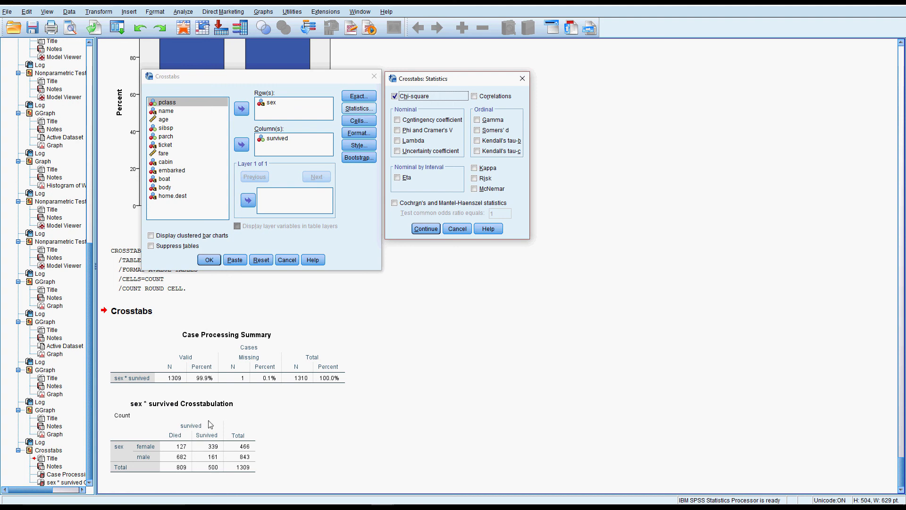
{"action": "left_click", "coordinate": [475, 178]}
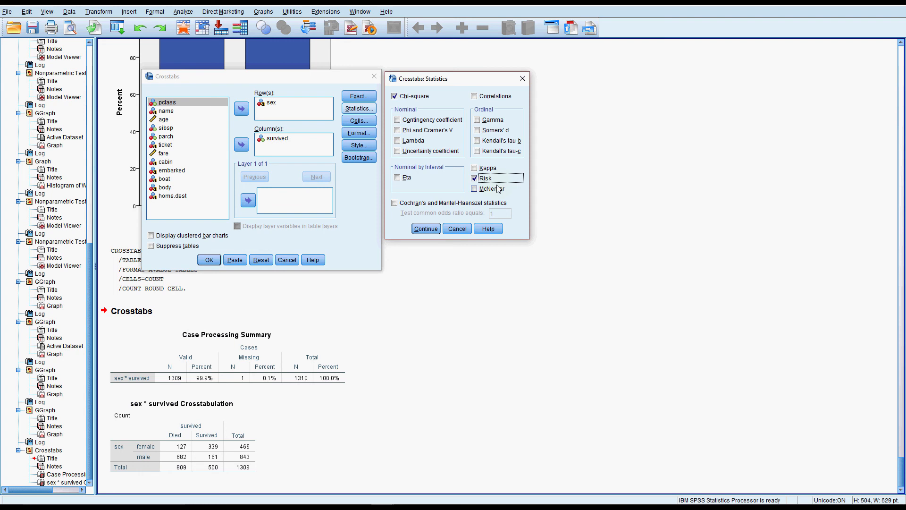
{"action": "mouse_move", "coordinate": [496, 189]}
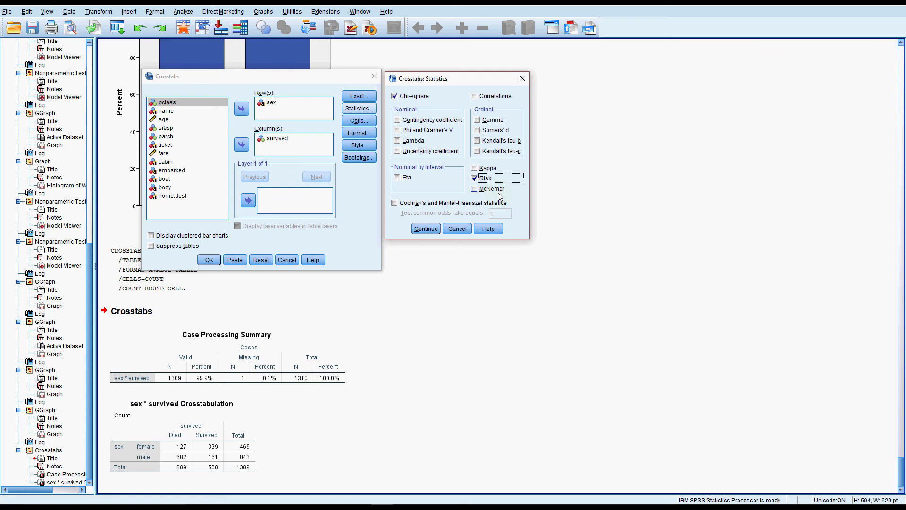
{"action": "mouse_move", "coordinate": [499, 194]}
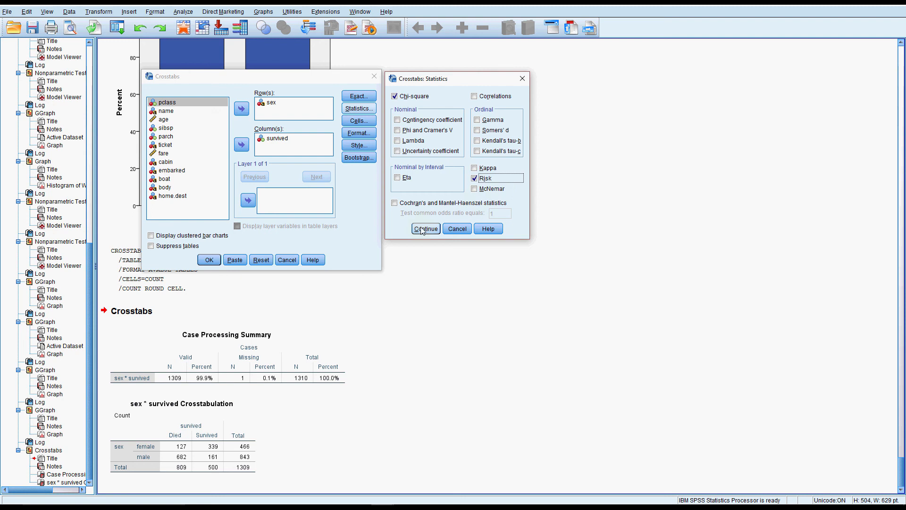
{"action": "left_click", "coordinate": [426, 228]}
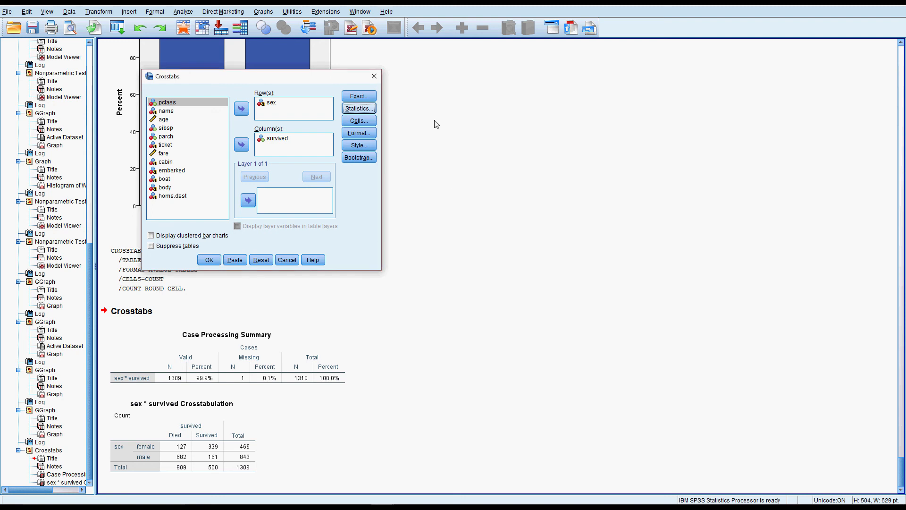
Keep observed counts in Cell Display and run the crosstab with chi-square and risk estimate.
{"action": "left_click", "coordinate": [359, 120]}
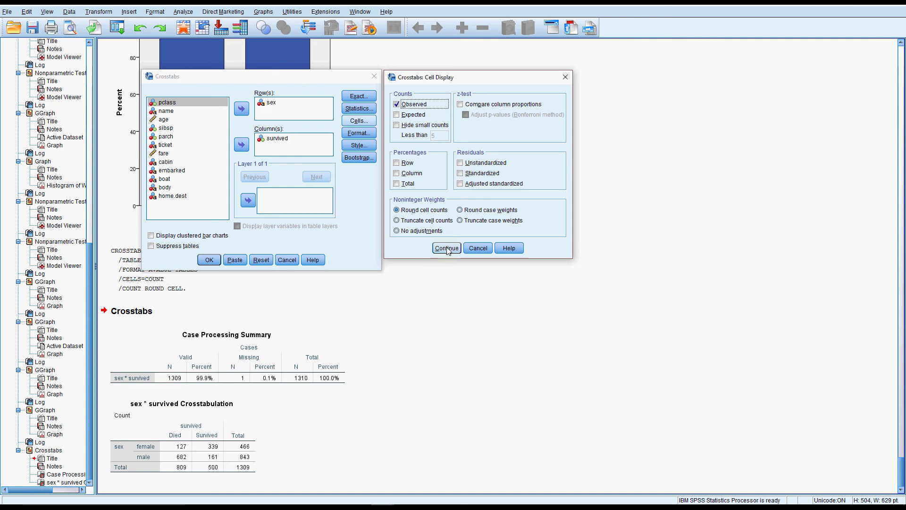
{"action": "left_click", "coordinate": [446, 247]}
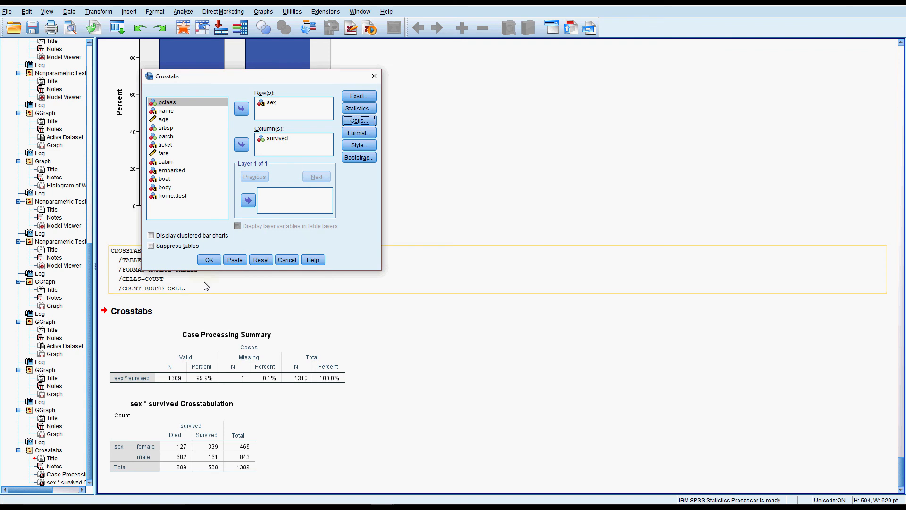
{"action": "left_click", "coordinate": [208, 259]}
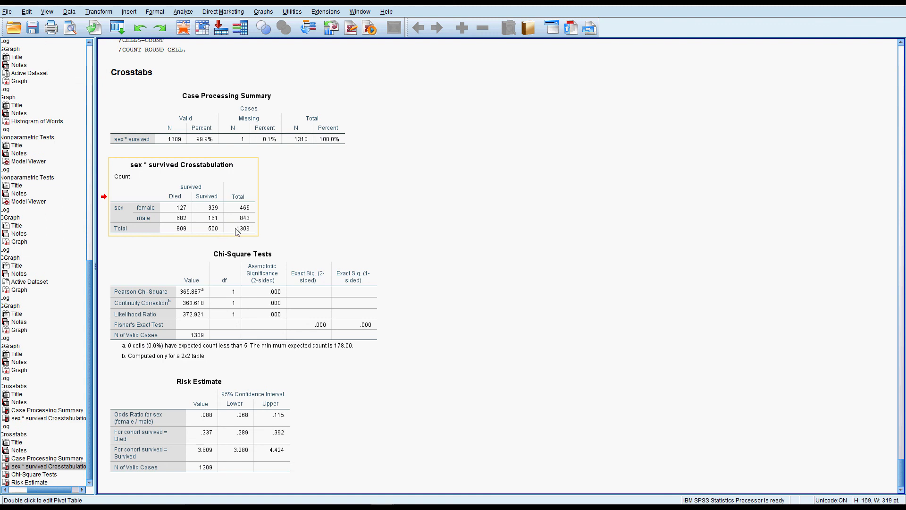
{"action": "mouse_move", "coordinate": [226, 220]}
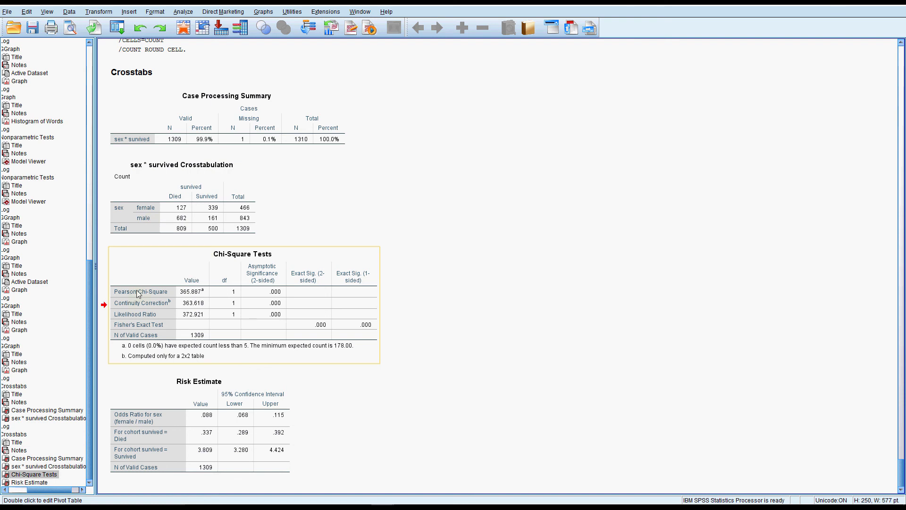
{"action": "mouse_move", "coordinate": [234, 297]}
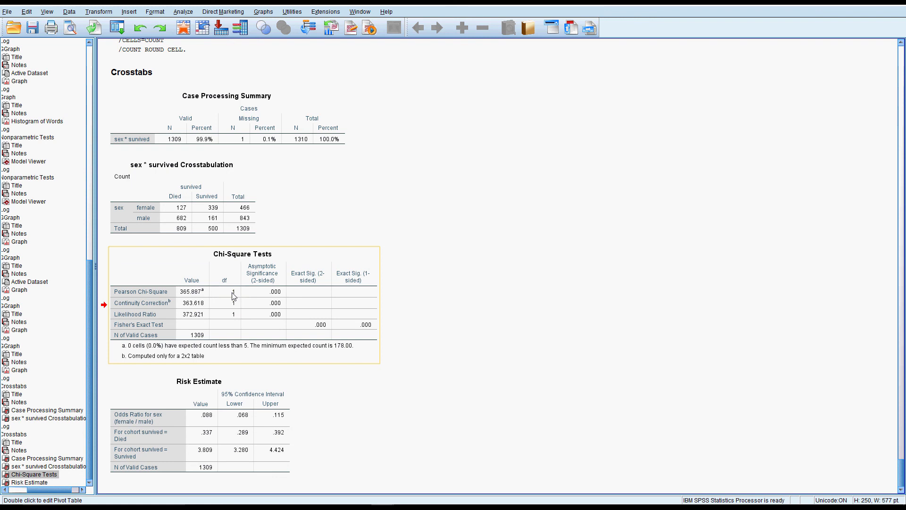
{"action": "mouse_move", "coordinate": [234, 294]}
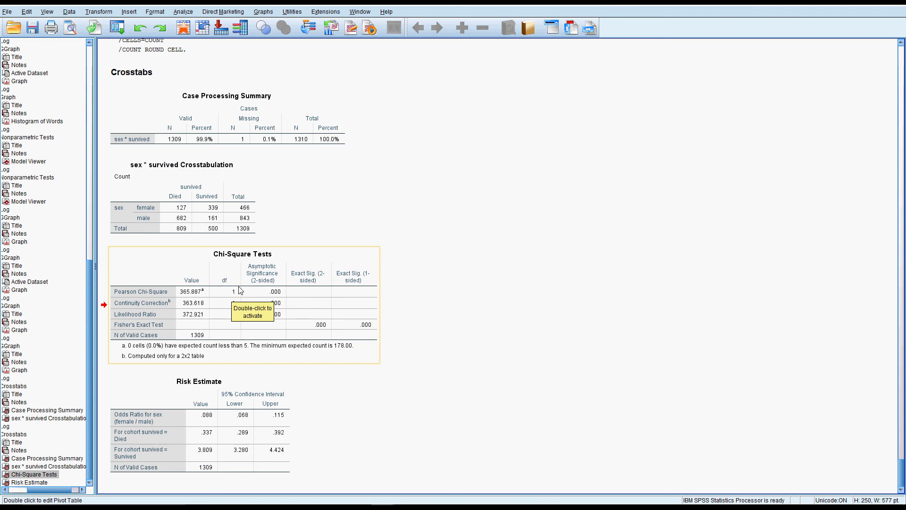
{"action": "mouse_move", "coordinate": [251, 287]}
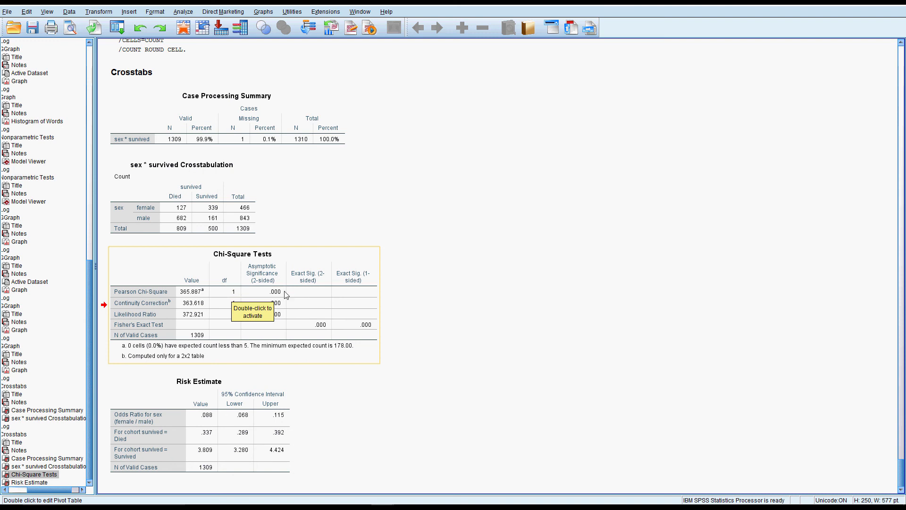
{"action": "mouse_move", "coordinate": [283, 297]}
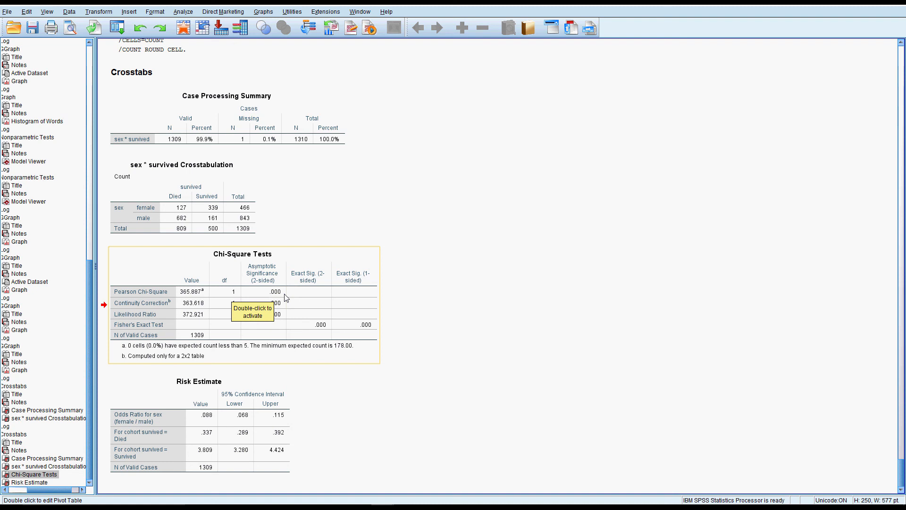
{"action": "mouse_move", "coordinate": [272, 300]}
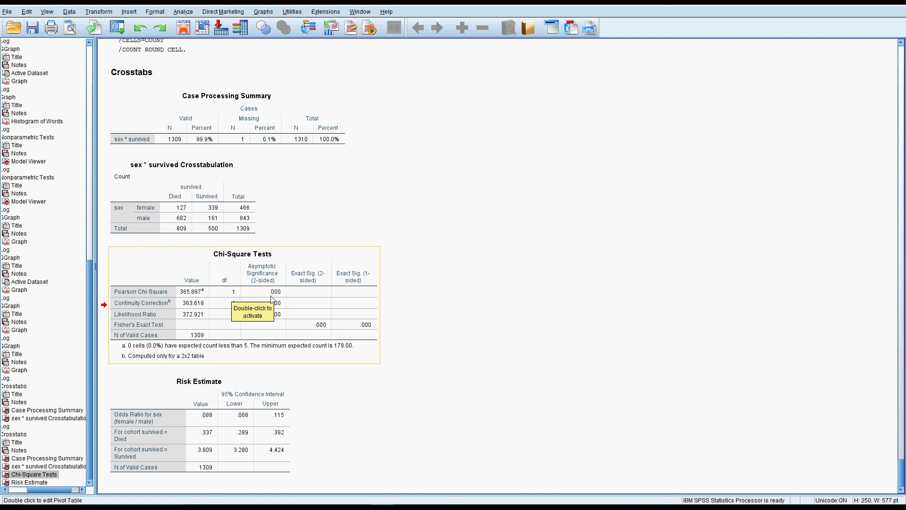
{"action": "mouse_move", "coordinate": [283, 296]}
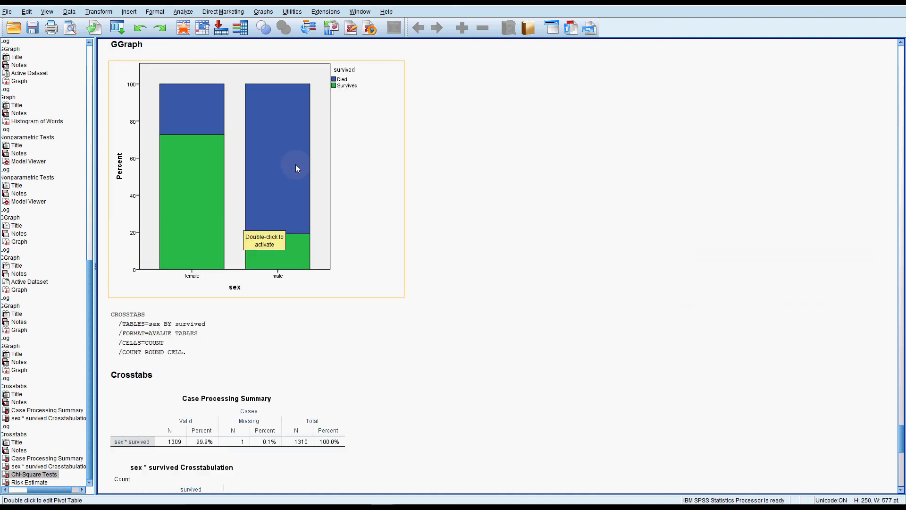
{"action": "scroll", "scroll_direction": "down", "scroll_amount": 3}
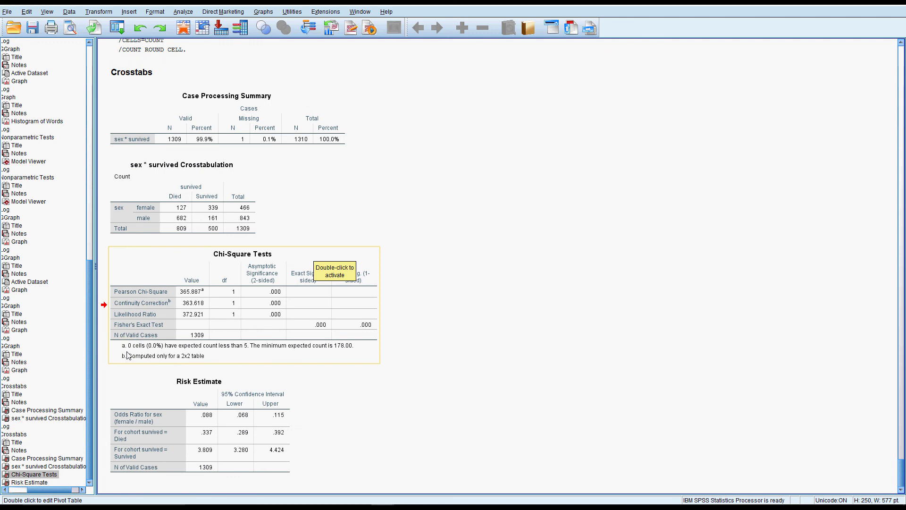
{"action": "mouse_move", "coordinate": [154, 353]}
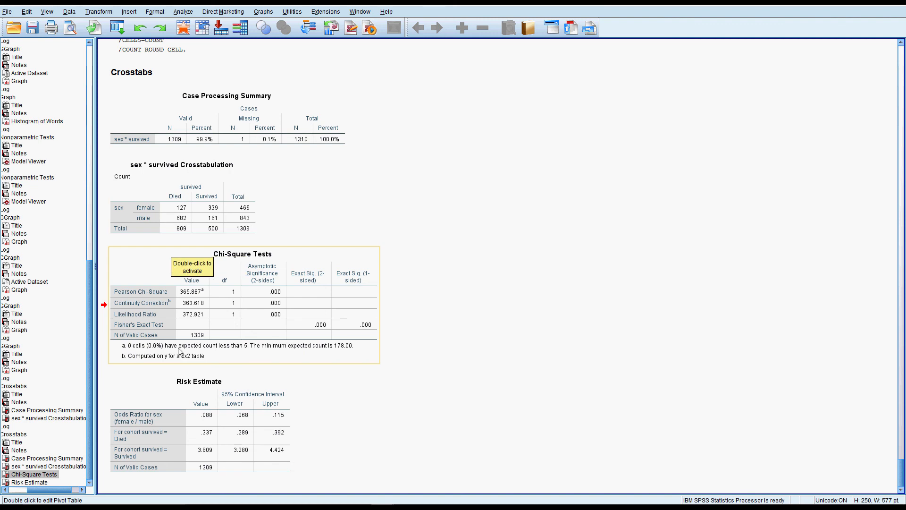
{"action": "mouse_move", "coordinate": [182, 351]}
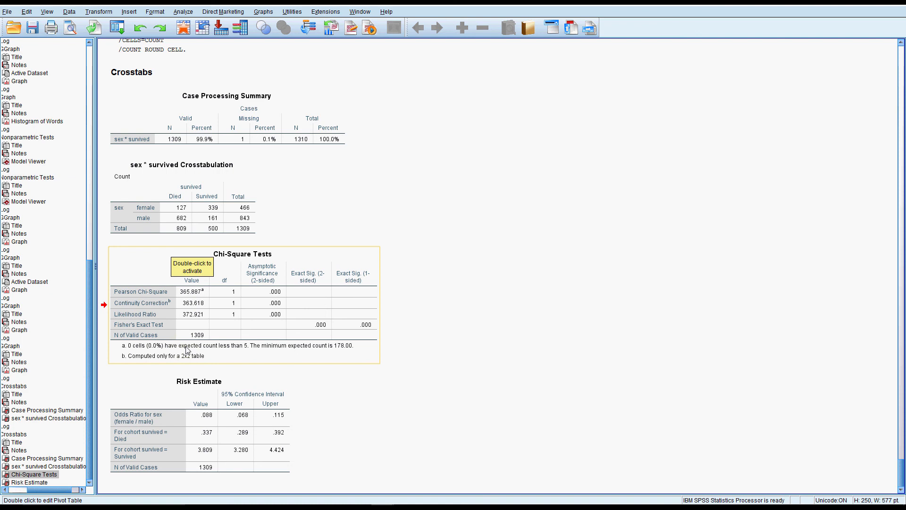
{"action": "mouse_move", "coordinate": [254, 355]}
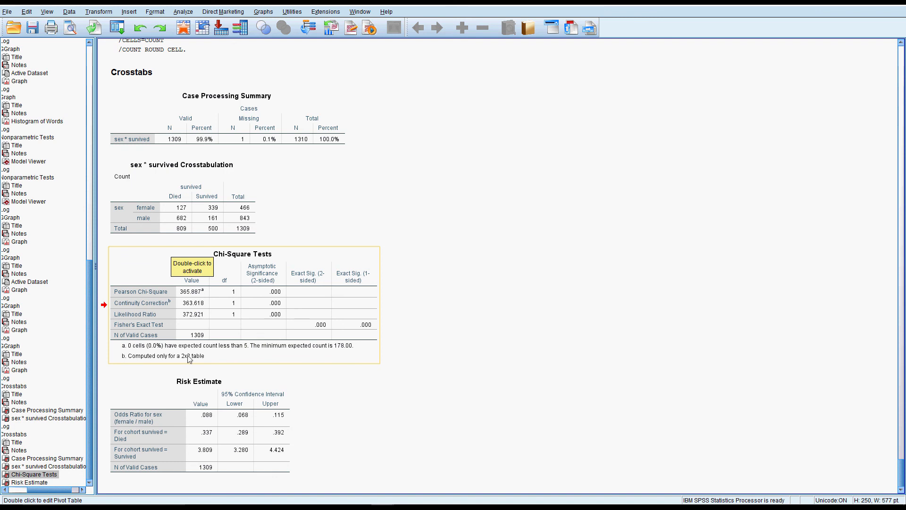
{"action": "mouse_move", "coordinate": [195, 354]}
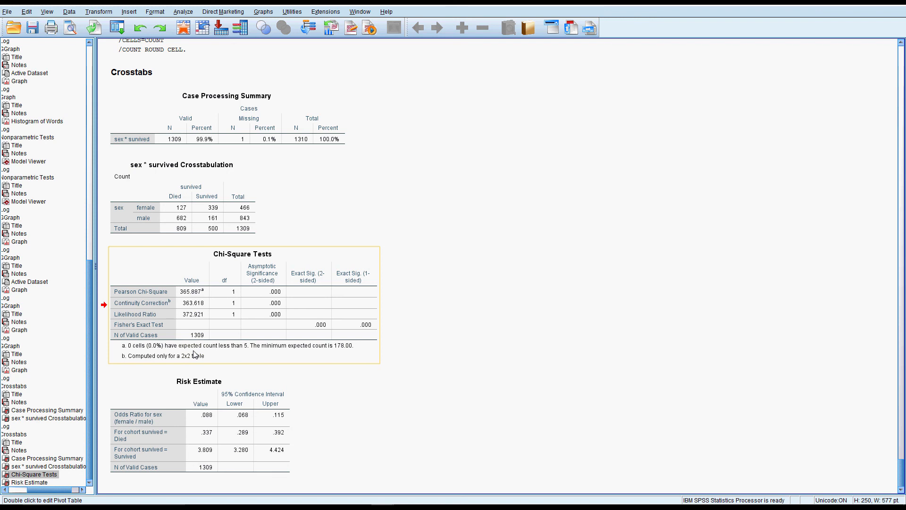
{"action": "mouse_move", "coordinate": [253, 352]}
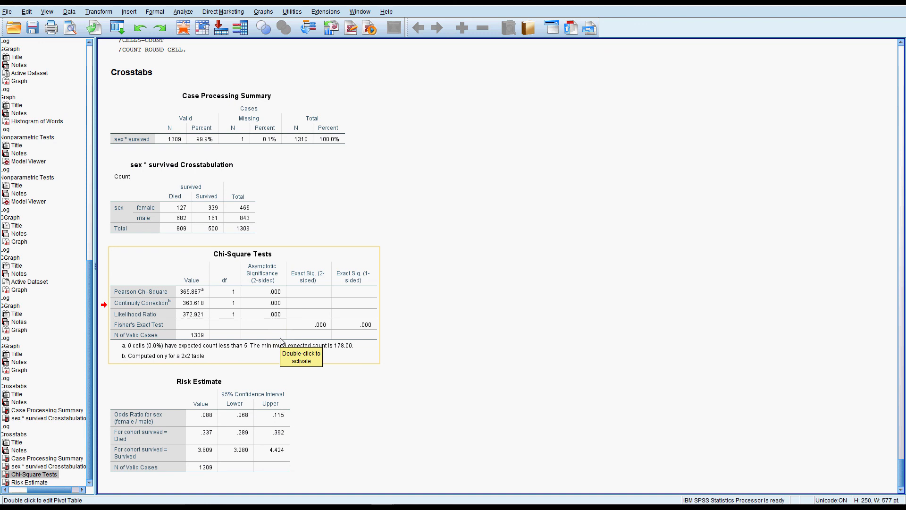
{"action": "mouse_move", "coordinate": [269, 352]}
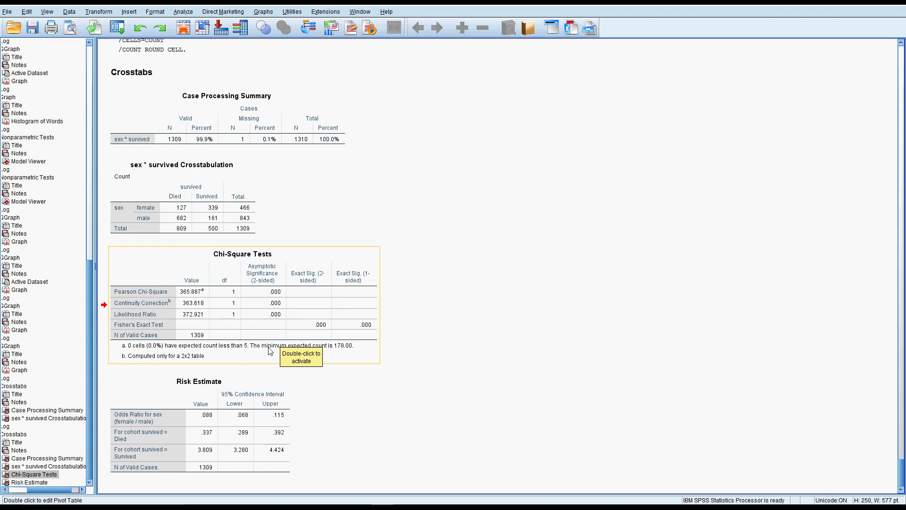
{"action": "mouse_move", "coordinate": [249, 351]}
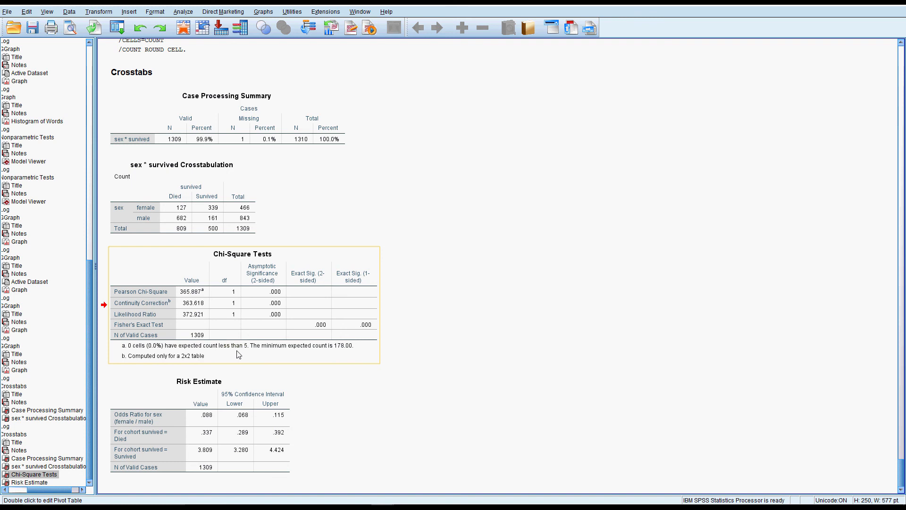
{"action": "mouse_move", "coordinate": [246, 321]}
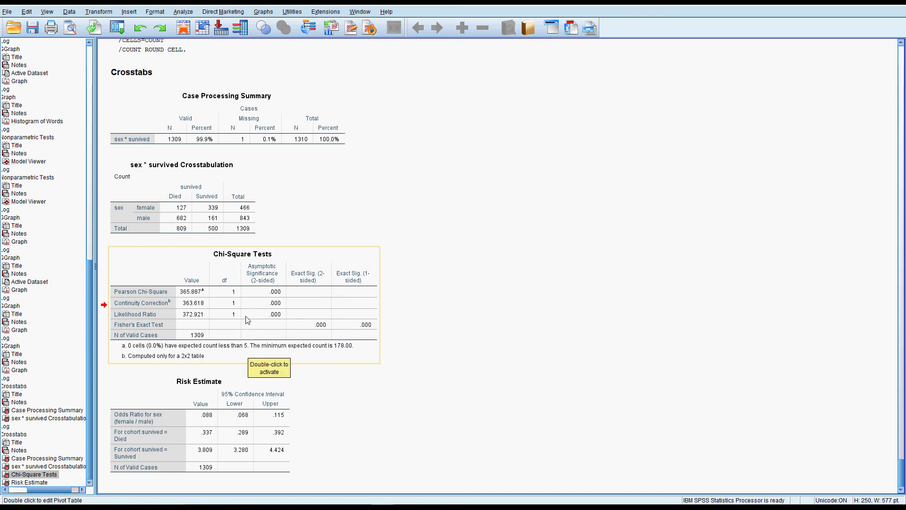
{"action": "mouse_move", "coordinate": [357, 348]}
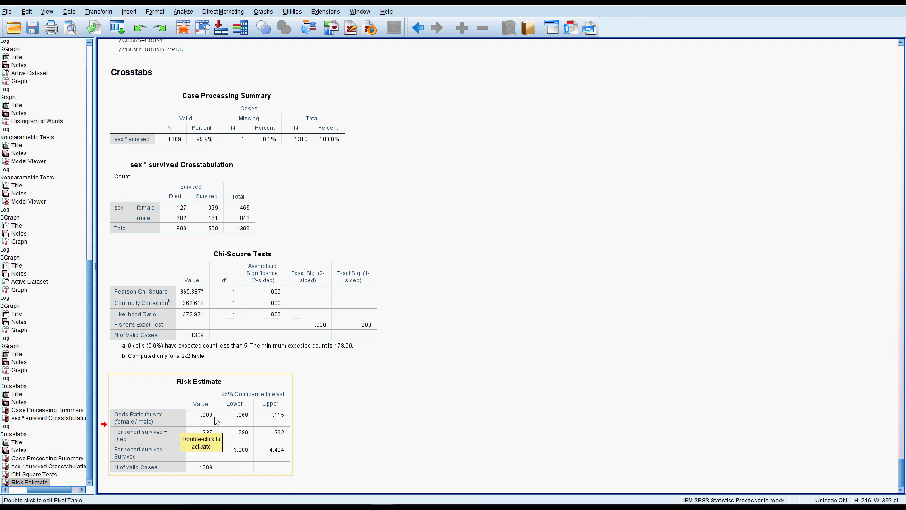
{"action": "mouse_move", "coordinate": [228, 418]}
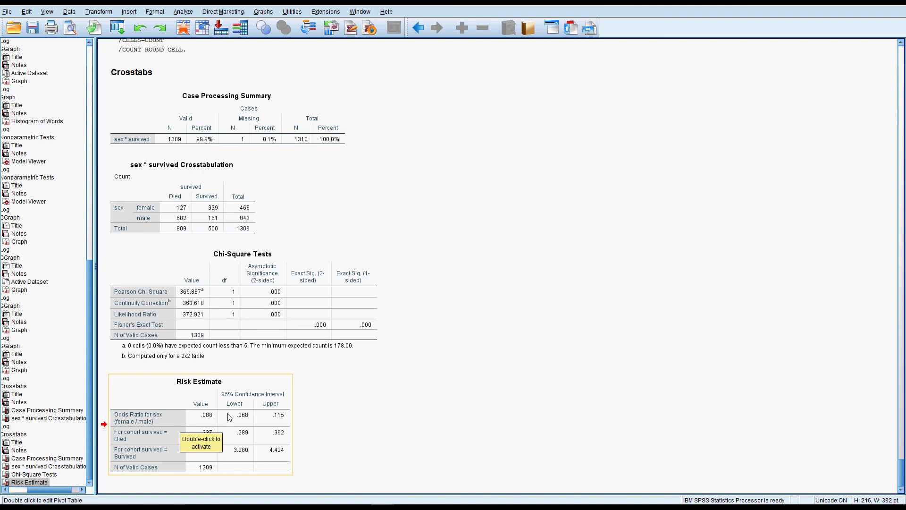
{"action": "mouse_move", "coordinate": [204, 421]}
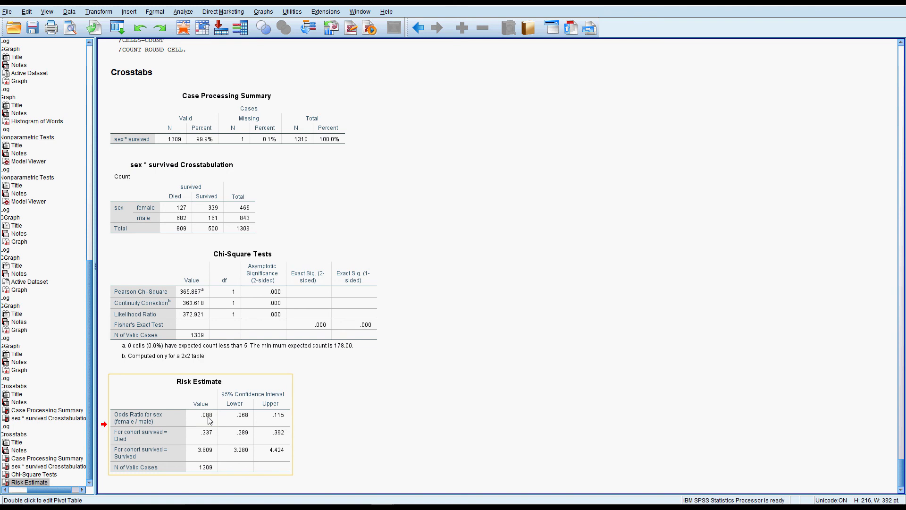
{"action": "mouse_move", "coordinate": [158, 427]}
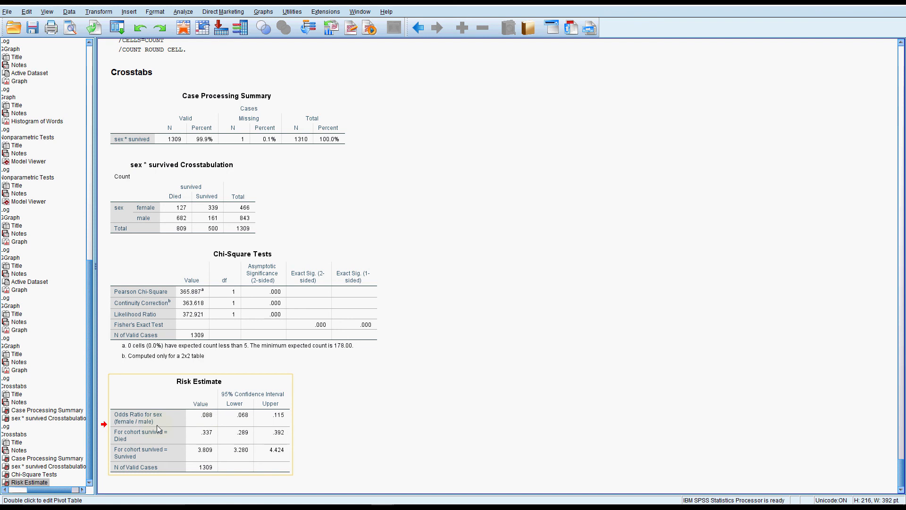
{"action": "mouse_move", "coordinate": [150, 431]}
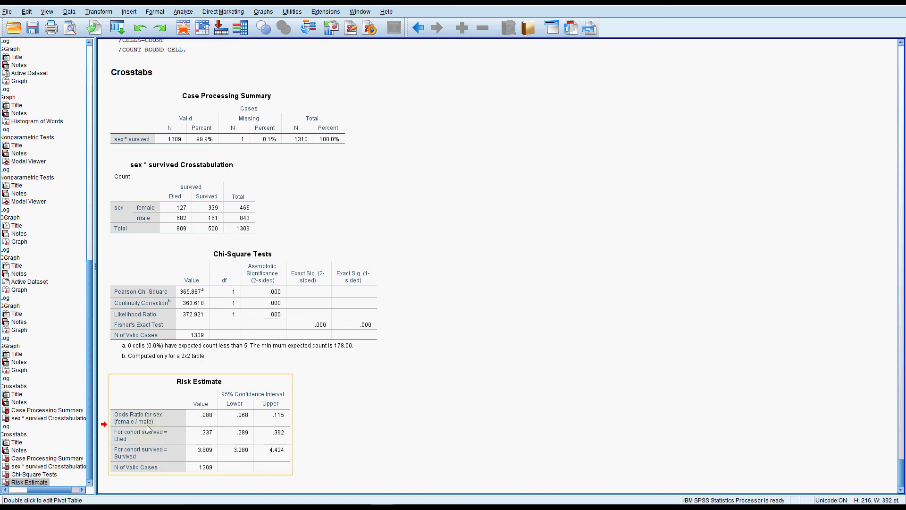
{"action": "mouse_move", "coordinate": [149, 427]}
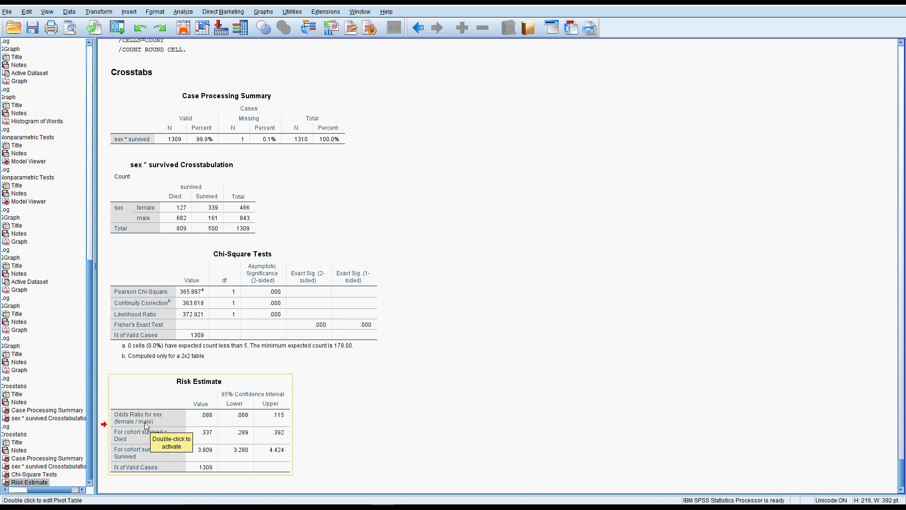
{"action": "mouse_move", "coordinate": [210, 418]}
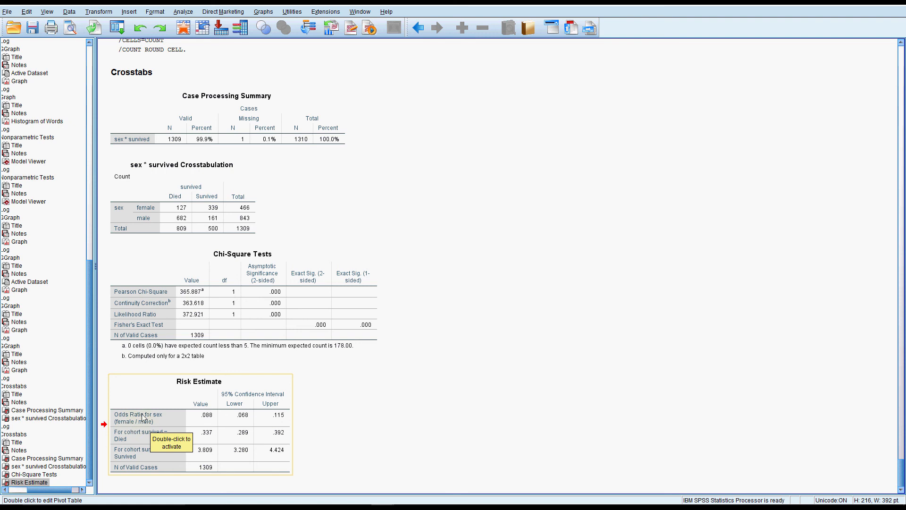
{"action": "mouse_move", "coordinate": [149, 418]}
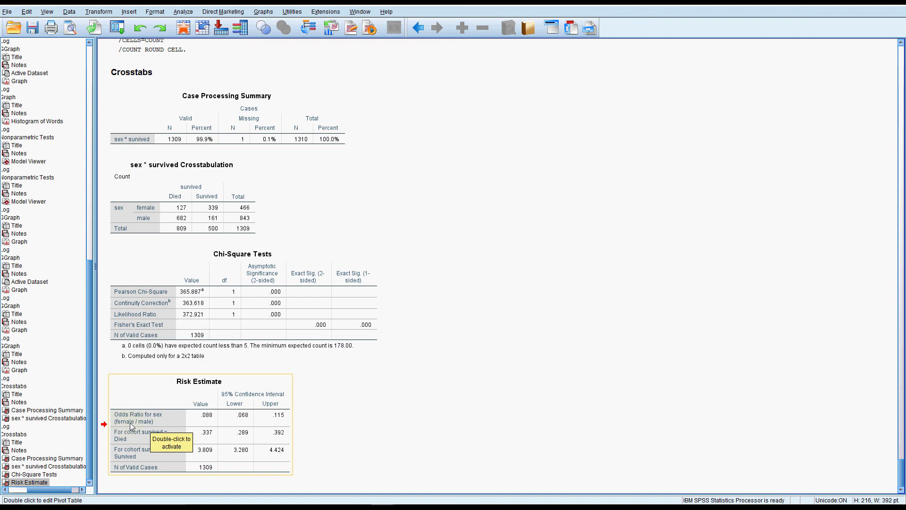
{"action": "mouse_move", "coordinate": [149, 429]}
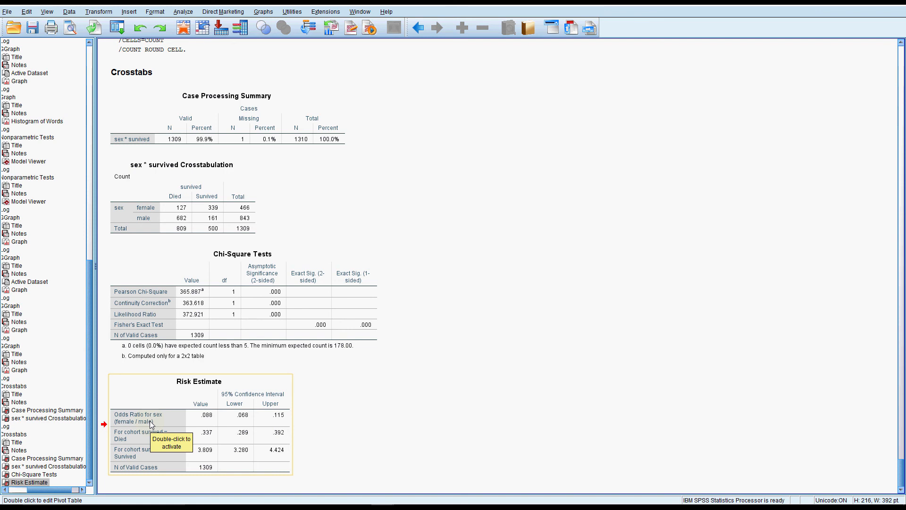
{"action": "mouse_move", "coordinate": [128, 425]}
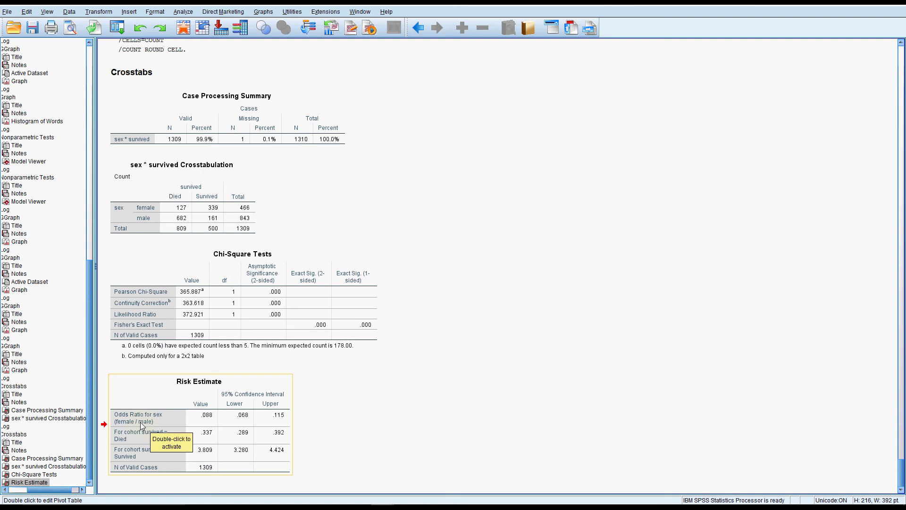
{"action": "mouse_move", "coordinate": [117, 425]}
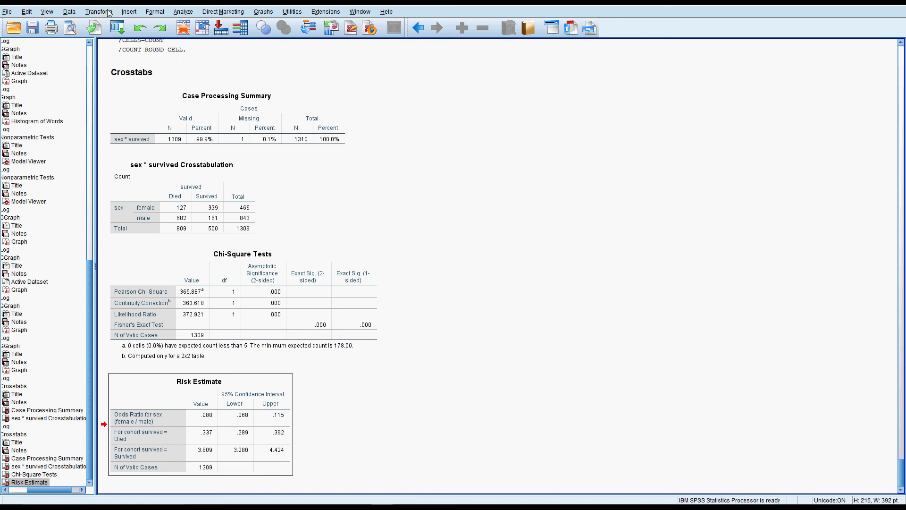
Recode sex into a new string variable gender, adding the mapping male → A_Male.
{"action": "left_click", "coordinate": [99, 11]}
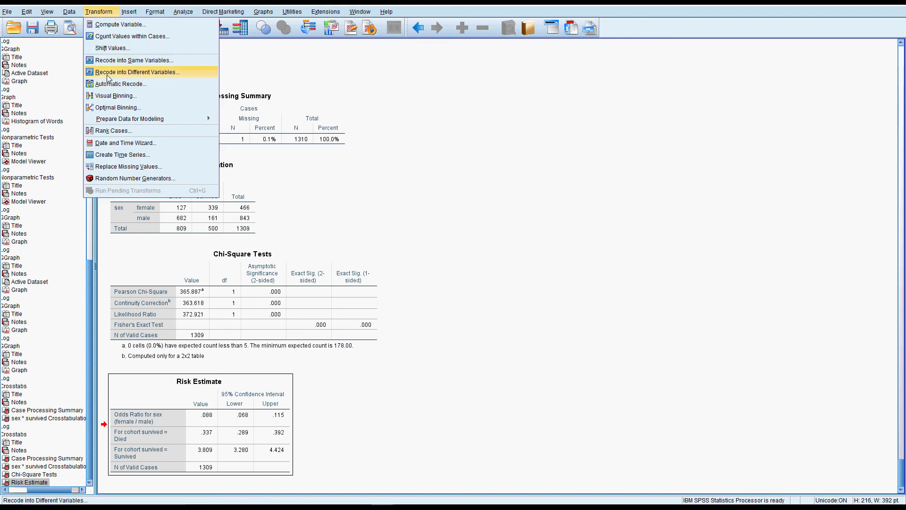
{"action": "mouse_move", "coordinate": [164, 74]}
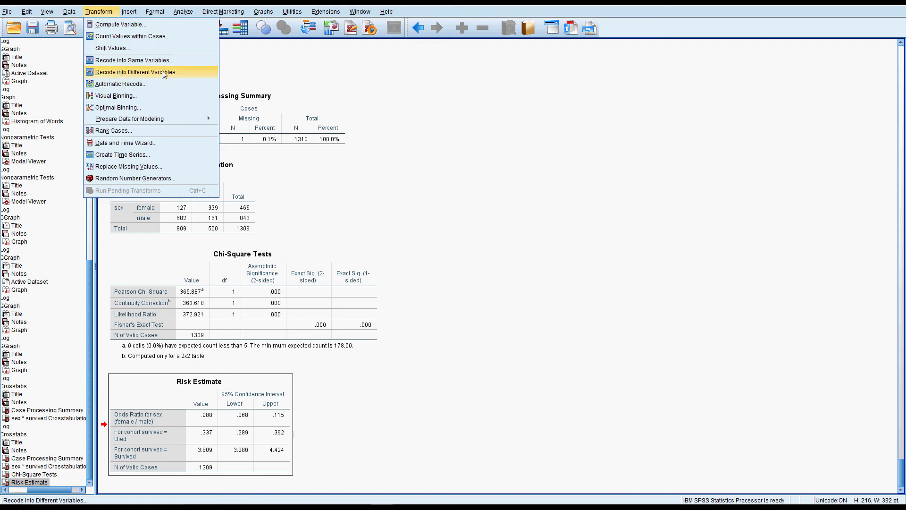
{"action": "left_click", "coordinate": [138, 72]}
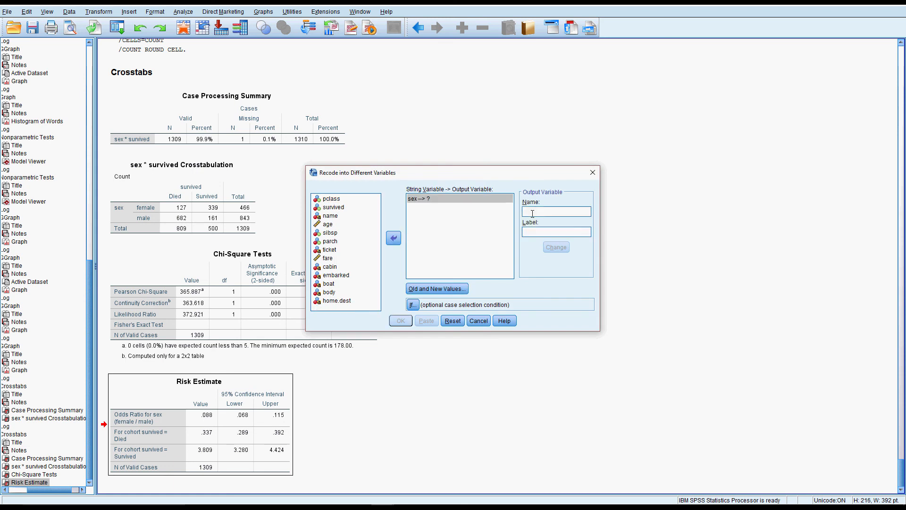
{"action": "type", "text": "gender"}
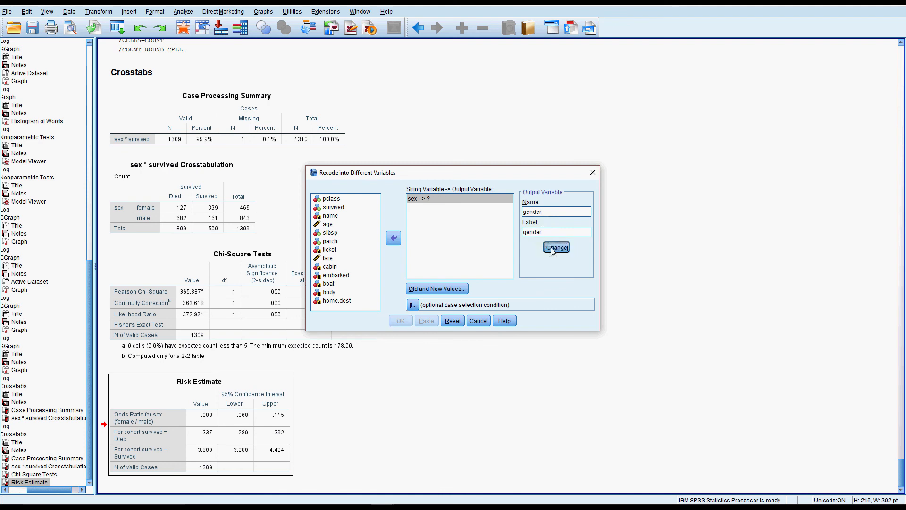
{"action": "left_click", "coordinate": [438, 289]}
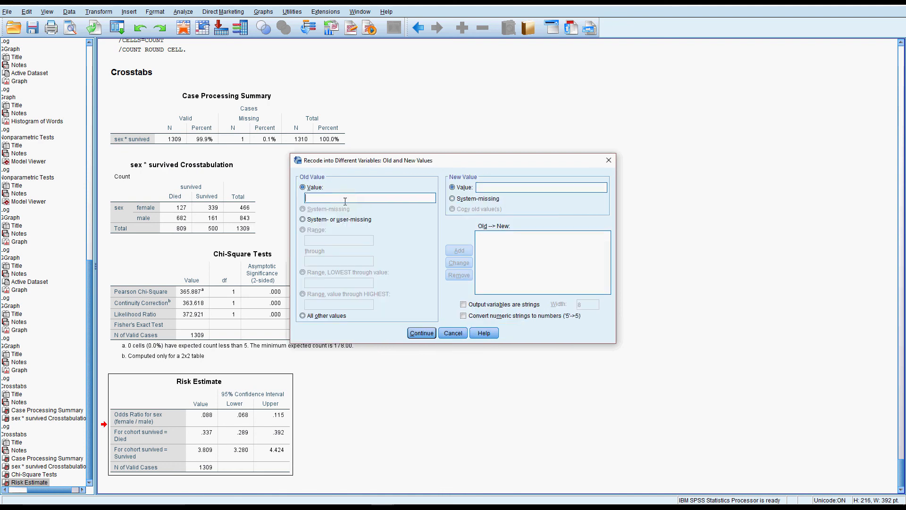
{"action": "type", "text": "male"}
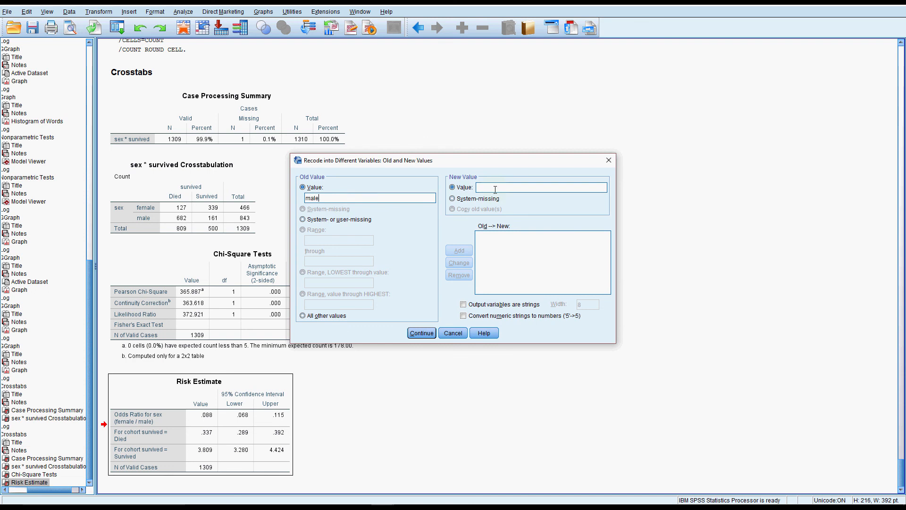
{"action": "left_click", "coordinate": [463, 304]}
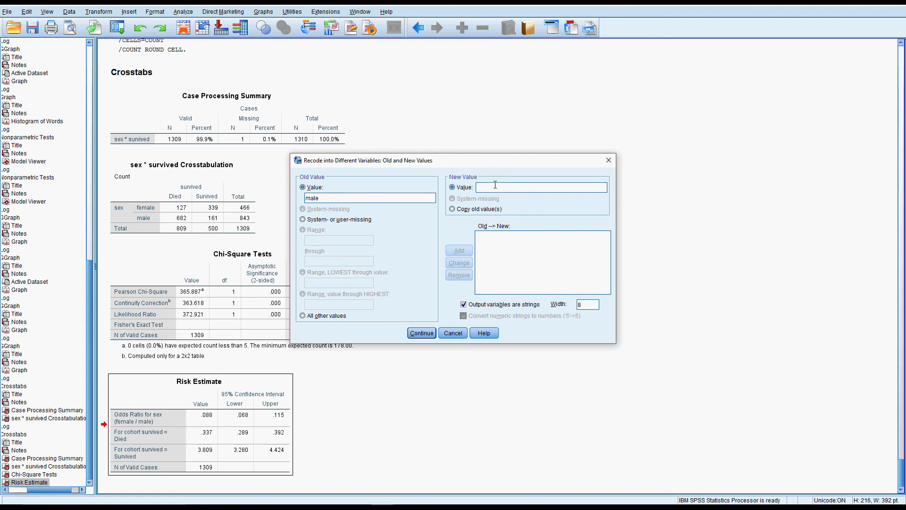
{"action": "type", "text": "A"}
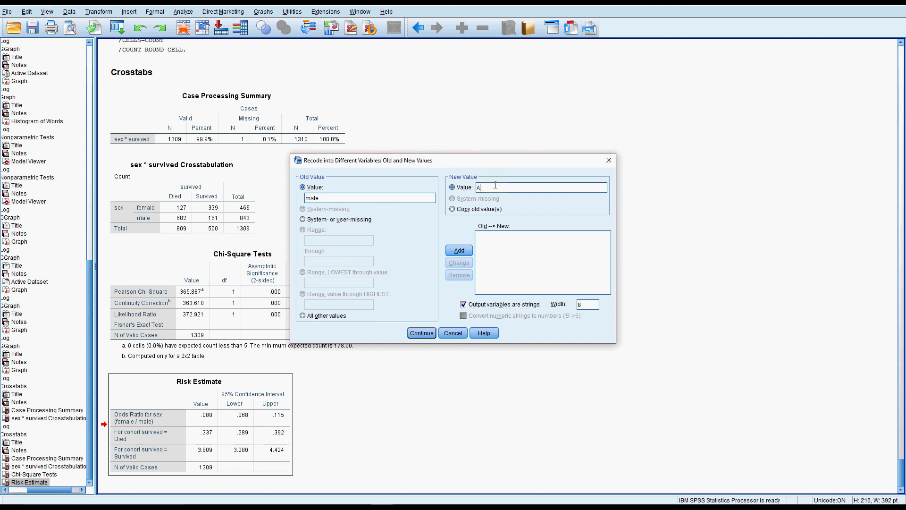
{"action": "type", "text": "_Male"}
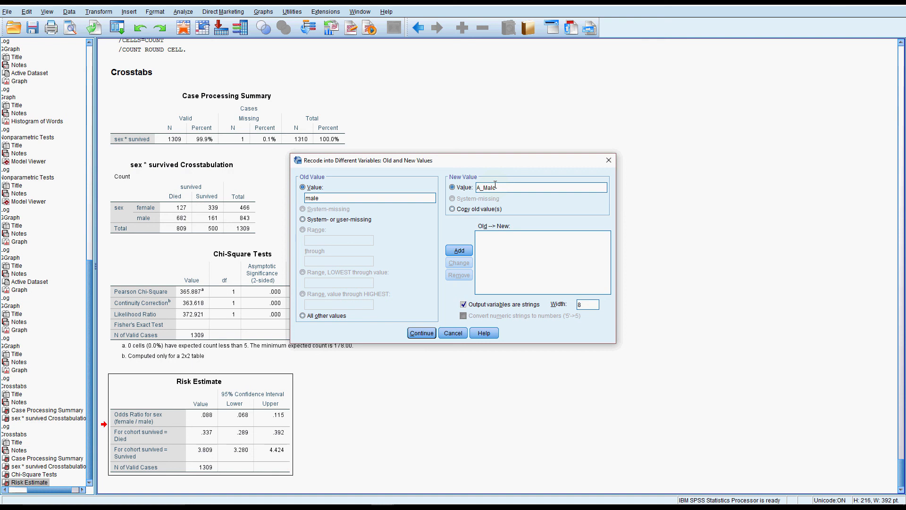
{"action": "left_click", "coordinate": [459, 249]}
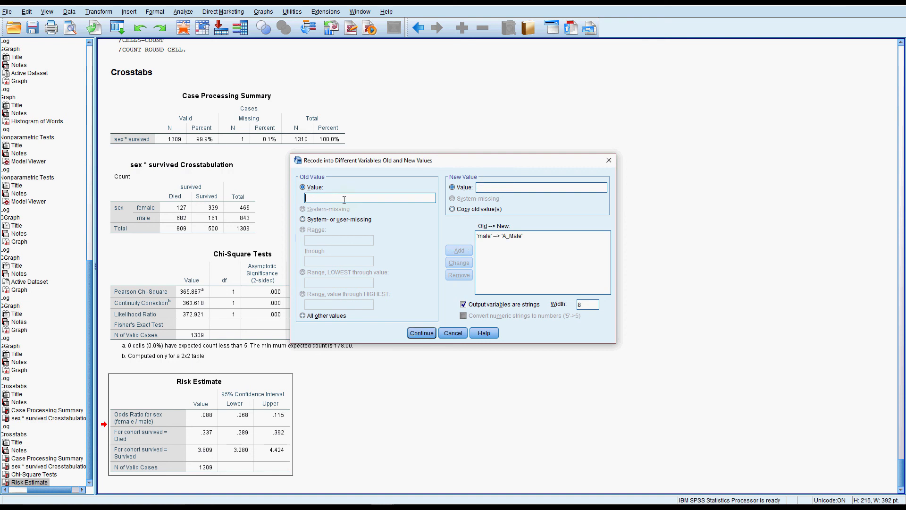
Add the second mapping female → B_Female to the recode.
{"action": "type", "text": "female"}
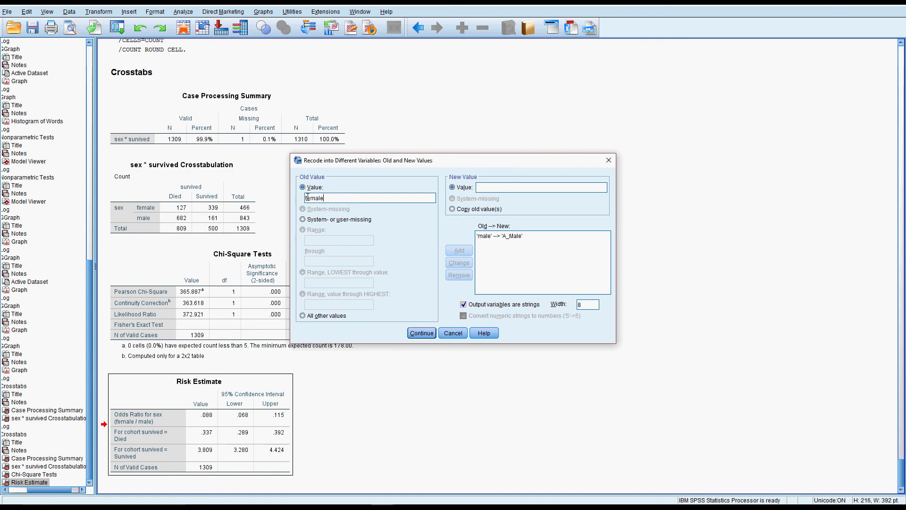
{"action": "double_click", "coordinate": [313, 198]}
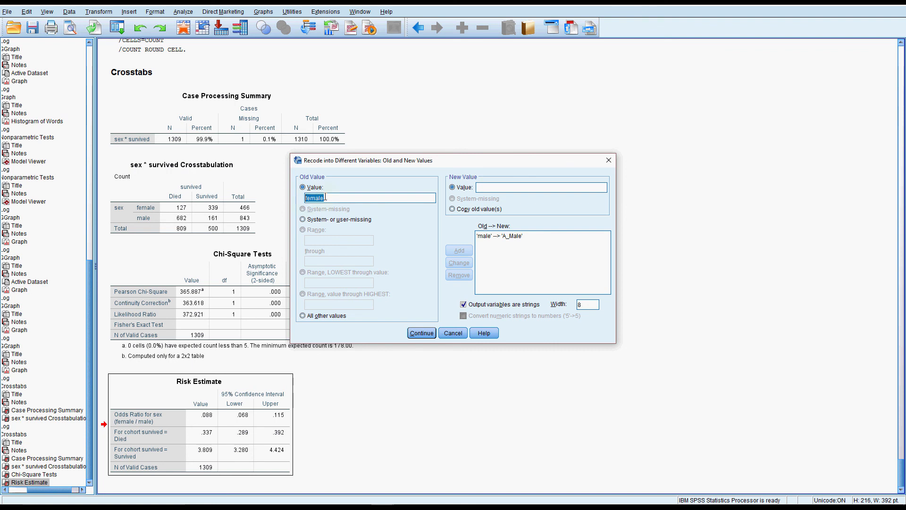
{"action": "left_click", "coordinate": [541, 187]}
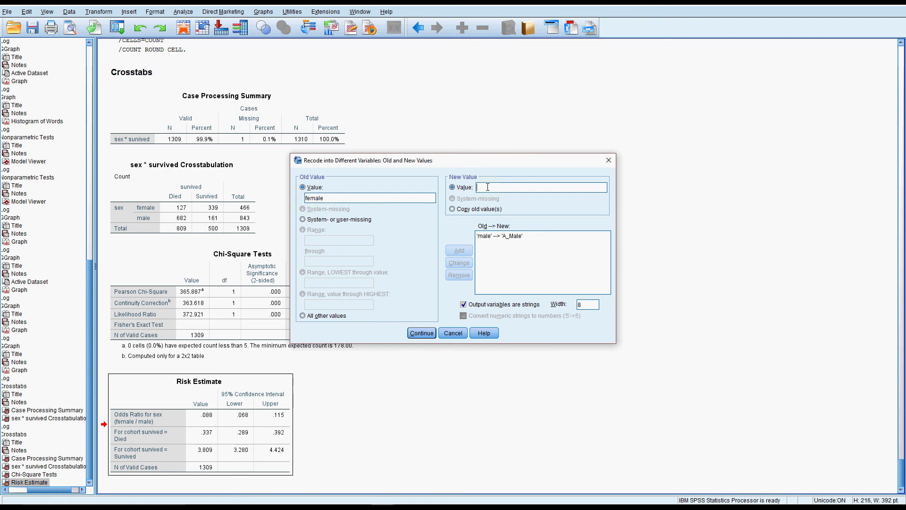
{"action": "type", "text": "B_F"}
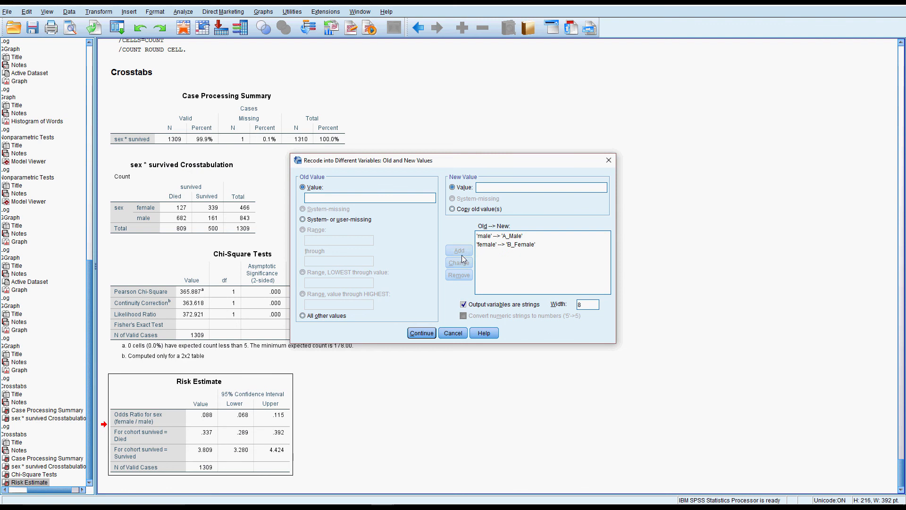
Finish the gender recode (A_Male/B_Female) and run a crosstab of gender by survived.
{"action": "left_click", "coordinate": [421, 333]}
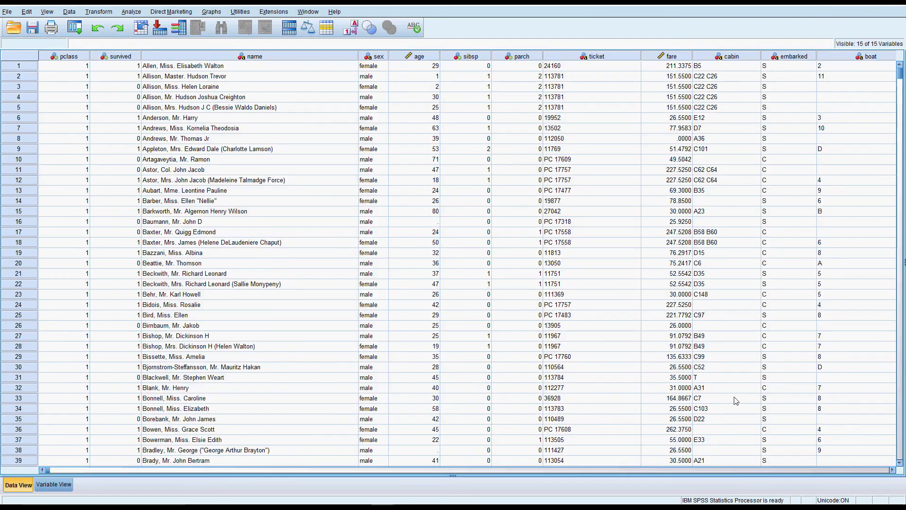
{"action": "scroll", "scroll_direction": "right", "scroll_amount": 3}
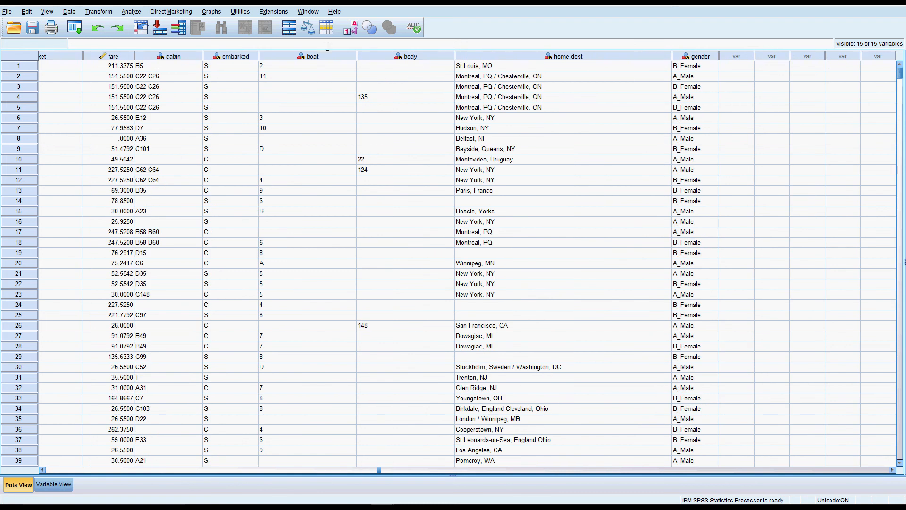
{"action": "left_click", "coordinate": [132, 12]}
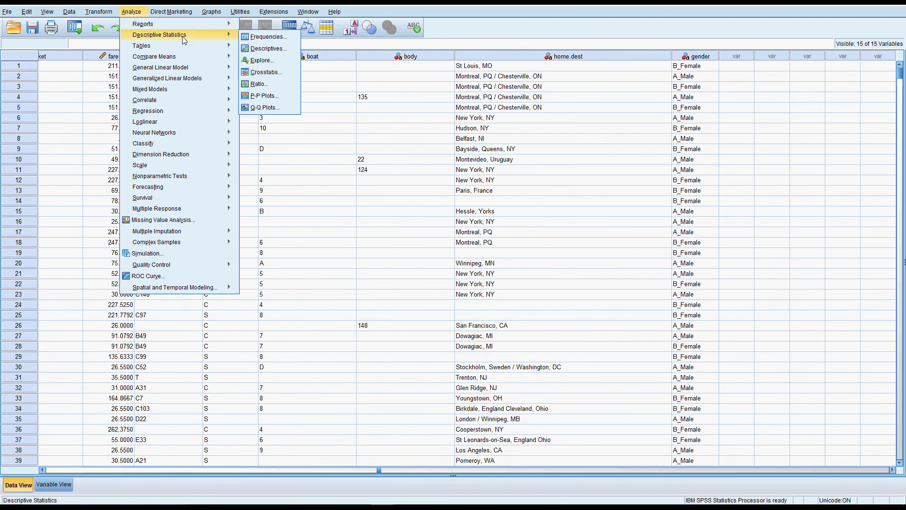
{"action": "left_click", "coordinate": [265, 72]}
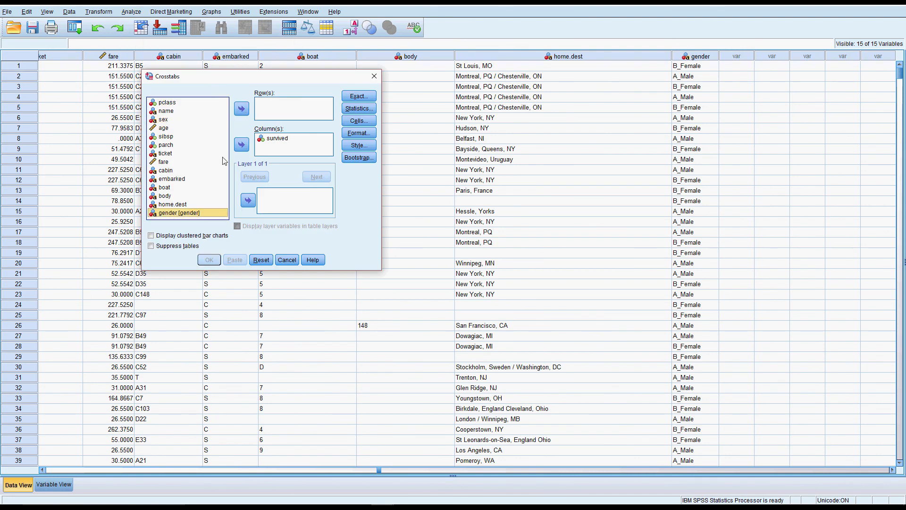
{"action": "left_click", "coordinate": [209, 259]}
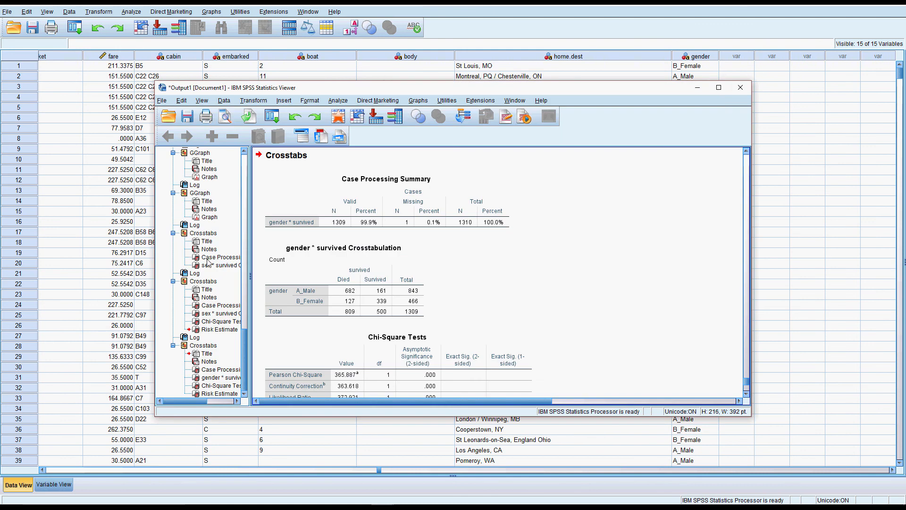
Maximize the Output Viewer to reach the gender*survived Risk Estimate with odds ratio 11.307.
{"action": "left_click", "coordinate": [718, 87]}
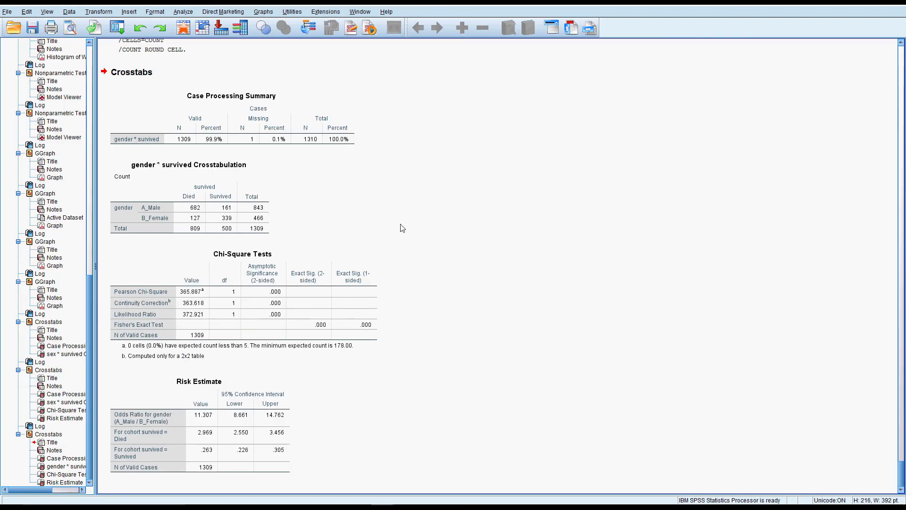
{"action": "left_click", "coordinate": [277, 340]}
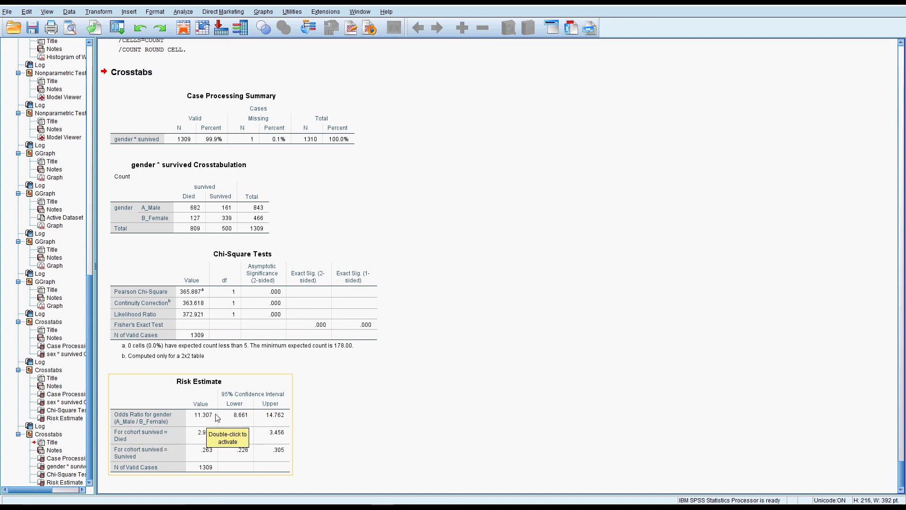
{"action": "mouse_move", "coordinate": [235, 420]}
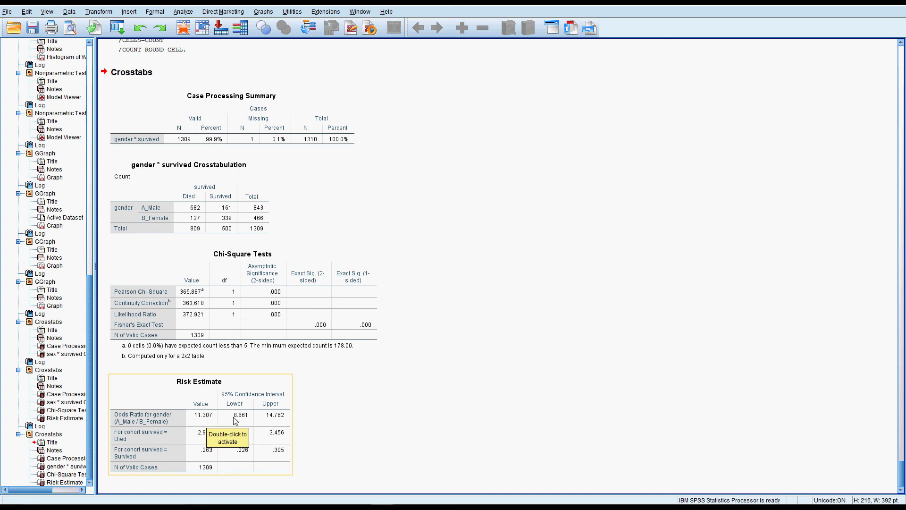
{"action": "mouse_move", "coordinate": [219, 424]}
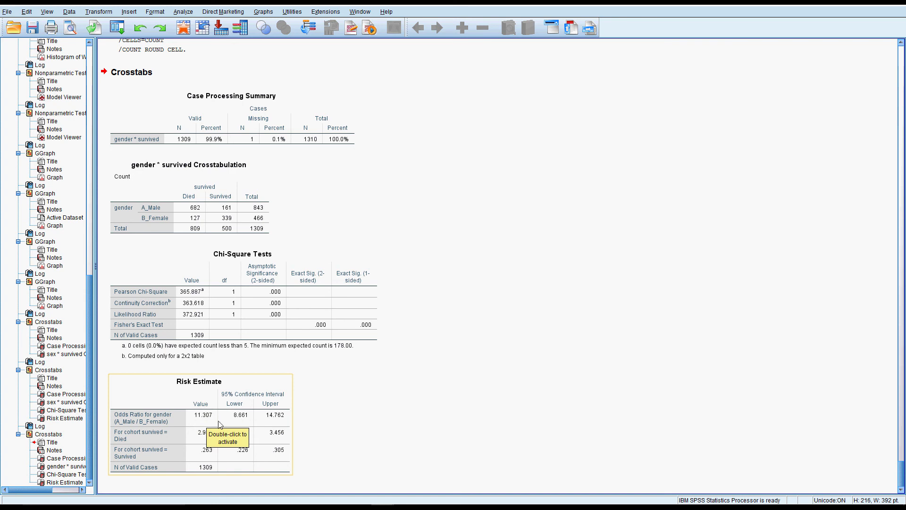
{"action": "mouse_move", "coordinate": [242, 425]}
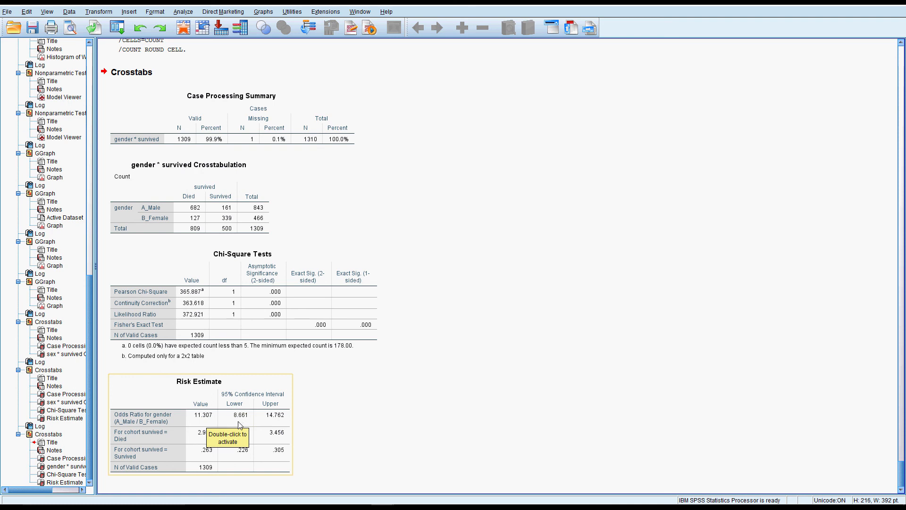
{"action": "mouse_move", "coordinate": [265, 425]}
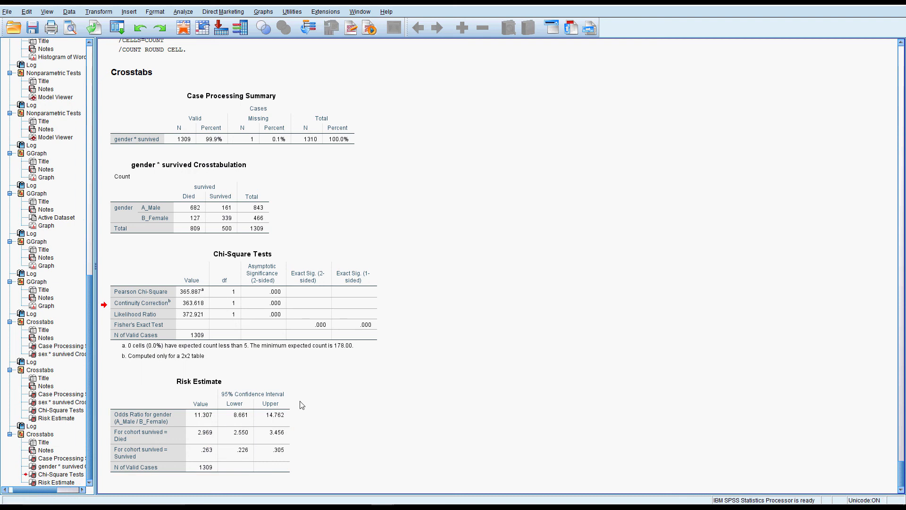
{"action": "mouse_move", "coordinate": [306, 397]}
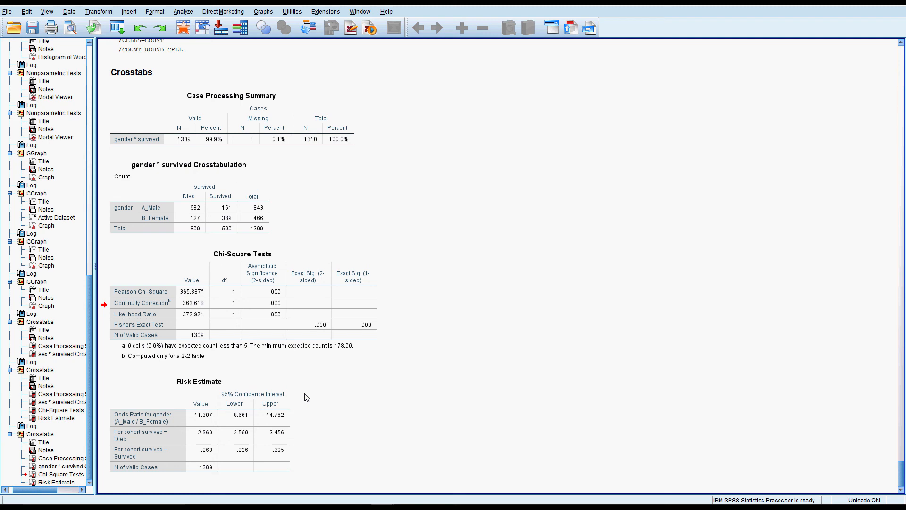